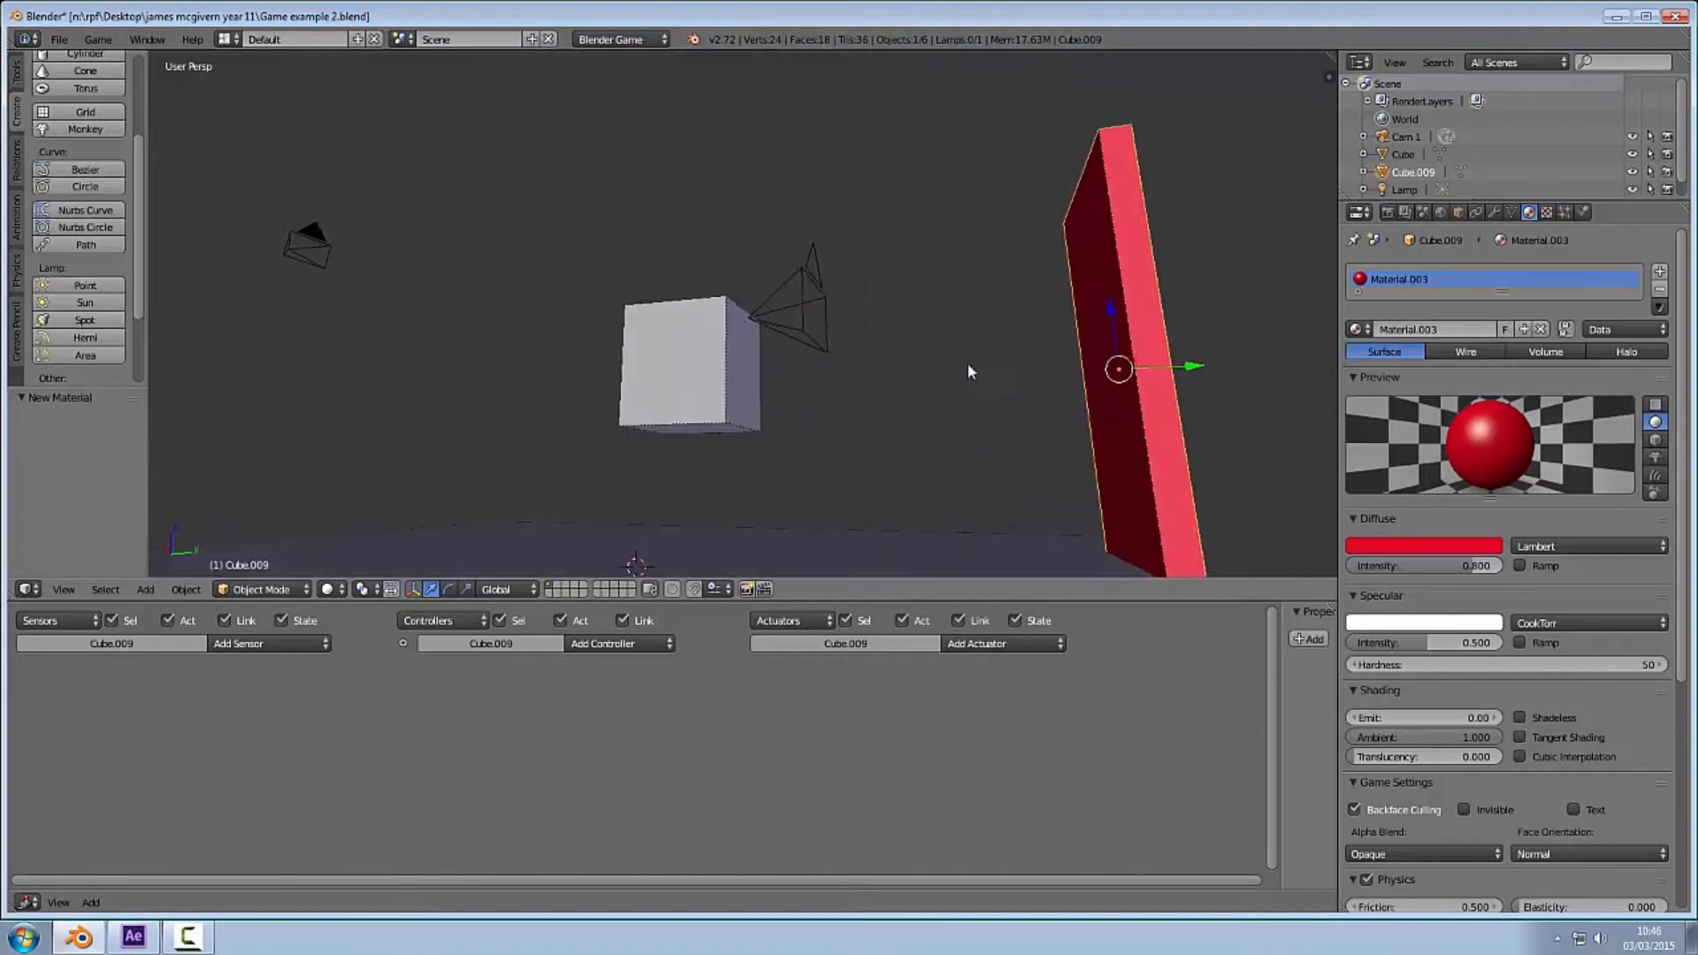
Step: Add a cylinder and name it Canon in its object settings
left_click_drag(969, 371, 714, 444)
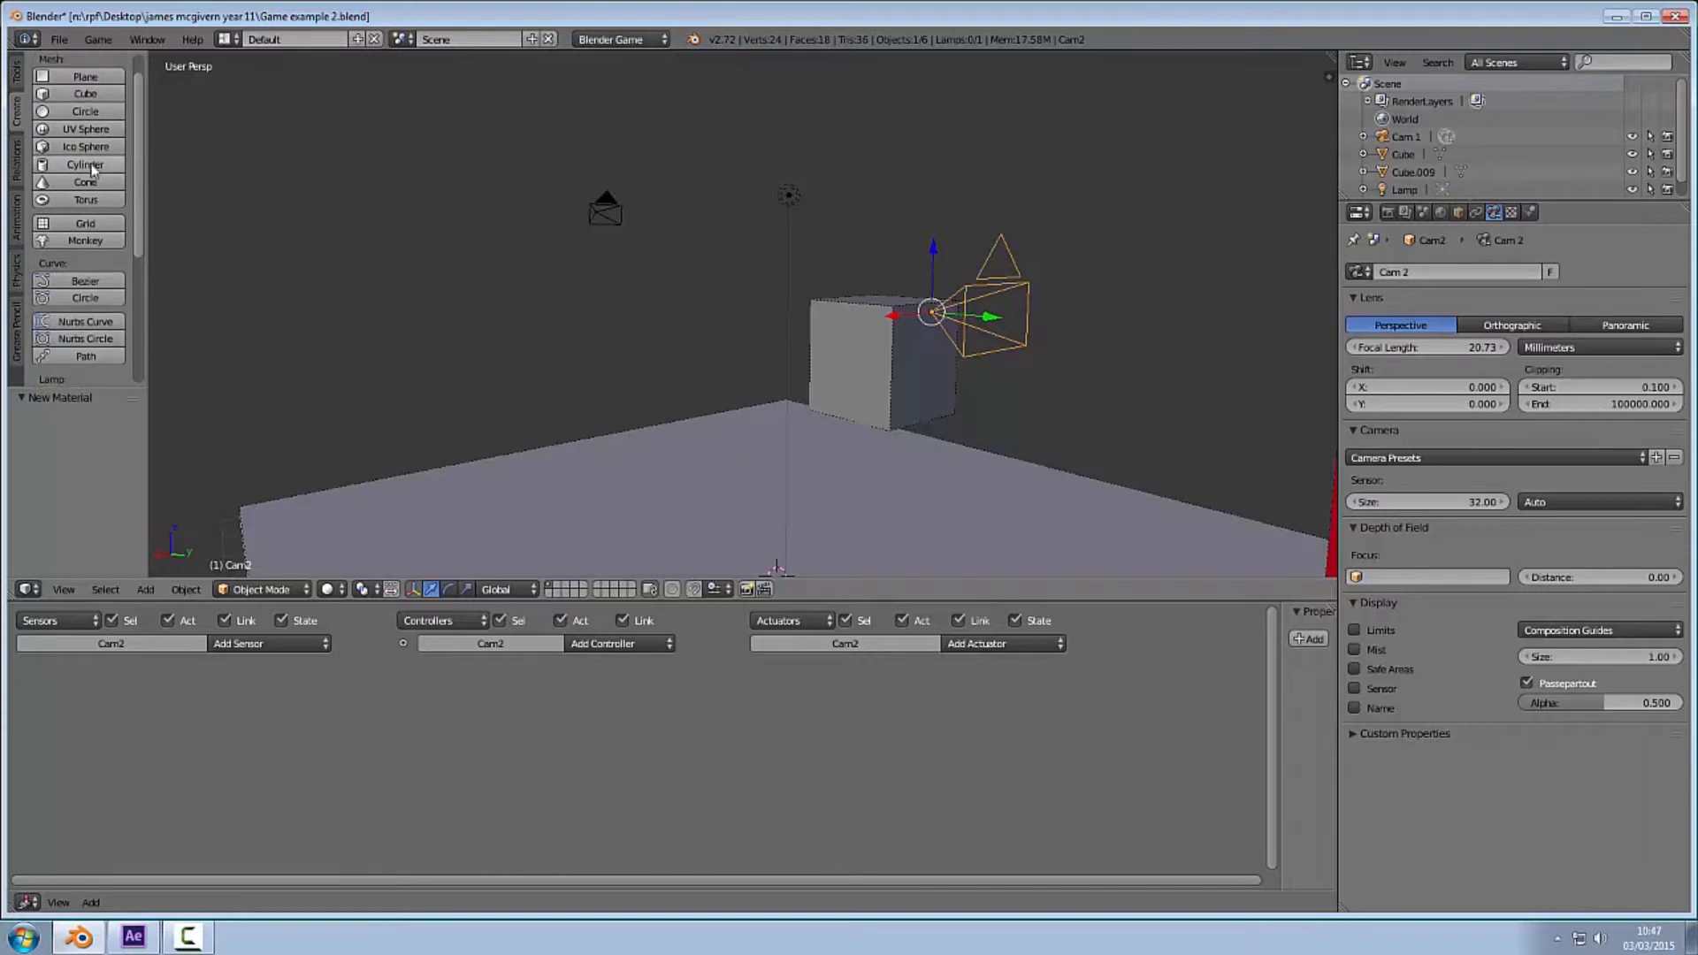
left_click(85, 163)
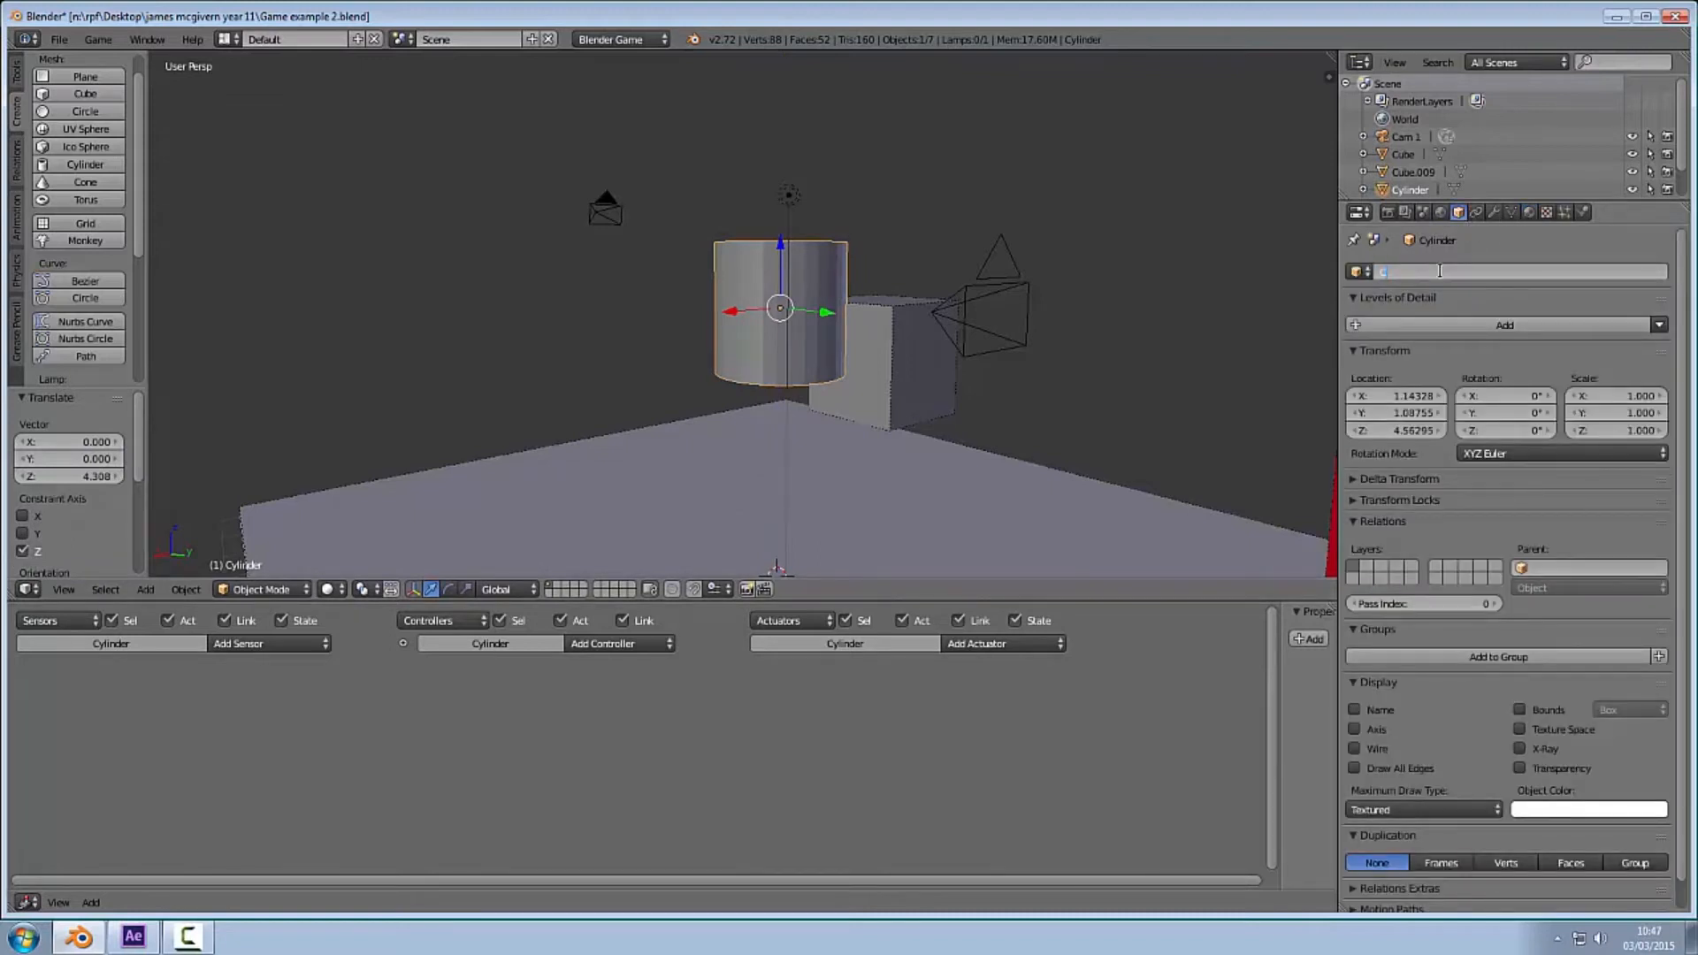
type("Canon")
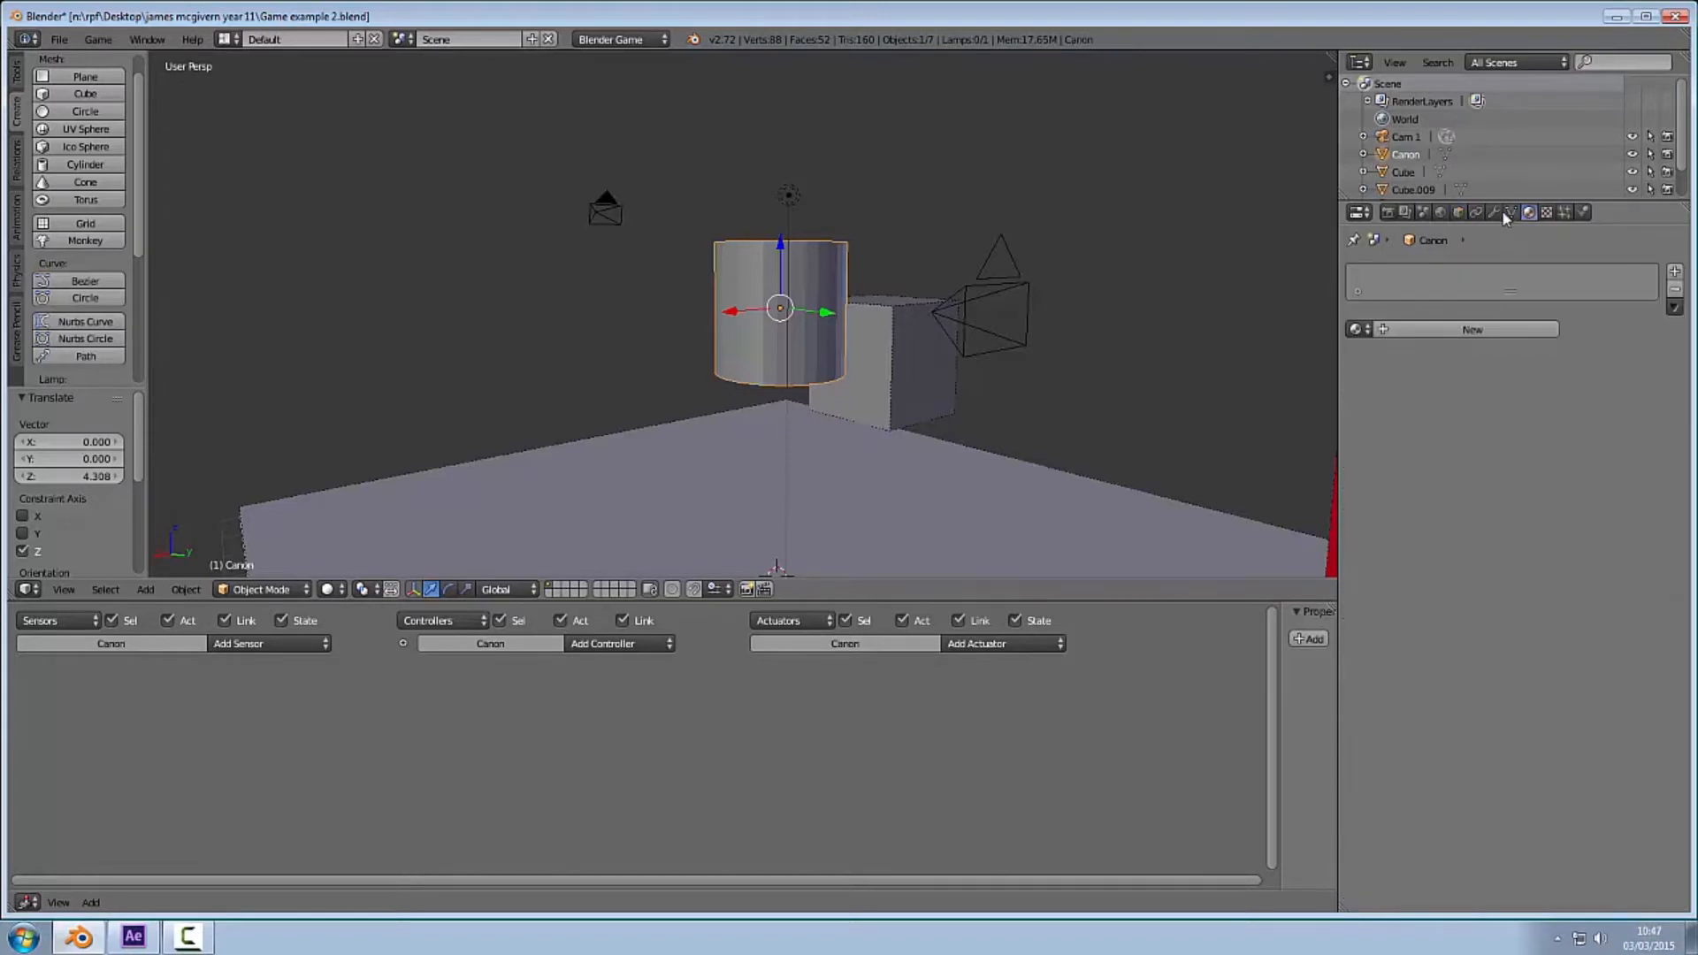
left_click(1493, 212)
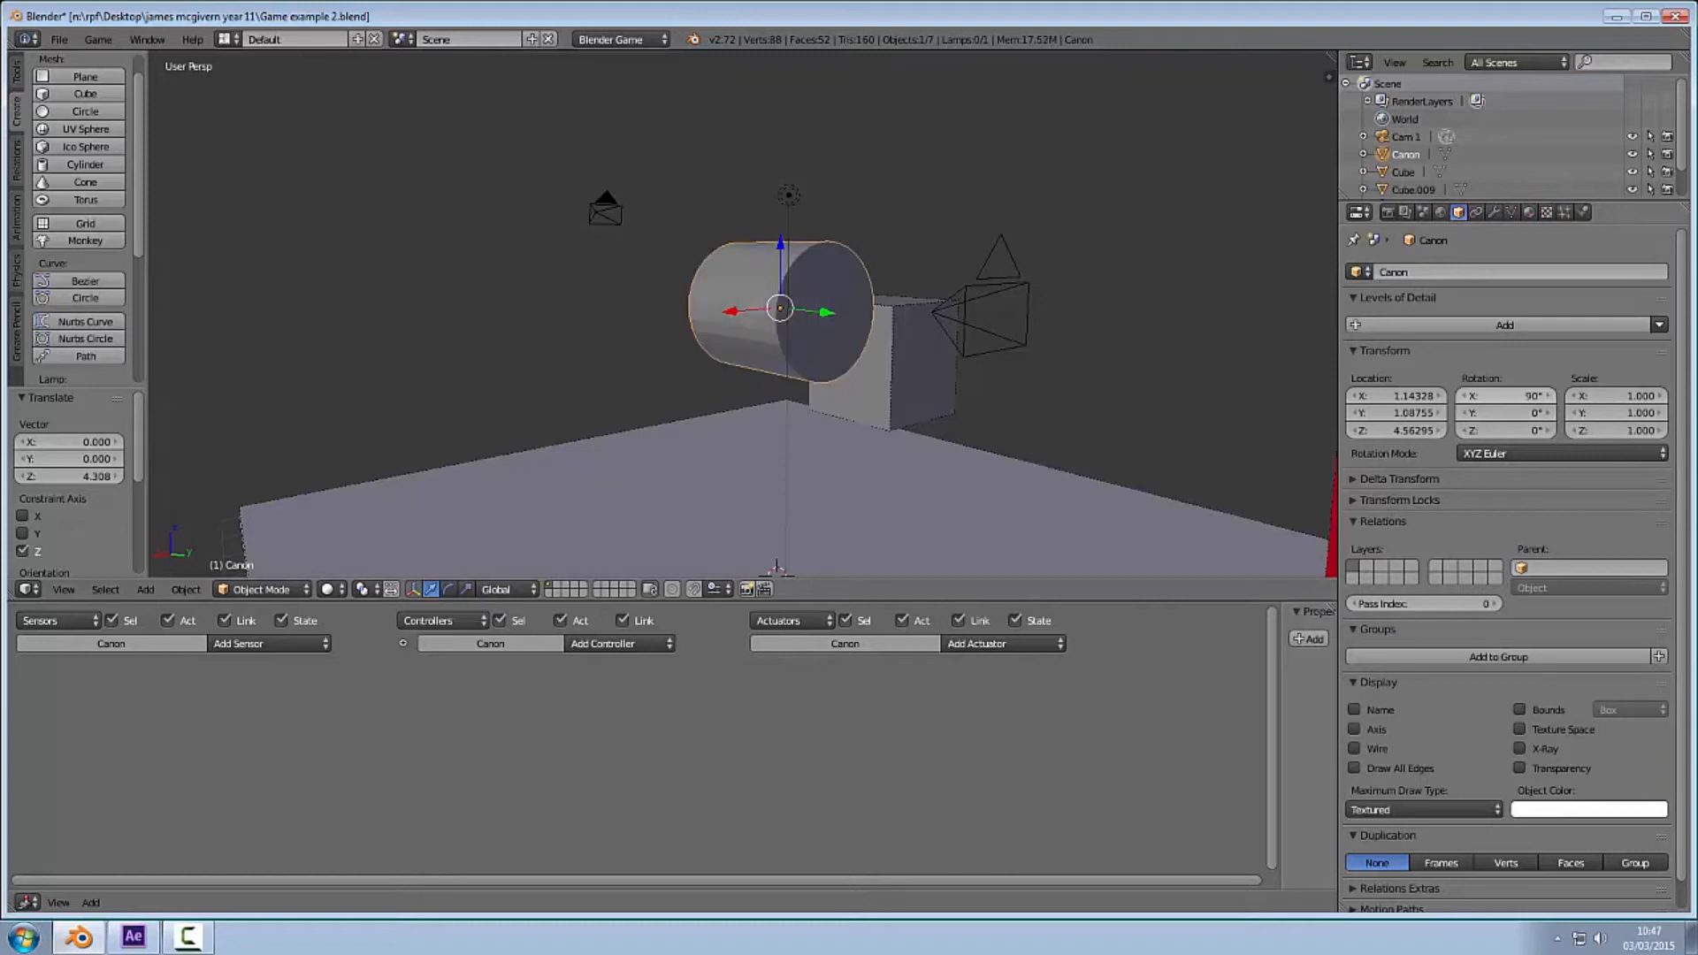
Step: Scale Canon into a thin, elongated barrel lying on its side
left_click(16, 72)
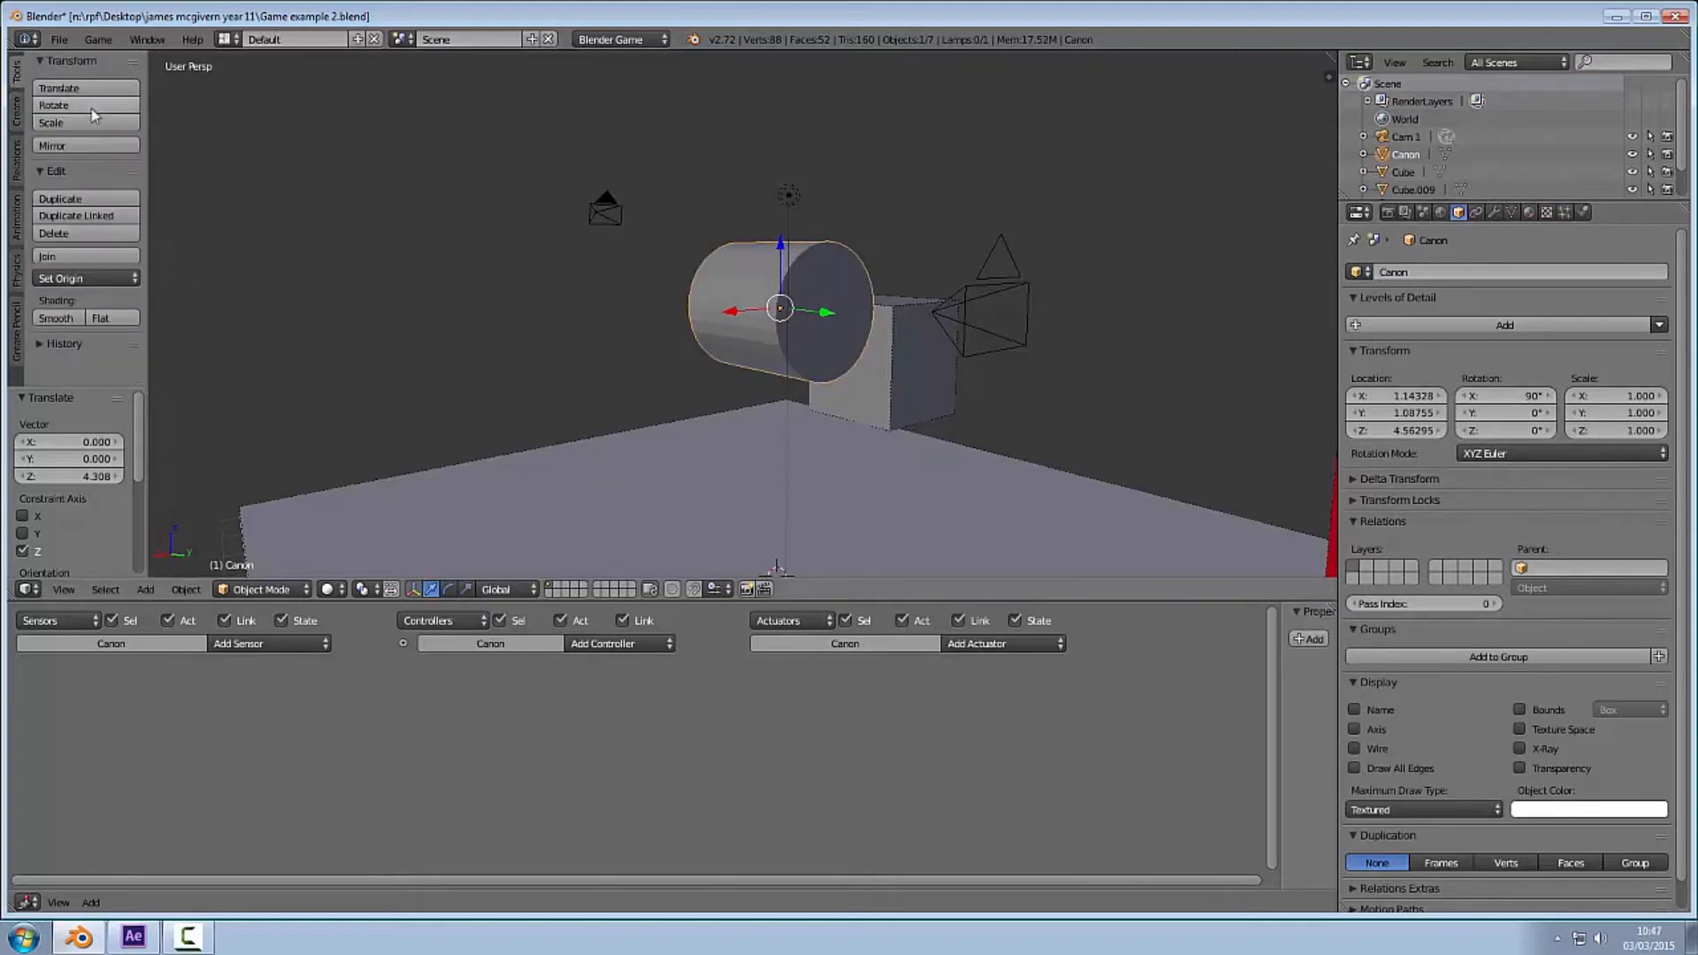
left_click(55, 317)
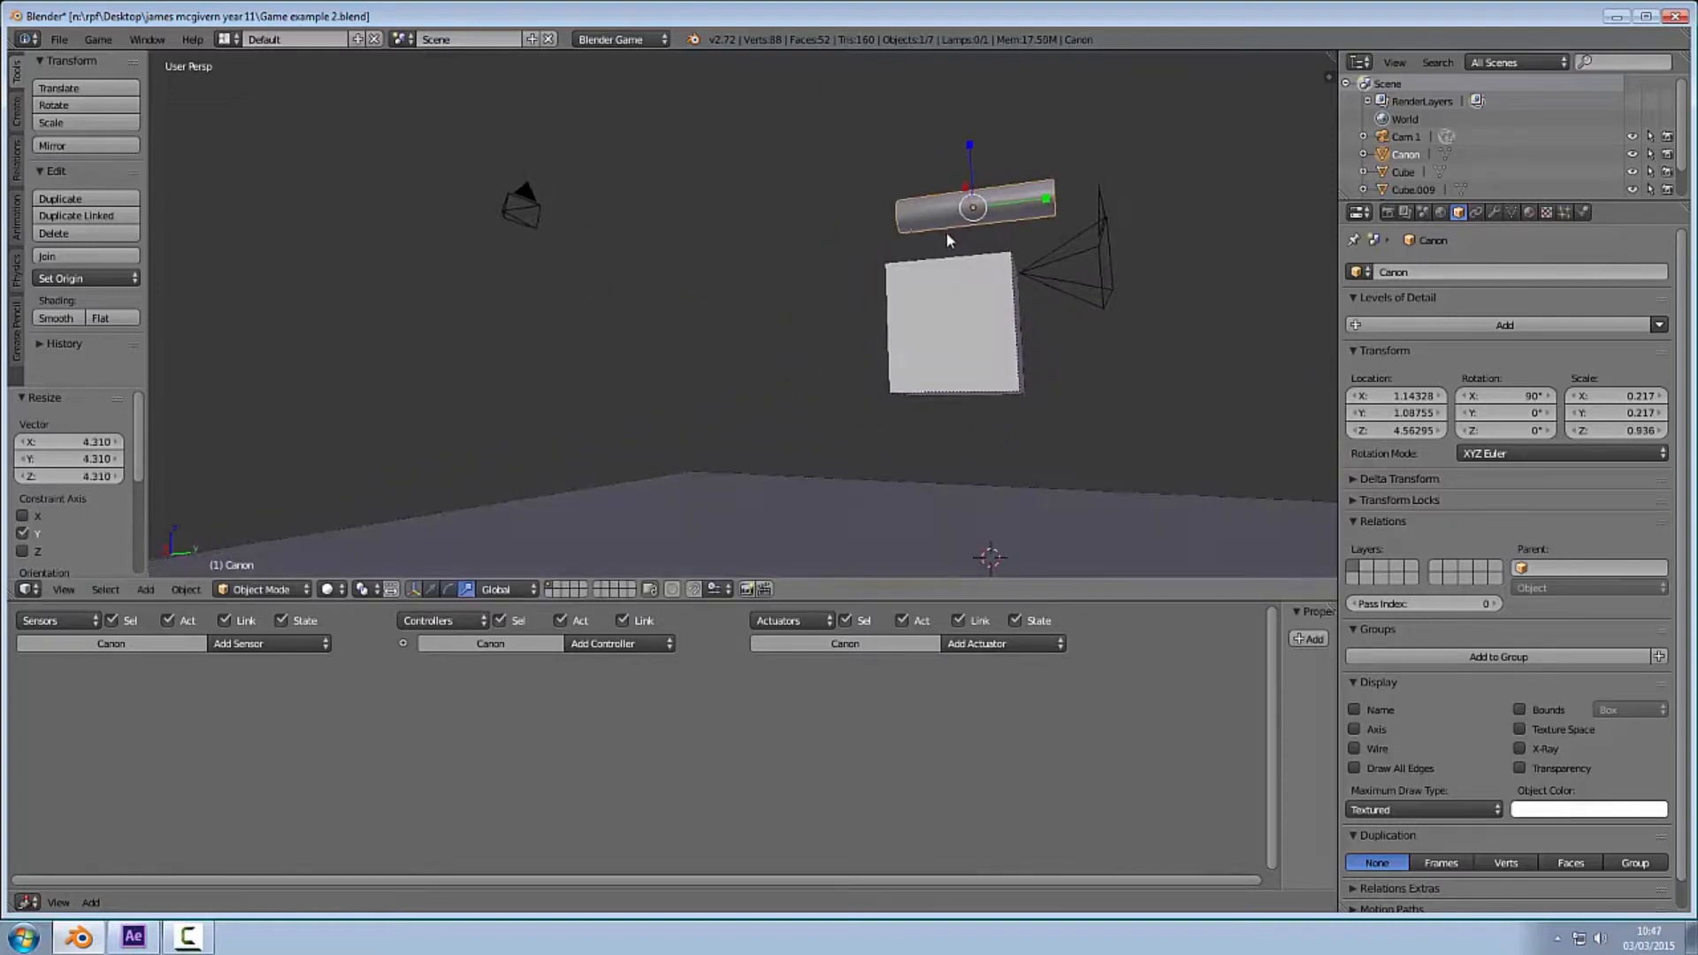
left_click(260, 590)
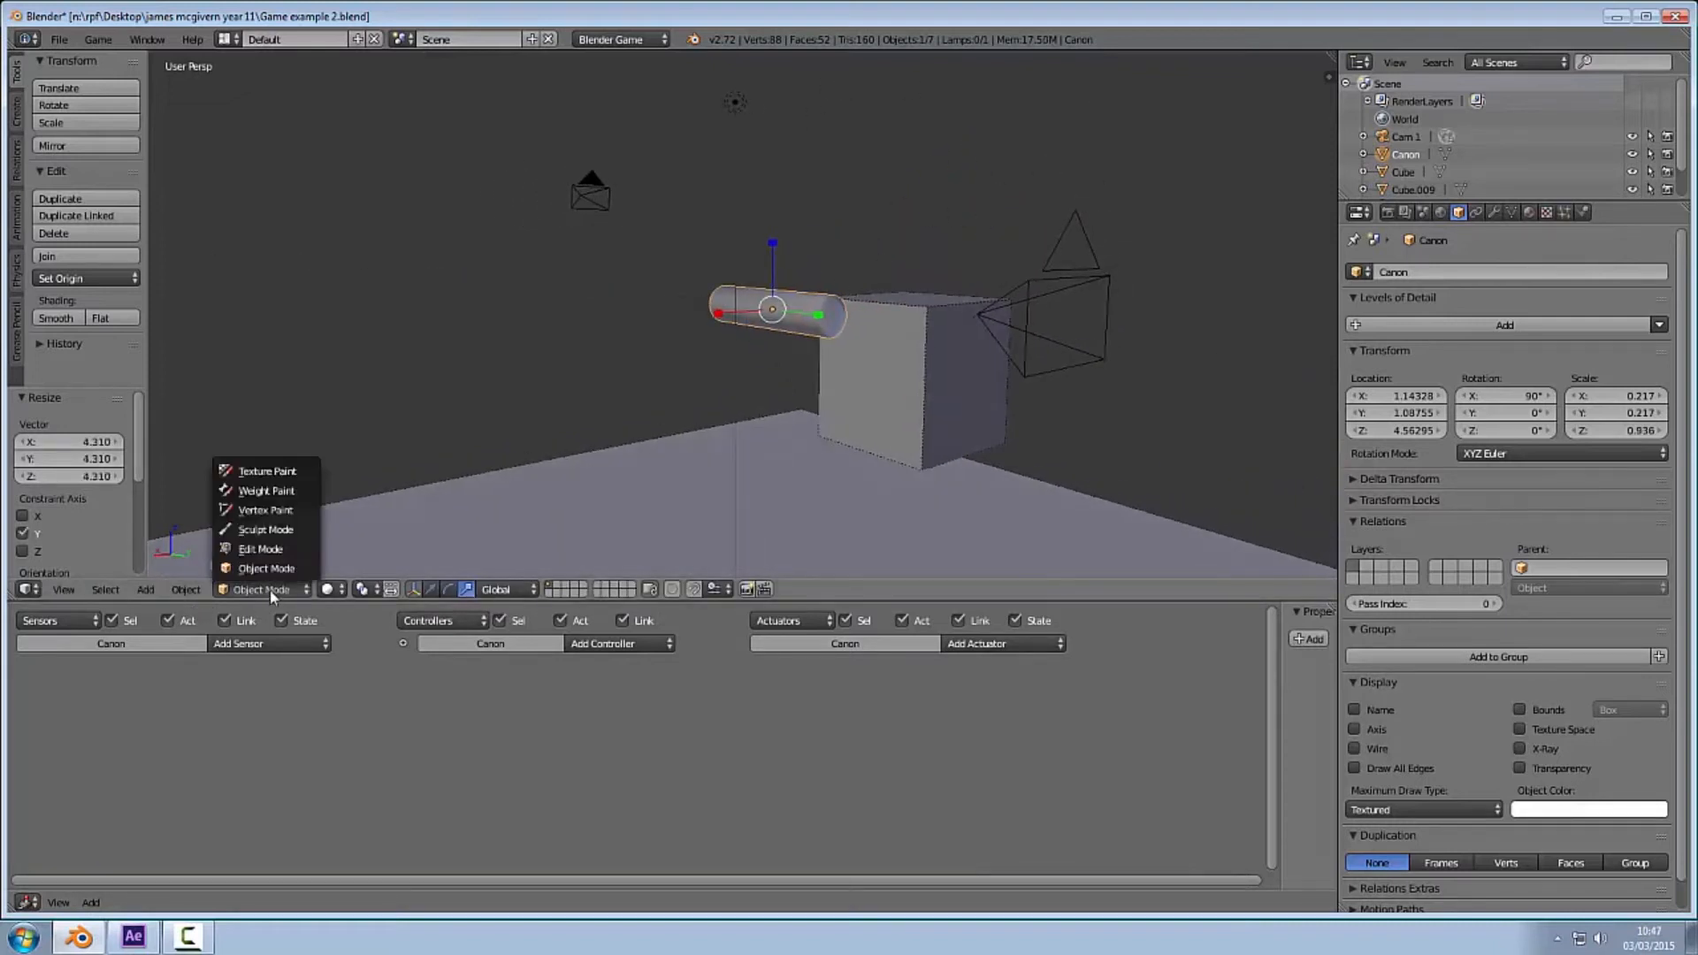
Step: Extrude a handle downward from the barrel's rear faces to form a gun shape
left_click(260, 549)
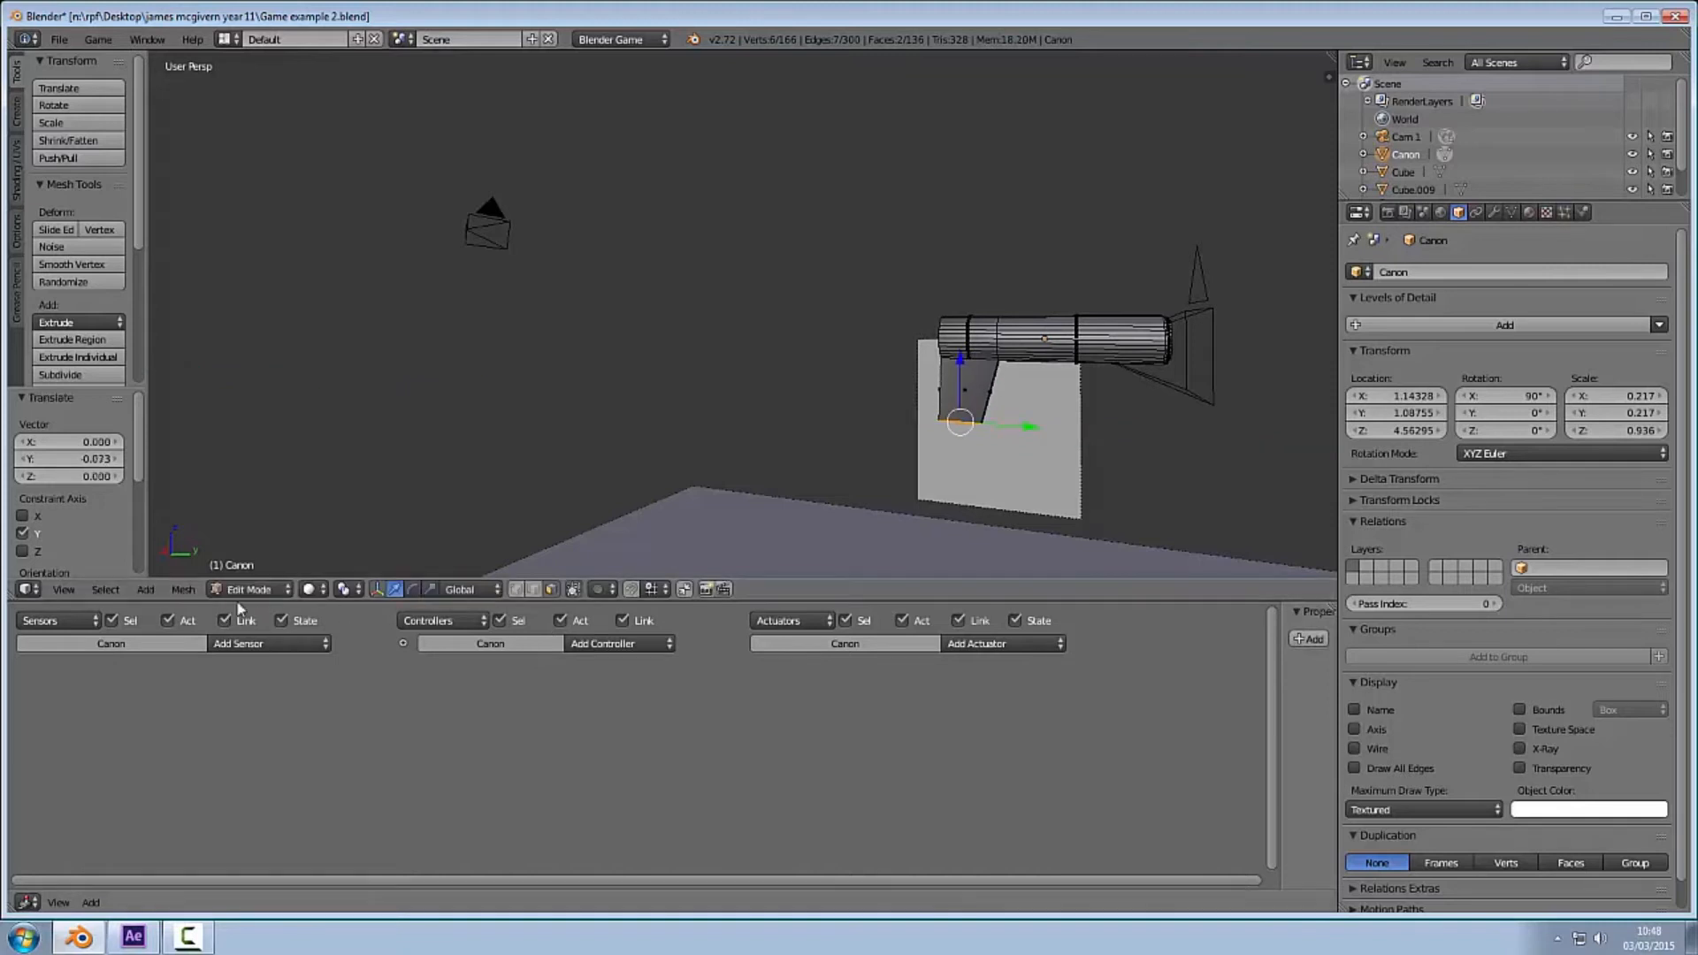
left_click(251, 589)
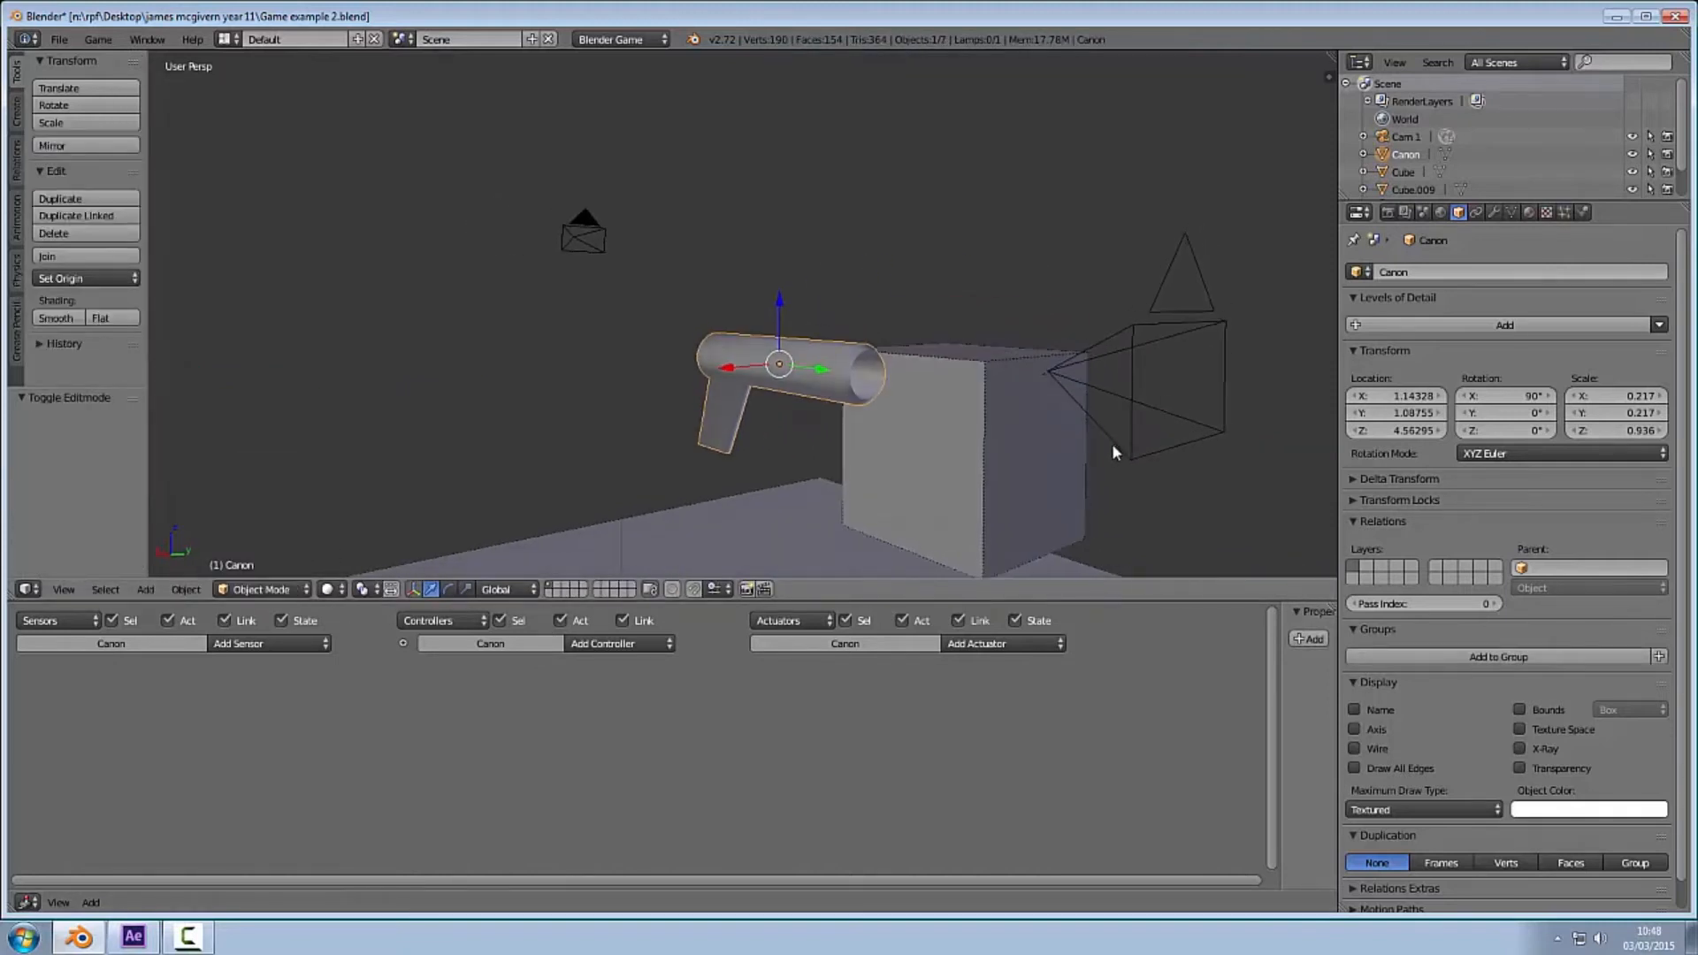
Step: Shrink the gun and set it beside the cube, orbiting to check its placement
left_click_drag(778, 363, 1067, 347)
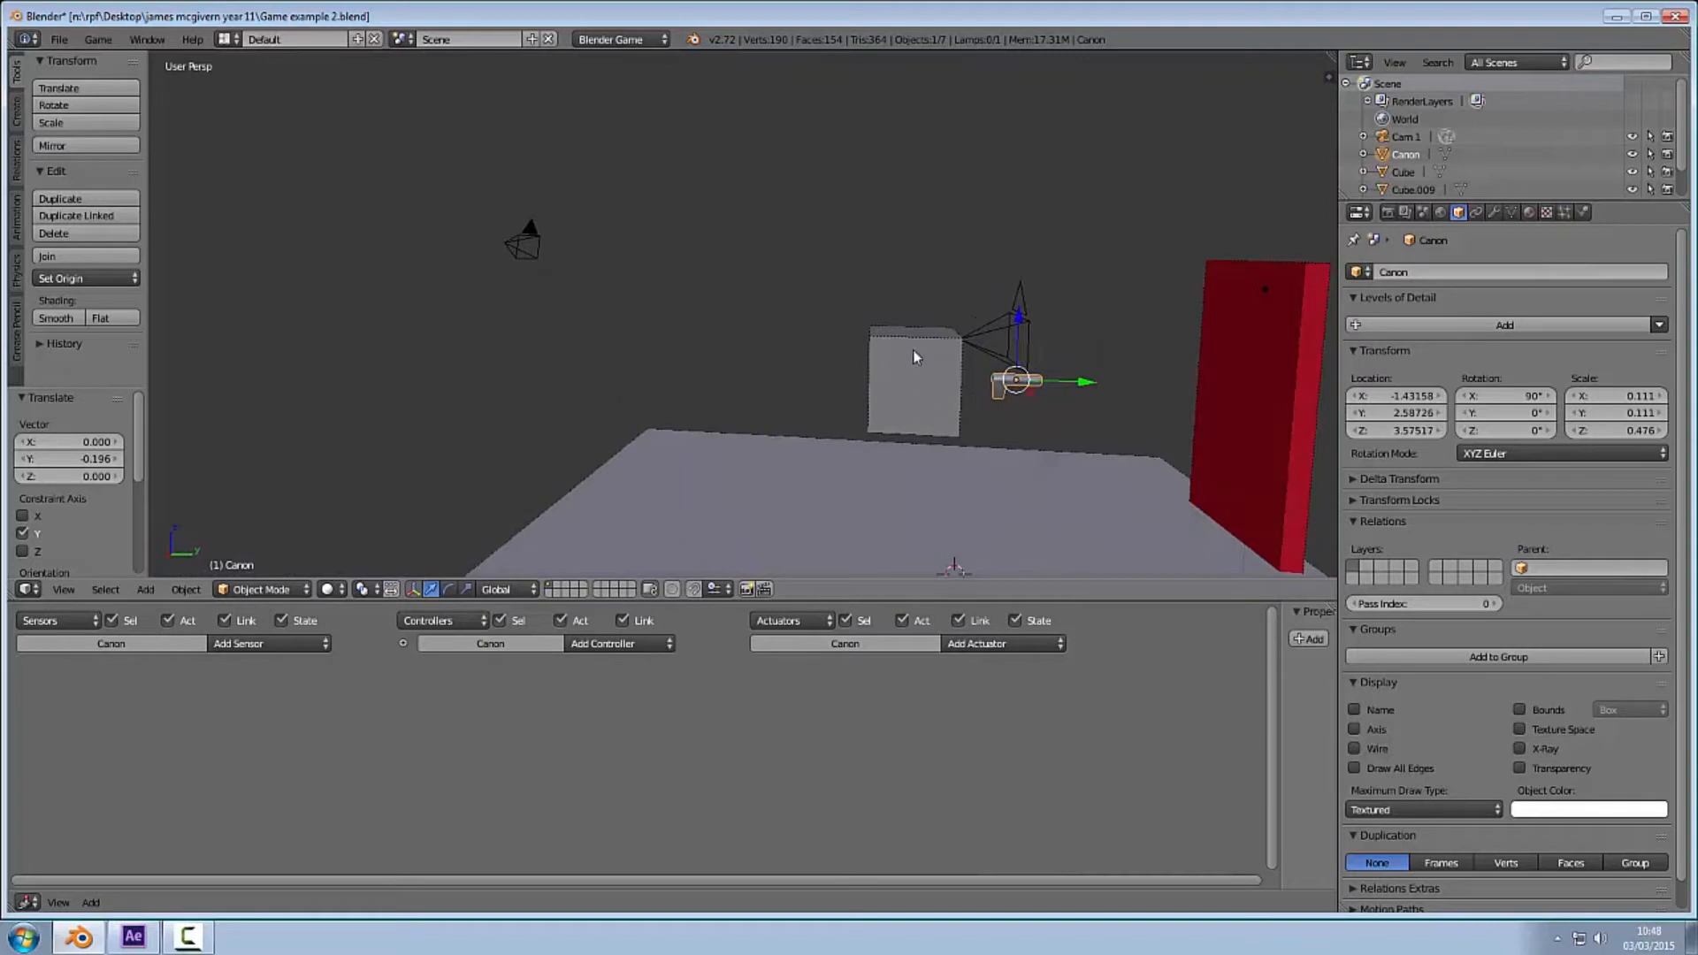
left_click_drag(915, 357, 945, 444)
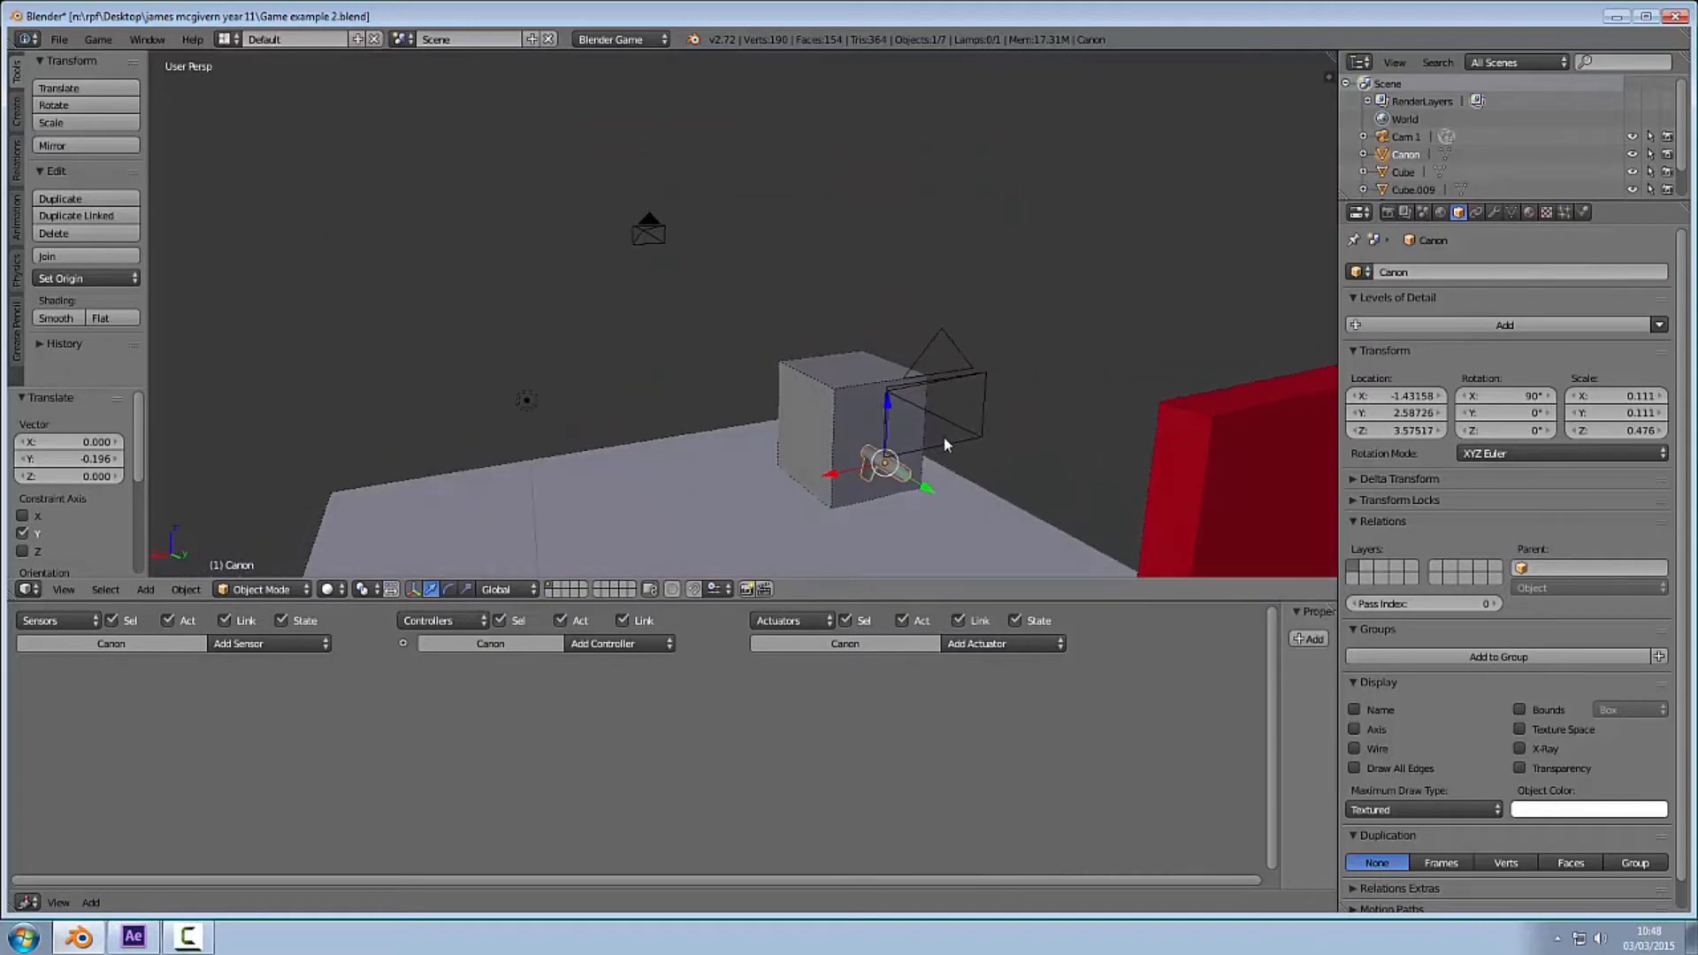
left_click_drag(943, 444, 953, 423)
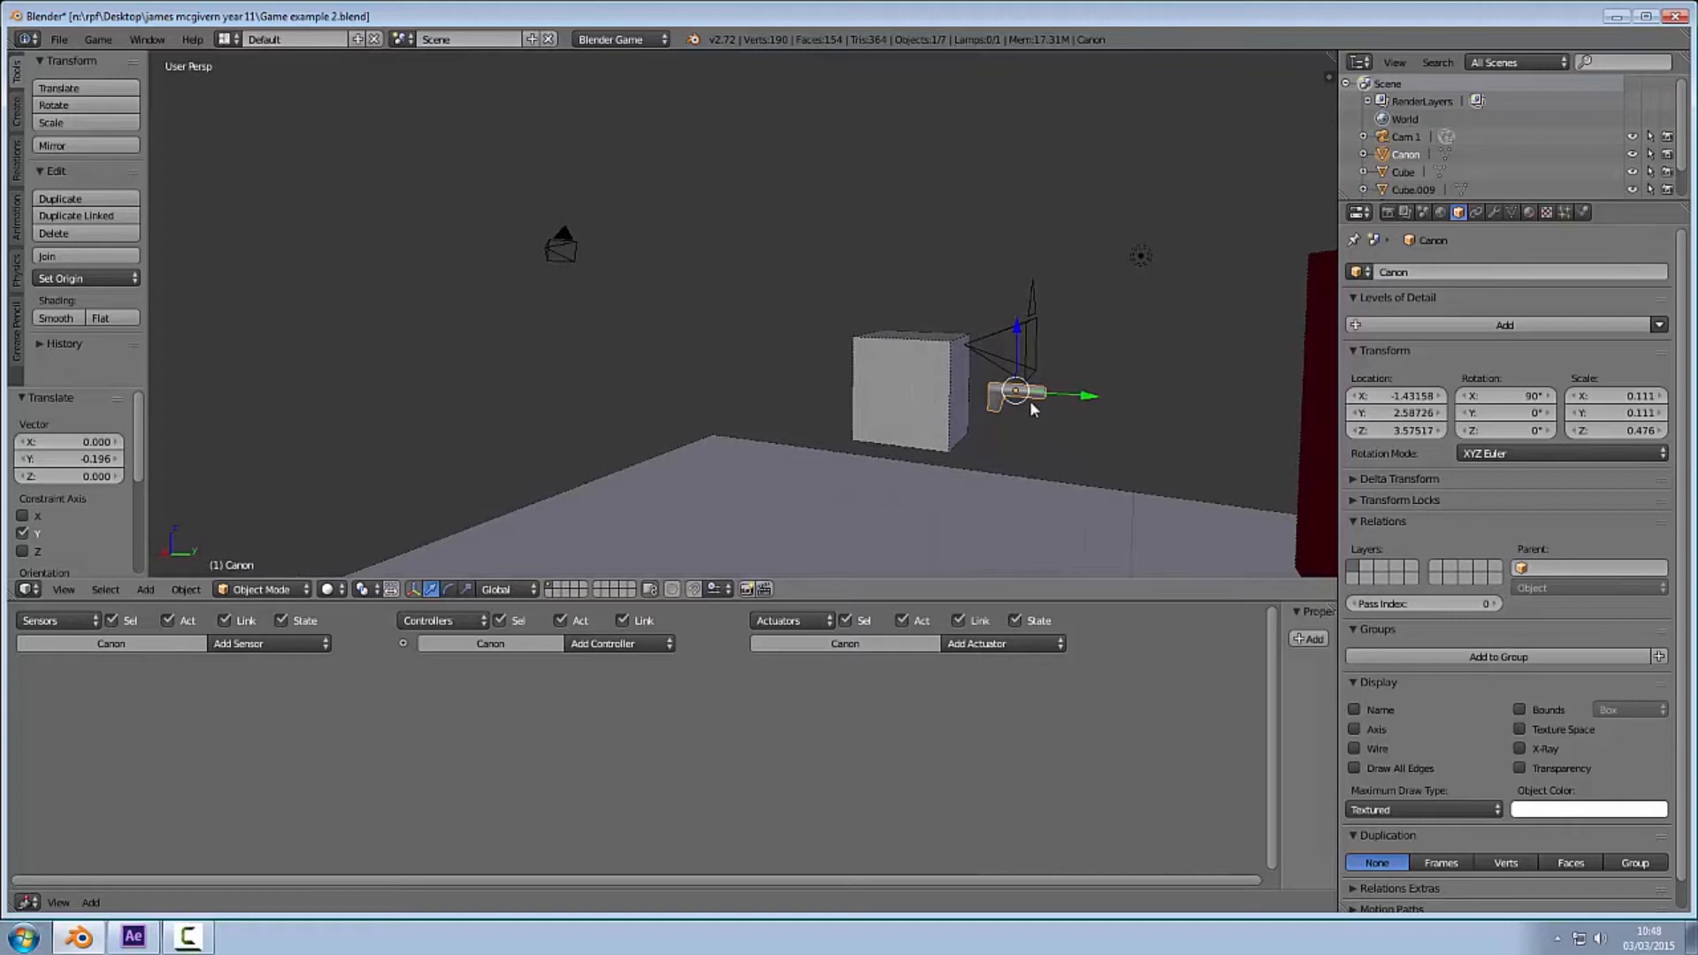
mouse_move(971, 402)
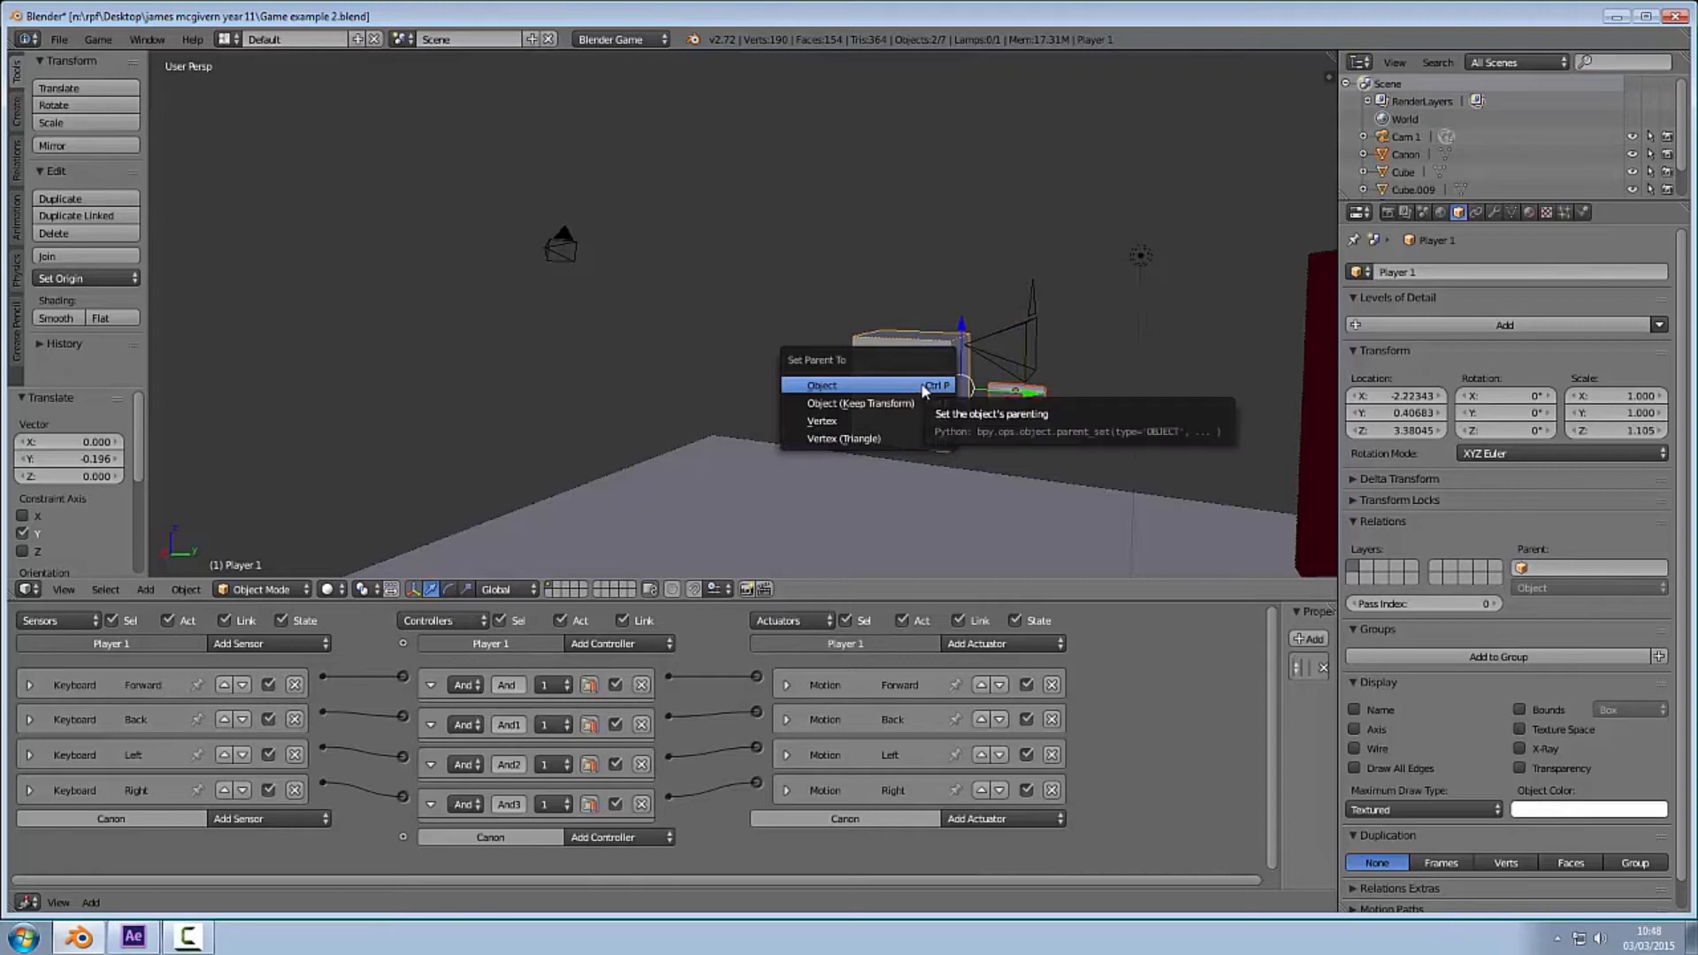
Step: Parent the Canon gun to the Player 1 cube as an Object child
left_click(821, 384)
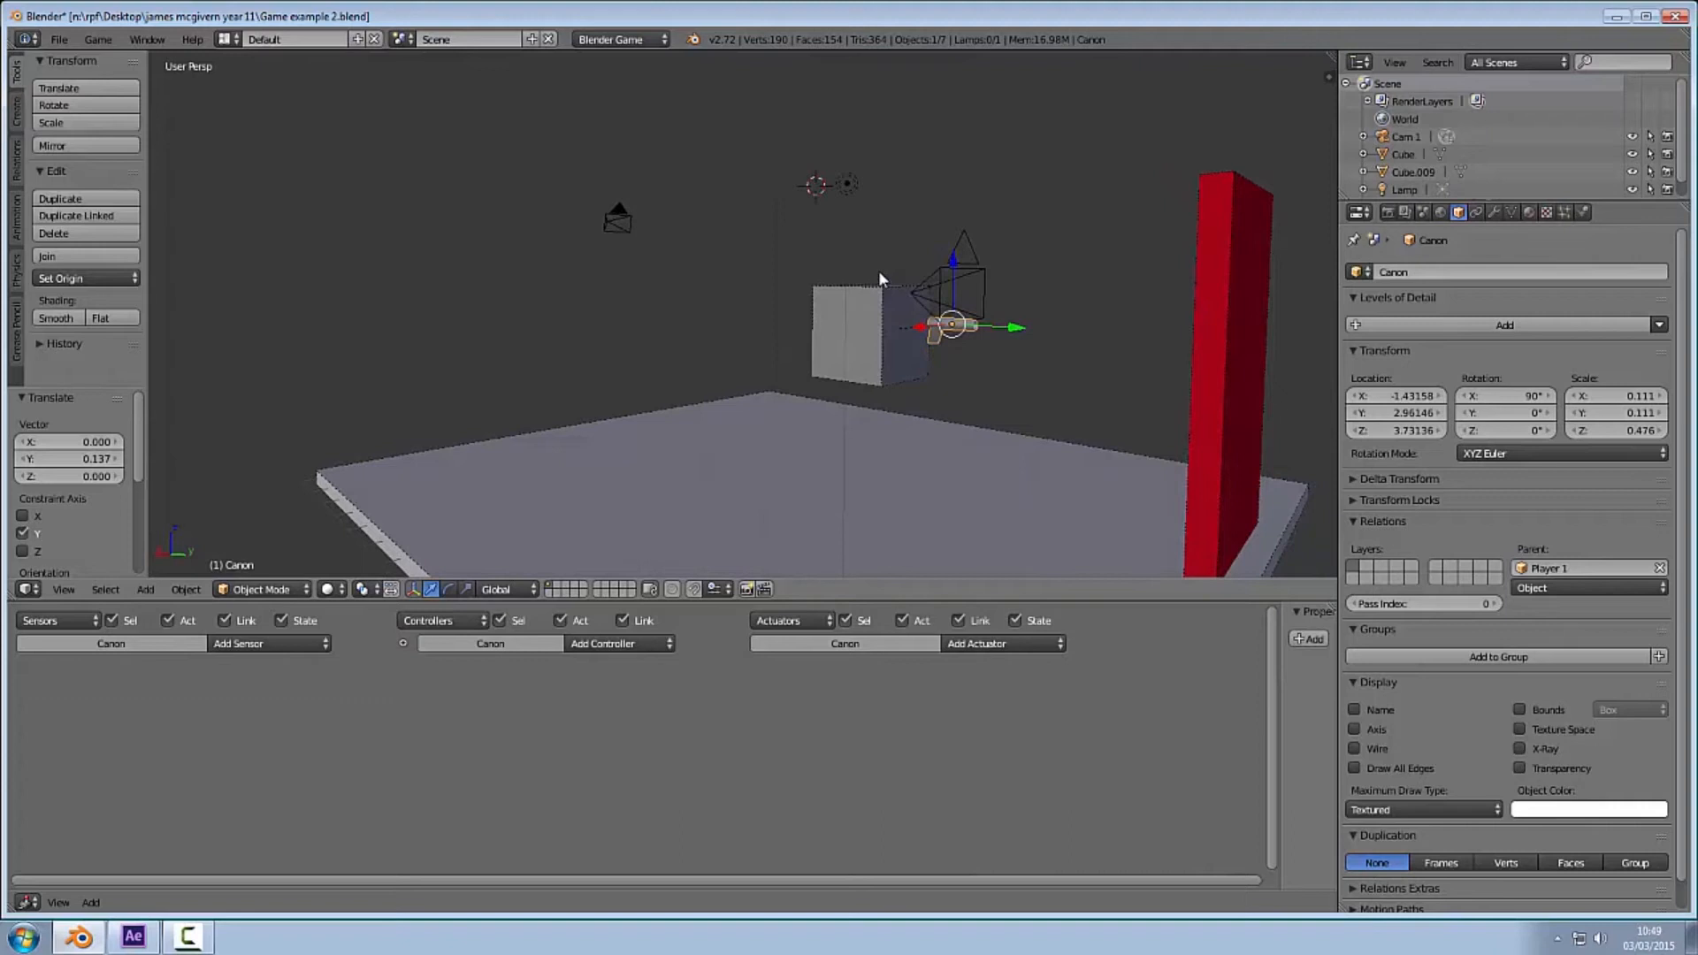
mouse_move(637, 559)
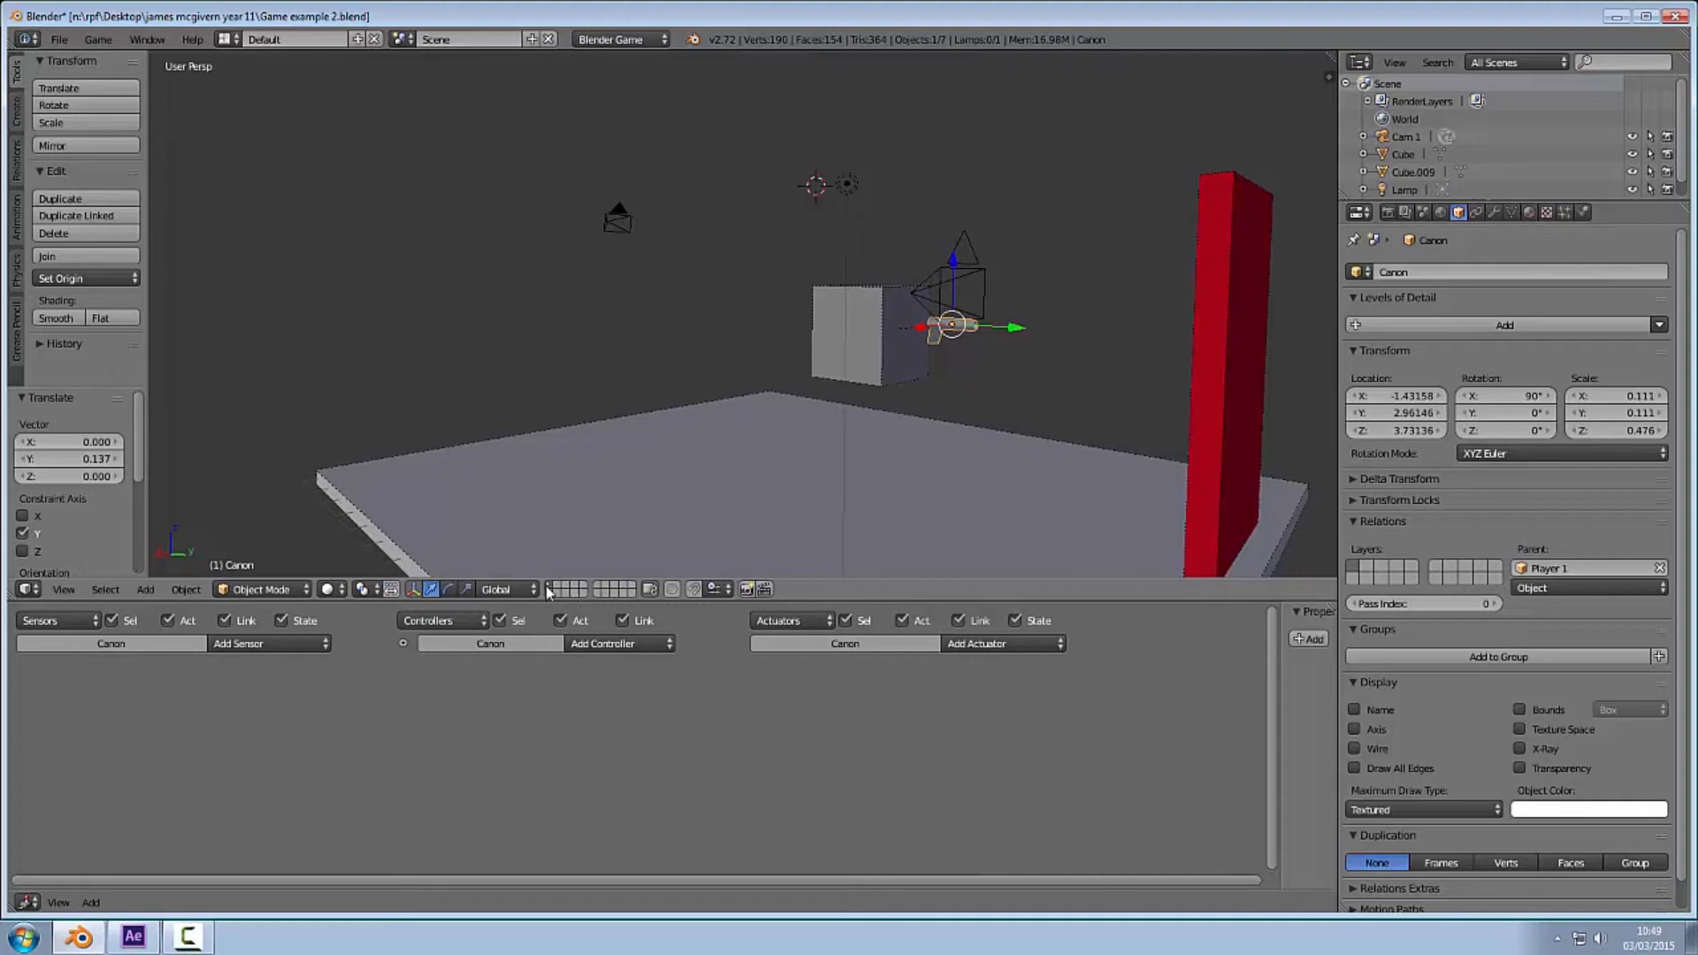
mouse_move(552, 587)
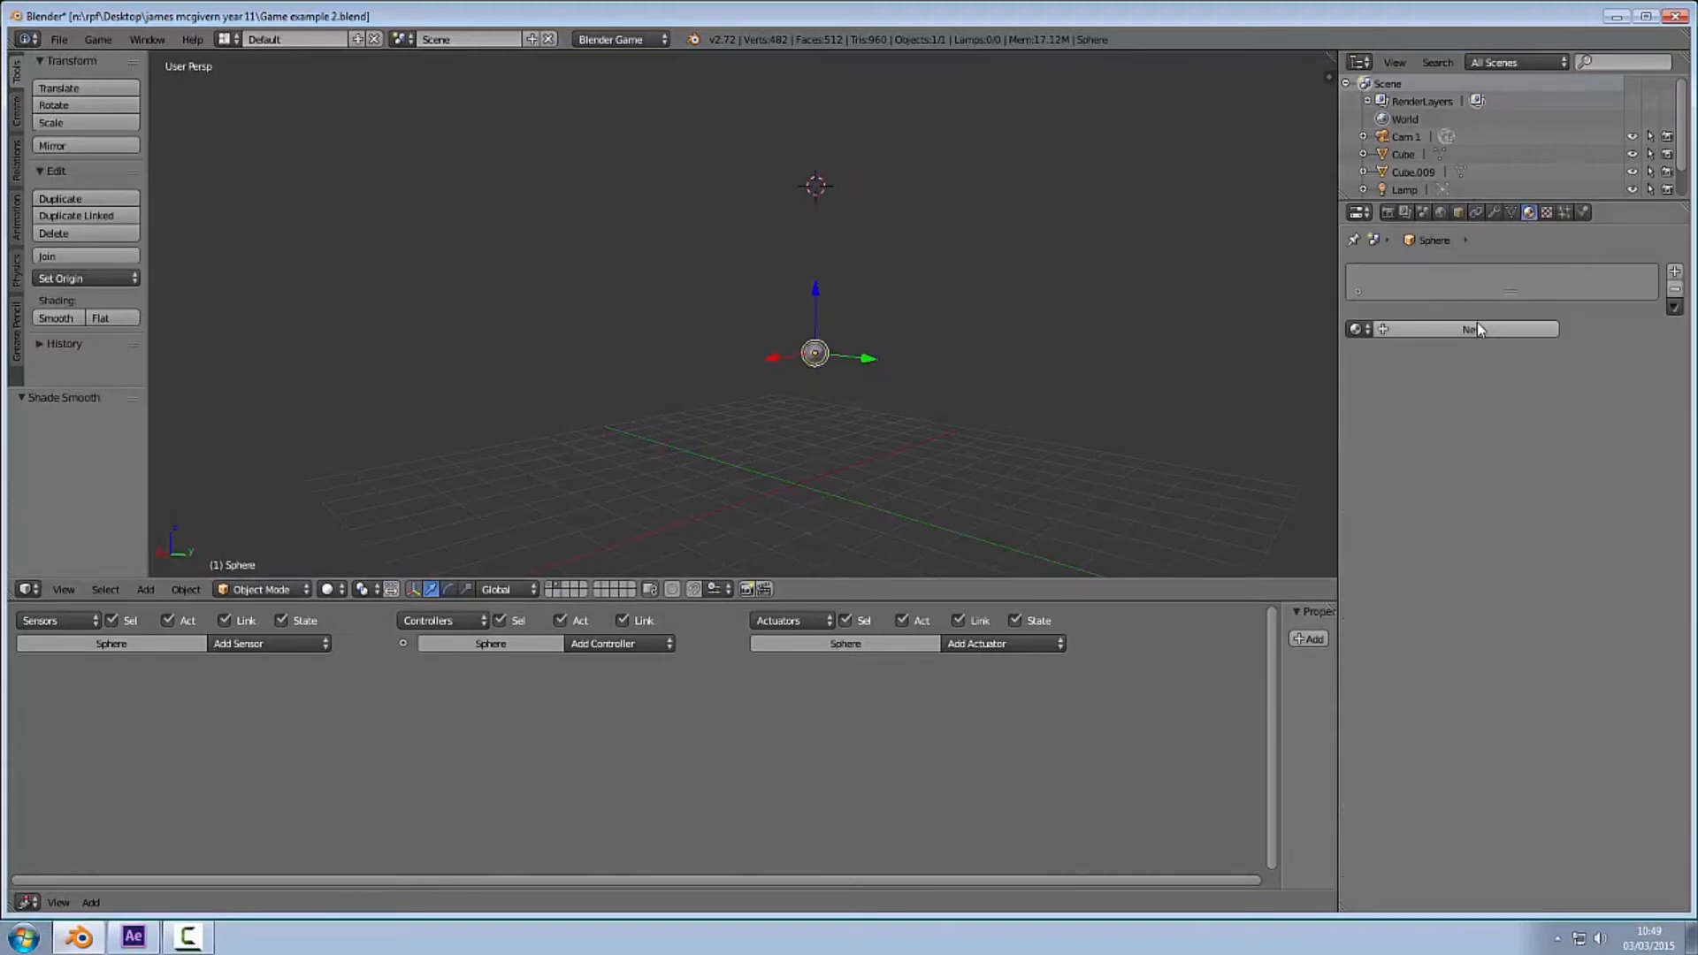
Step: Give the small sphere a new red material and name it Bullet
left_click(1468, 329)
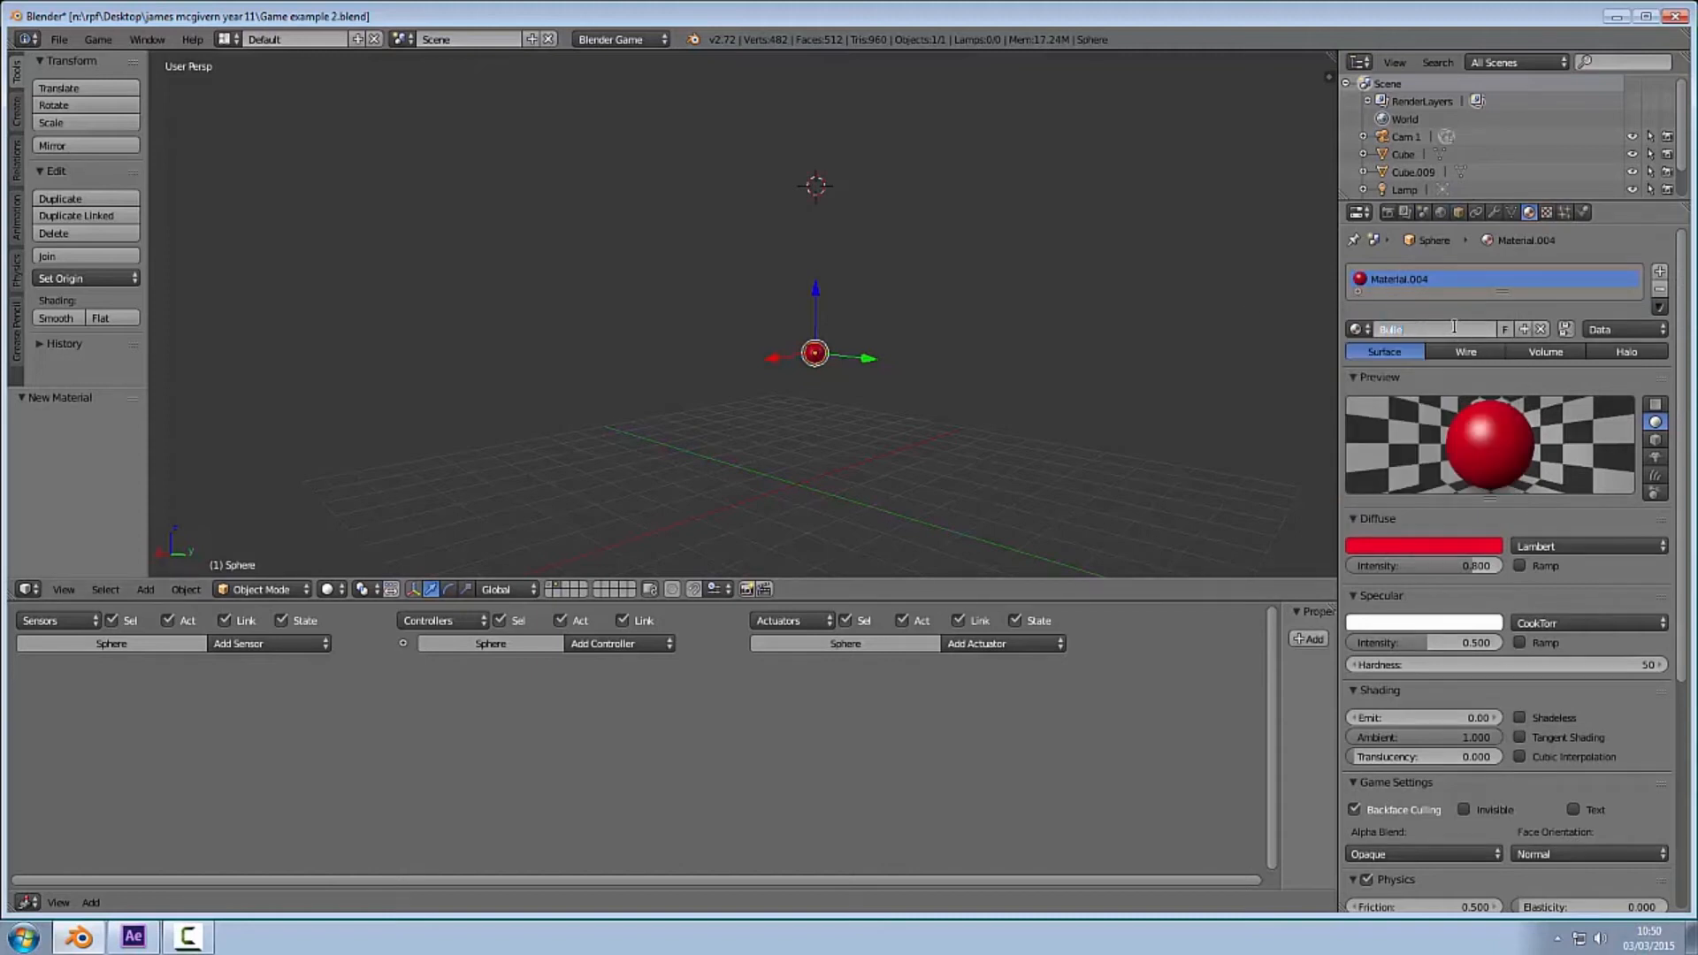
left_click(1460, 212)
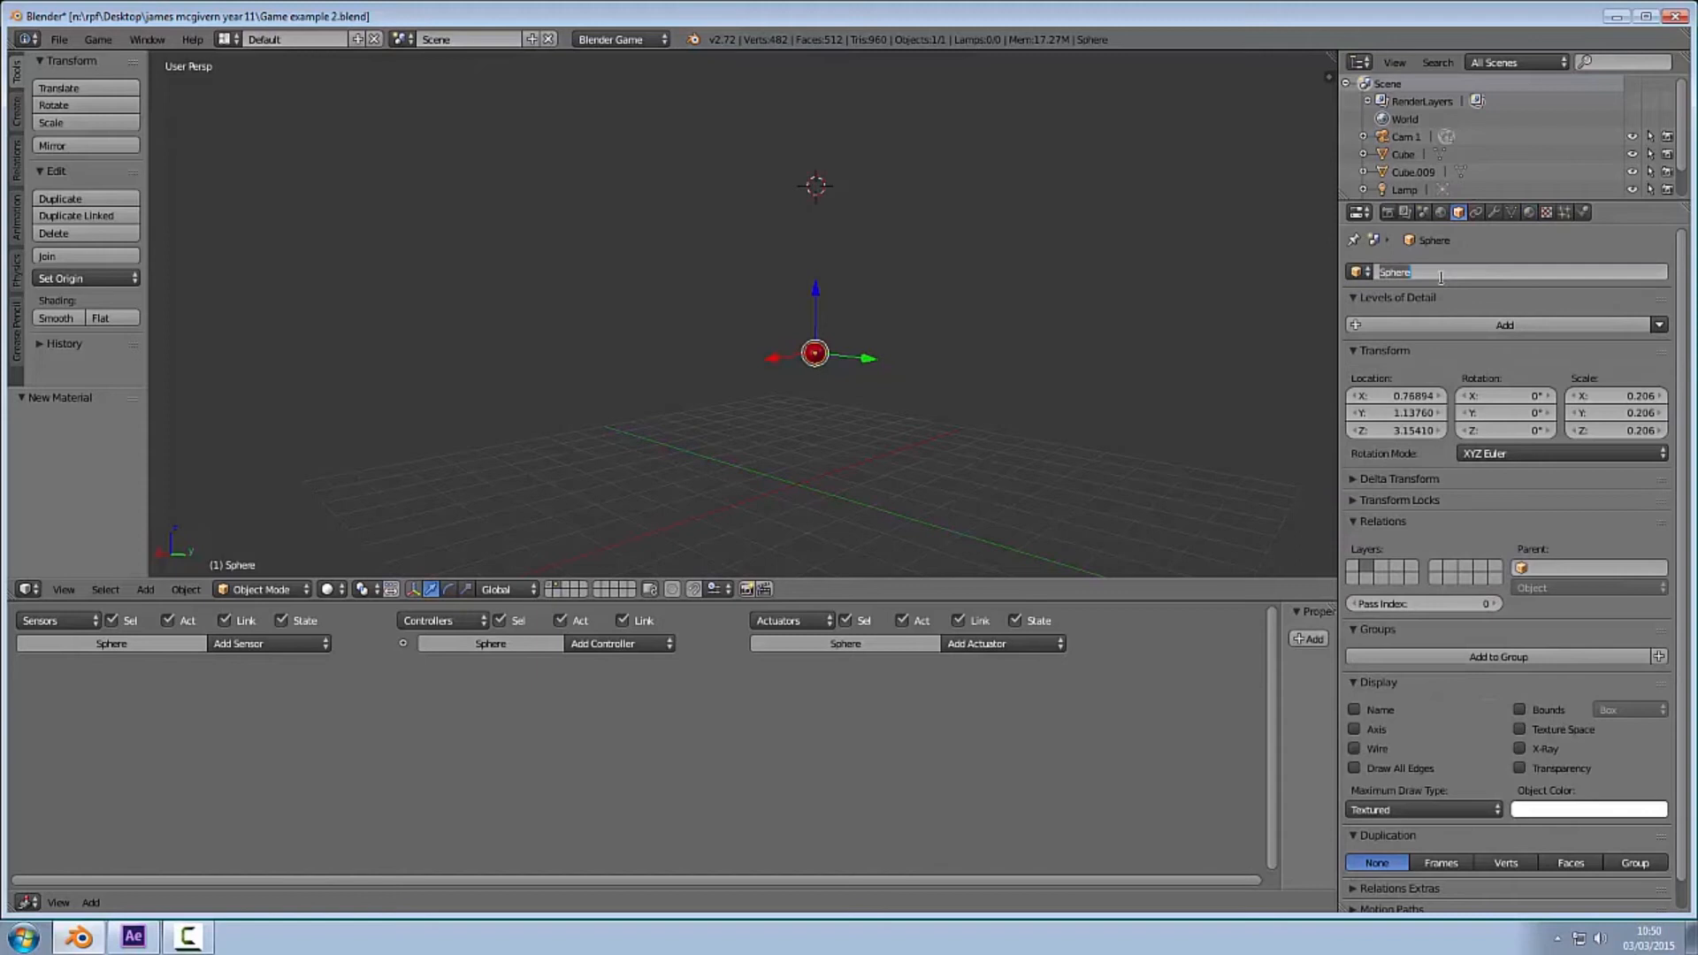
type("Bull")
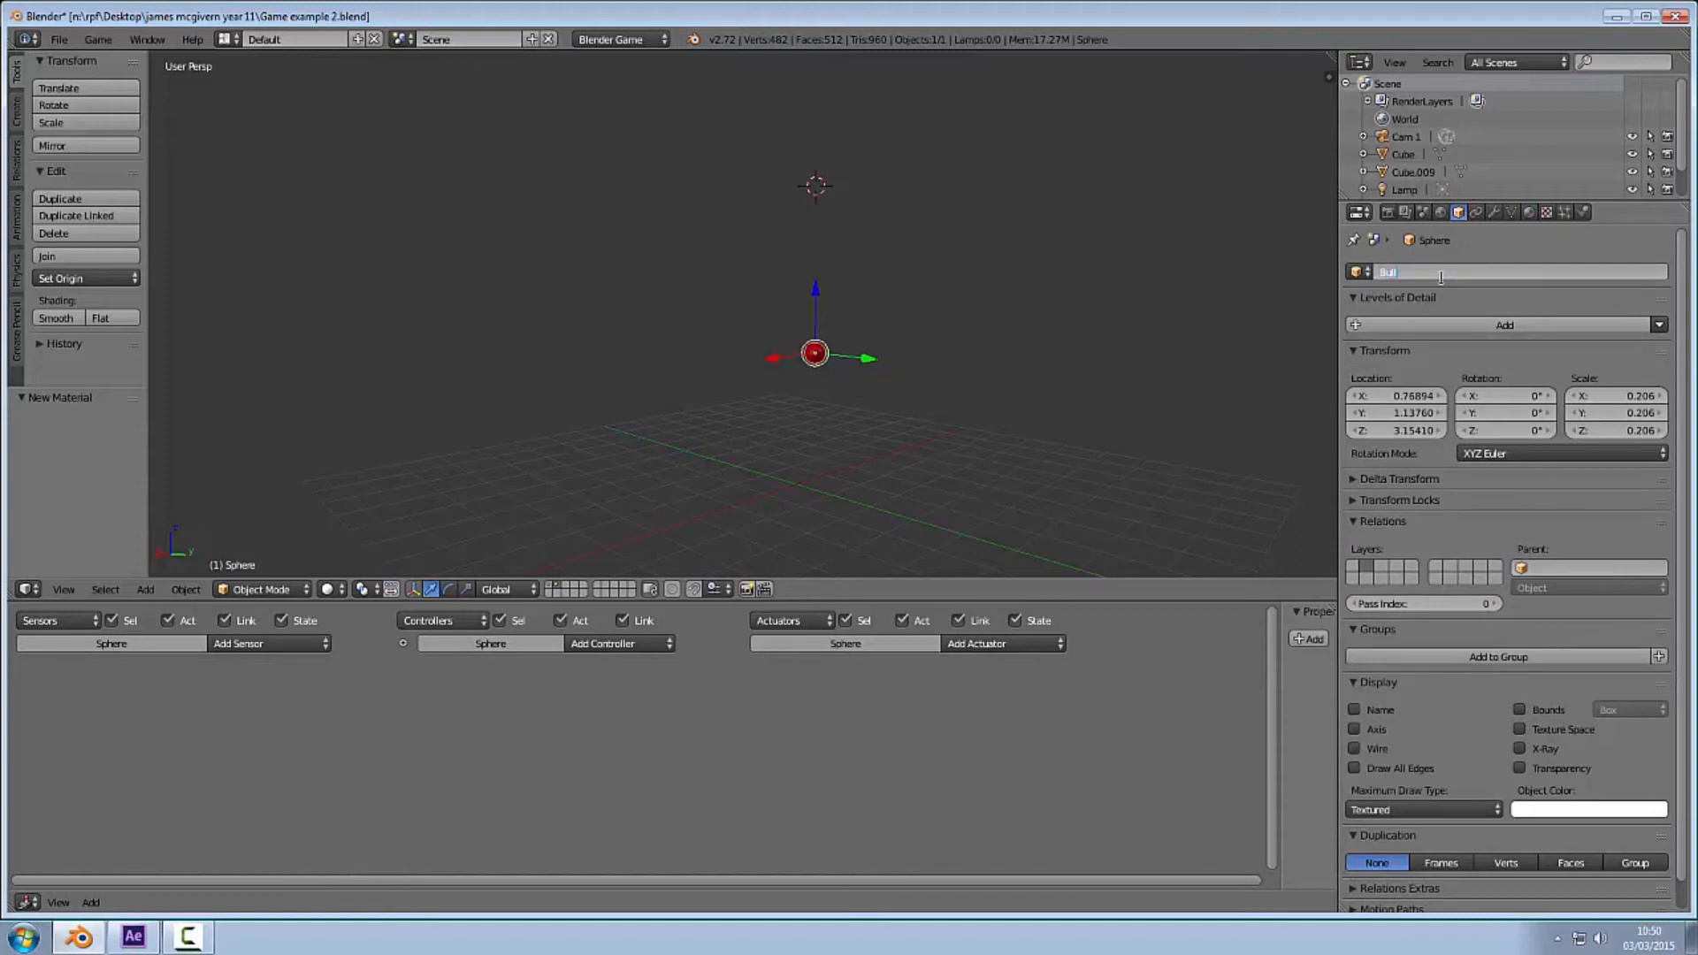
type("Bullet")
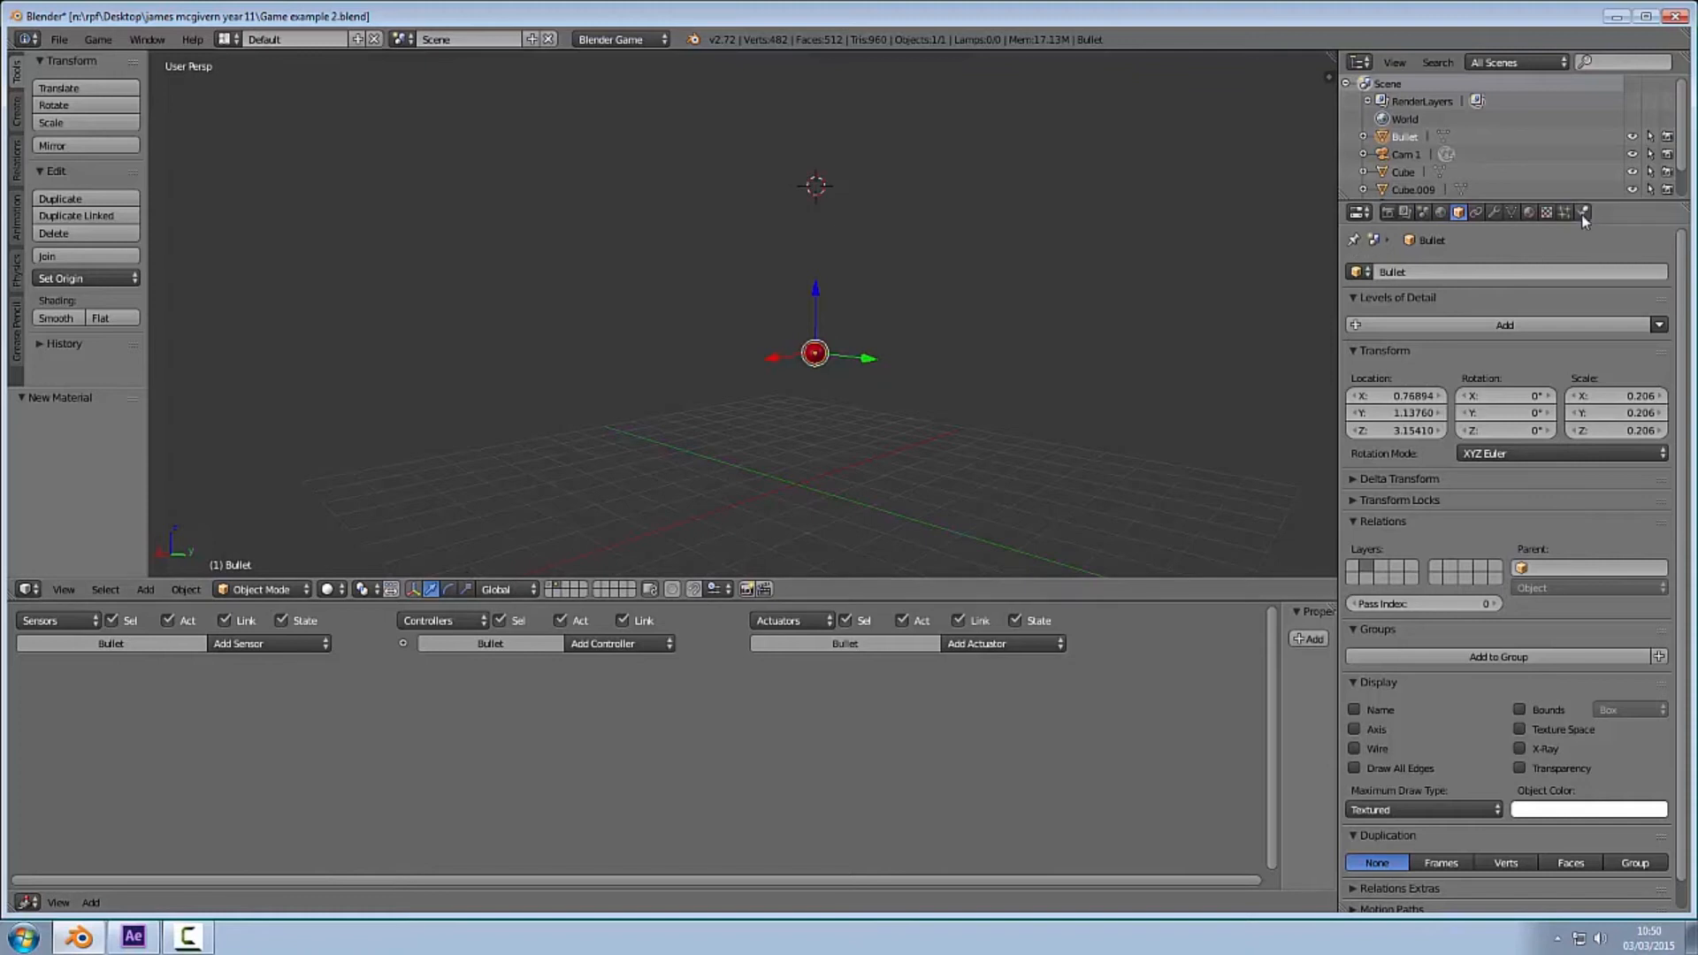
Step: Set the Bullet's Physics Type to Dynamic
left_click(1581, 213)
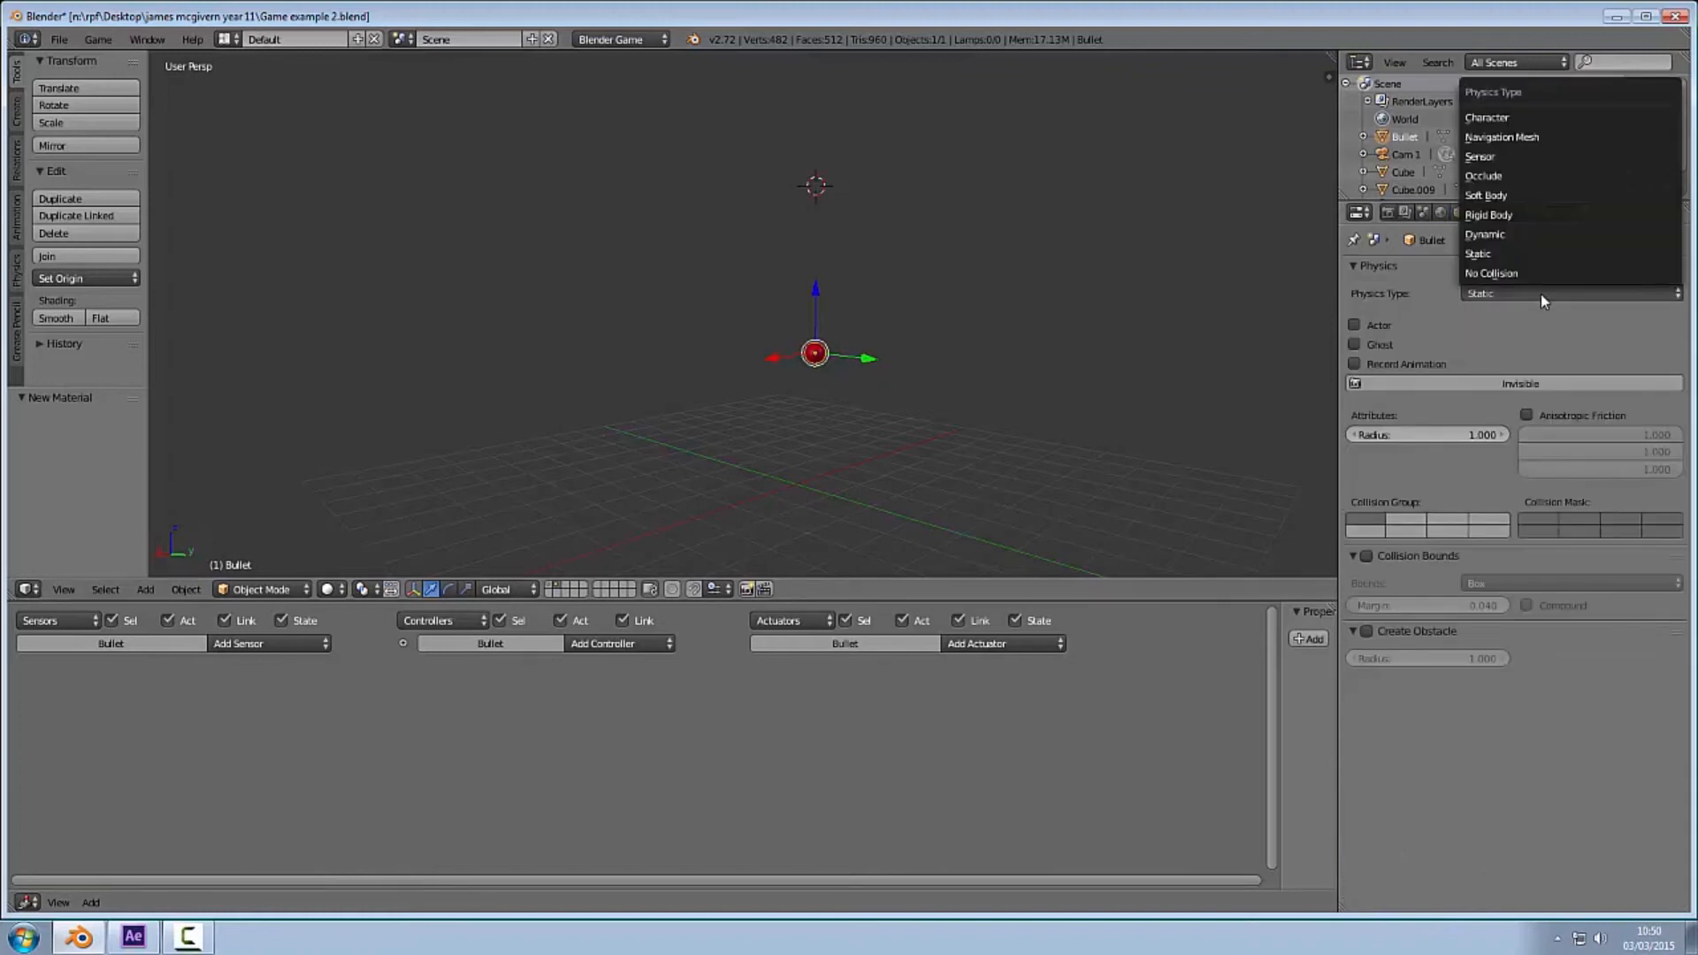
mouse_move(1524, 233)
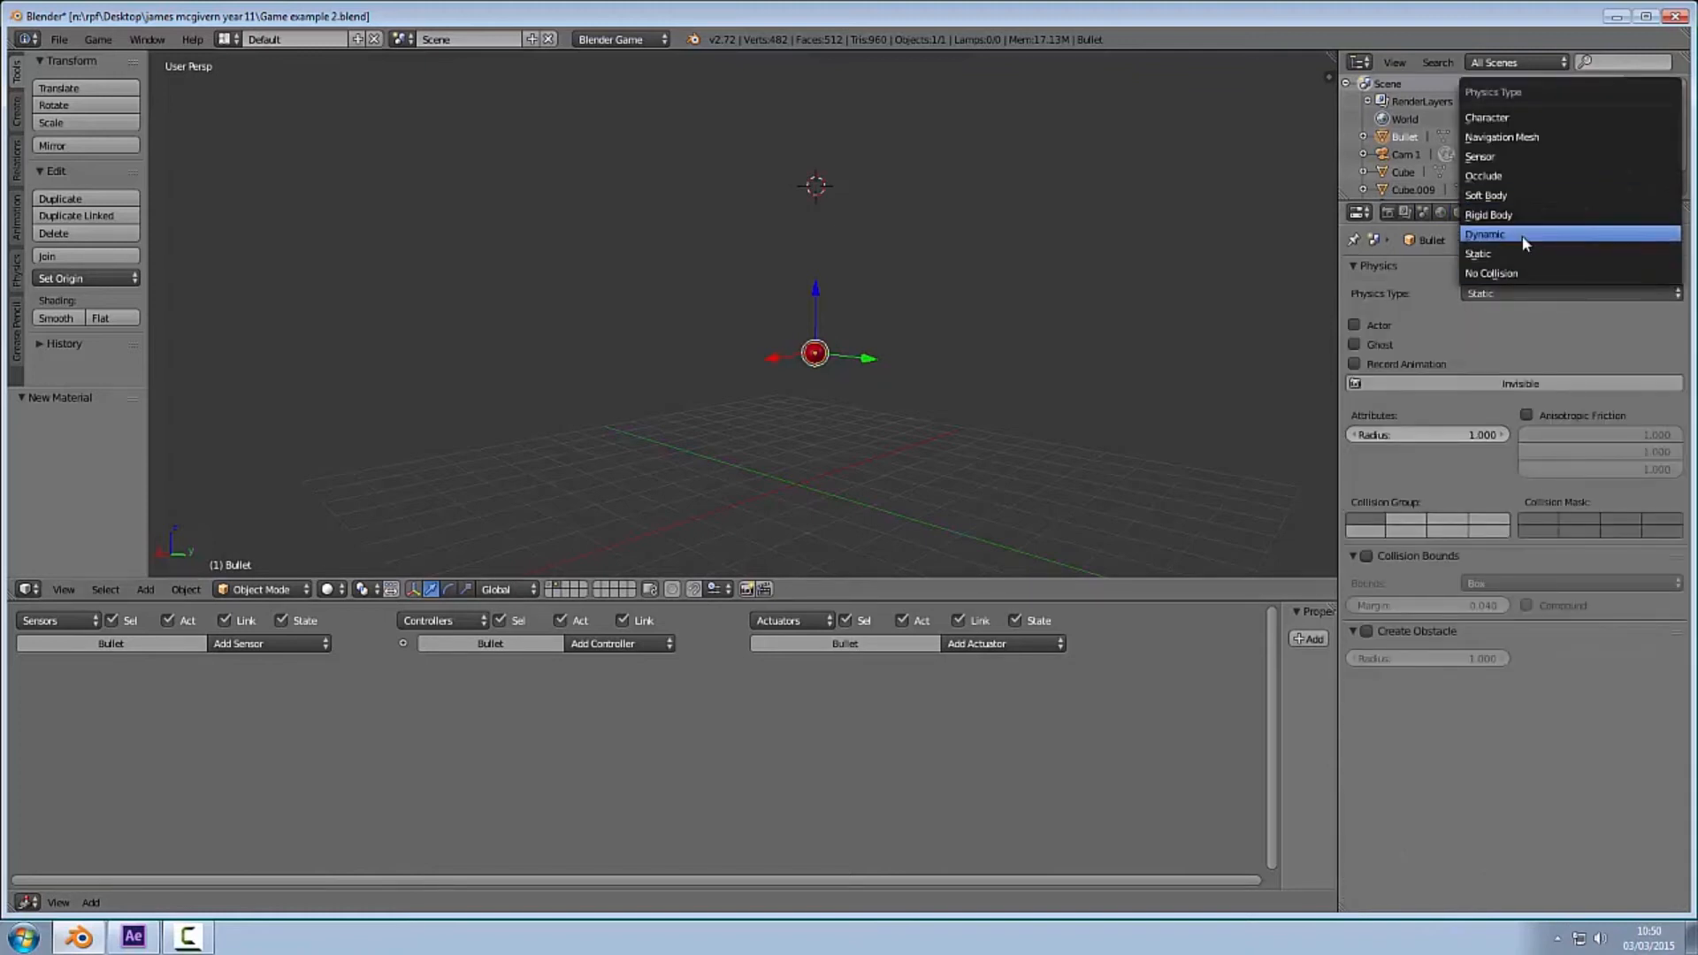
left_click(1484, 234)
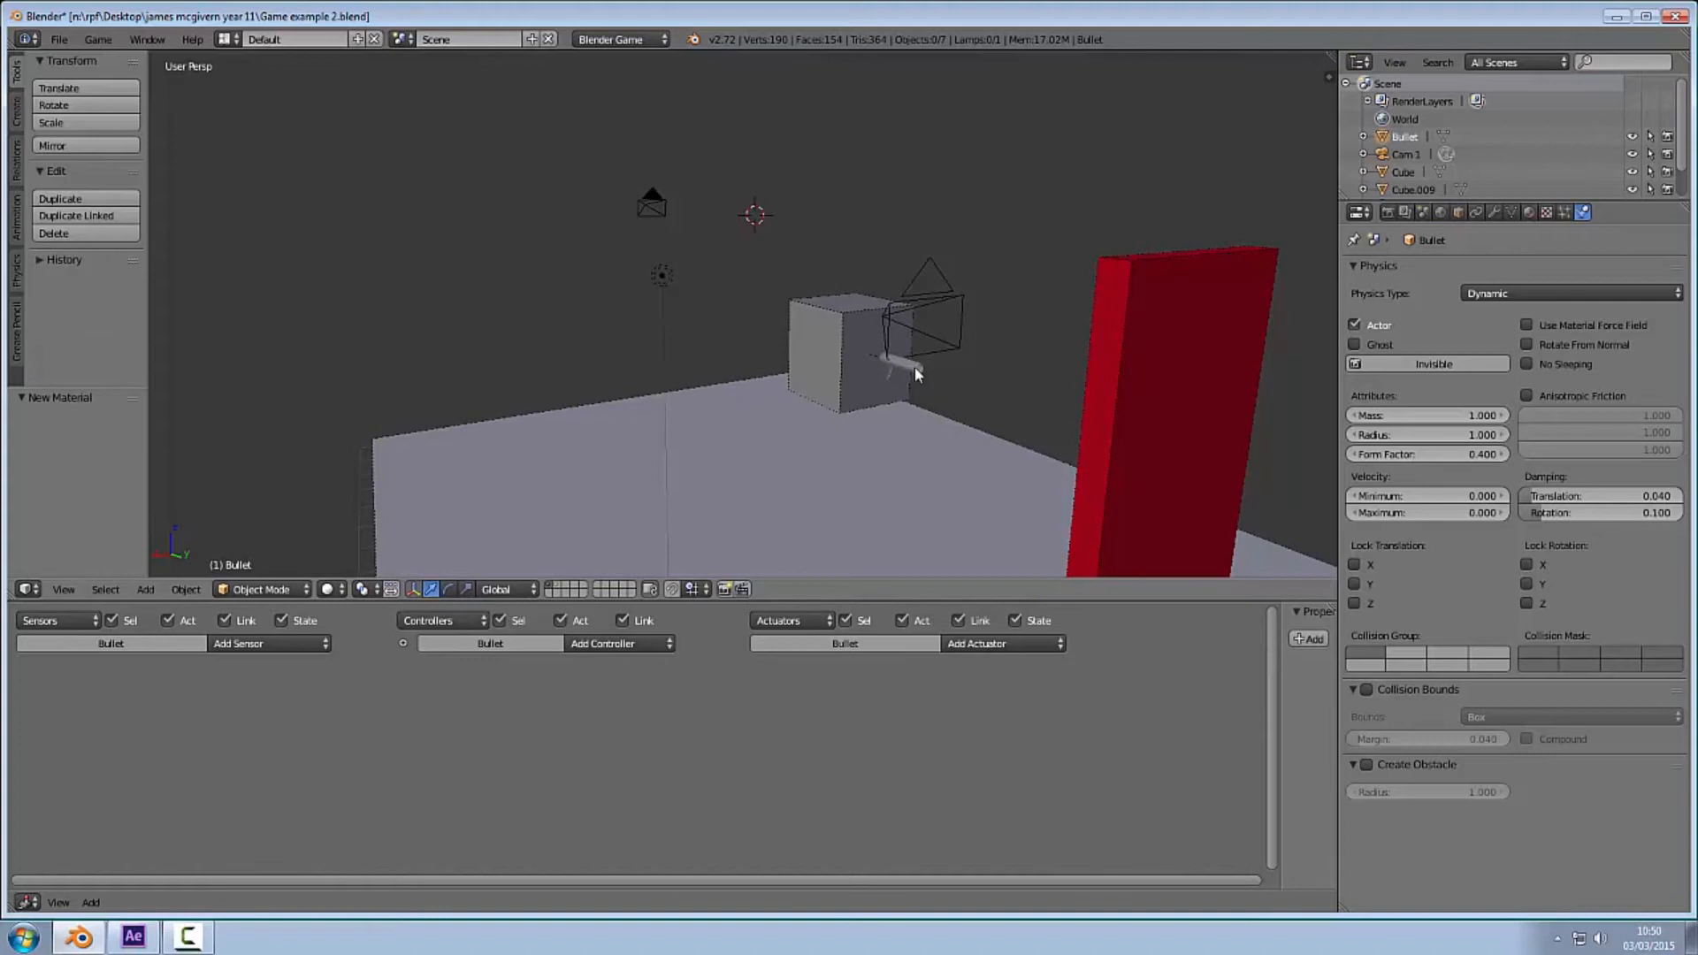
mouse_move(926, 372)
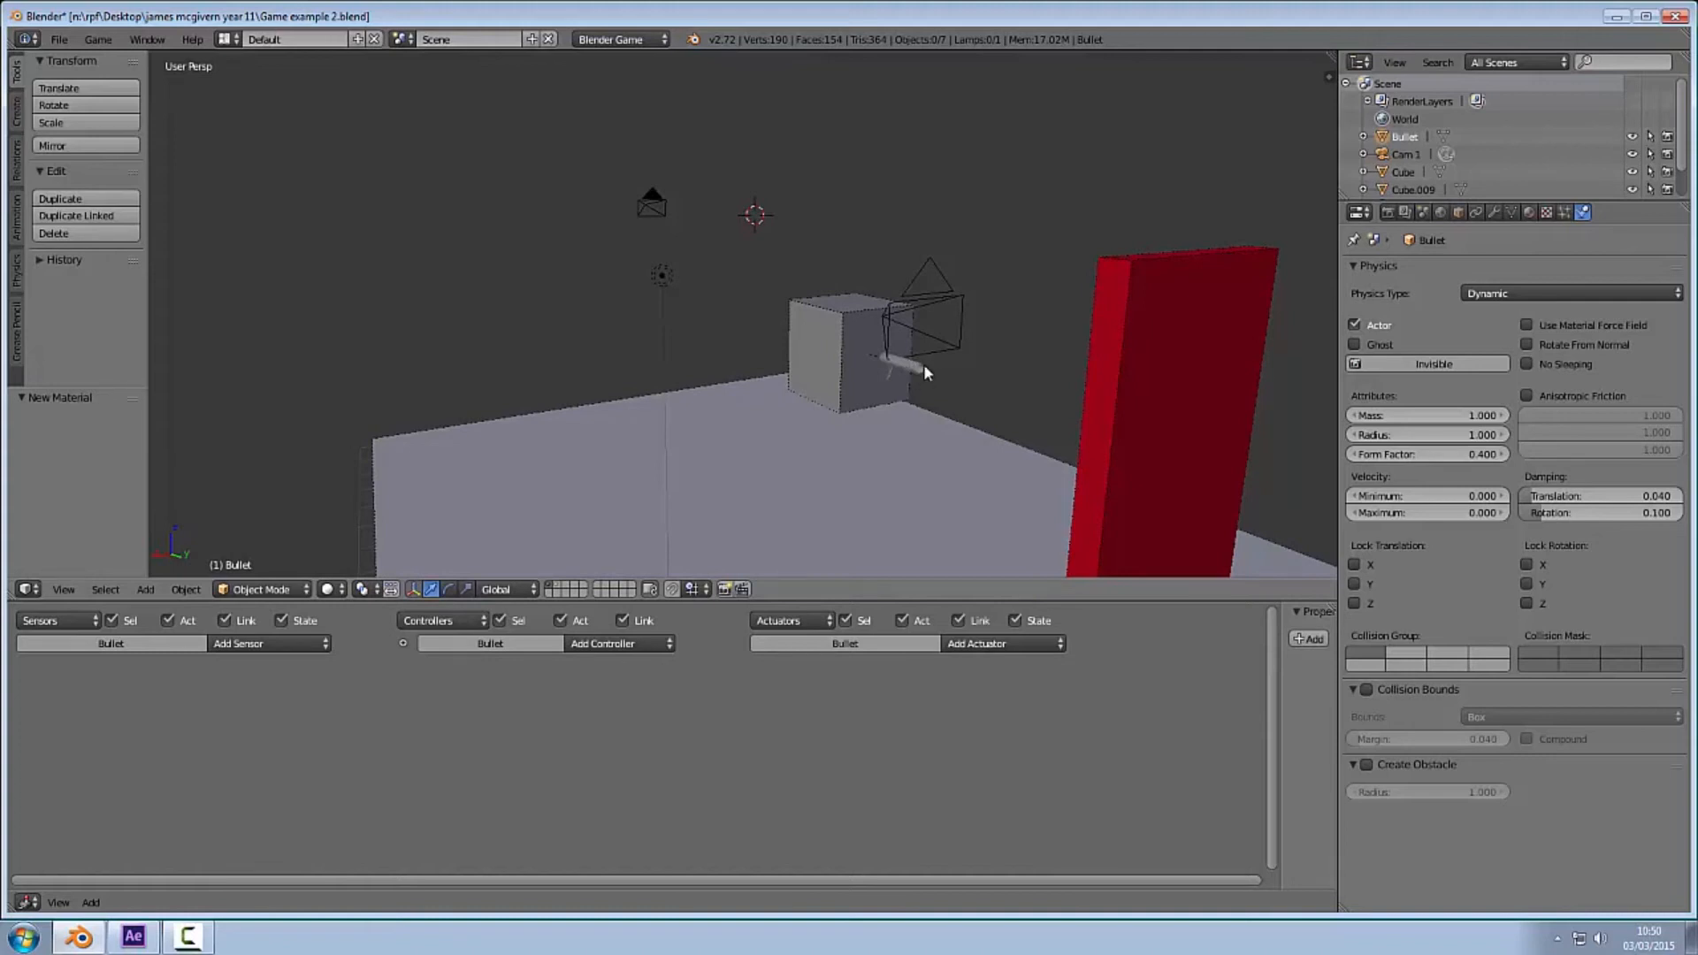
mouse_move(895, 374)
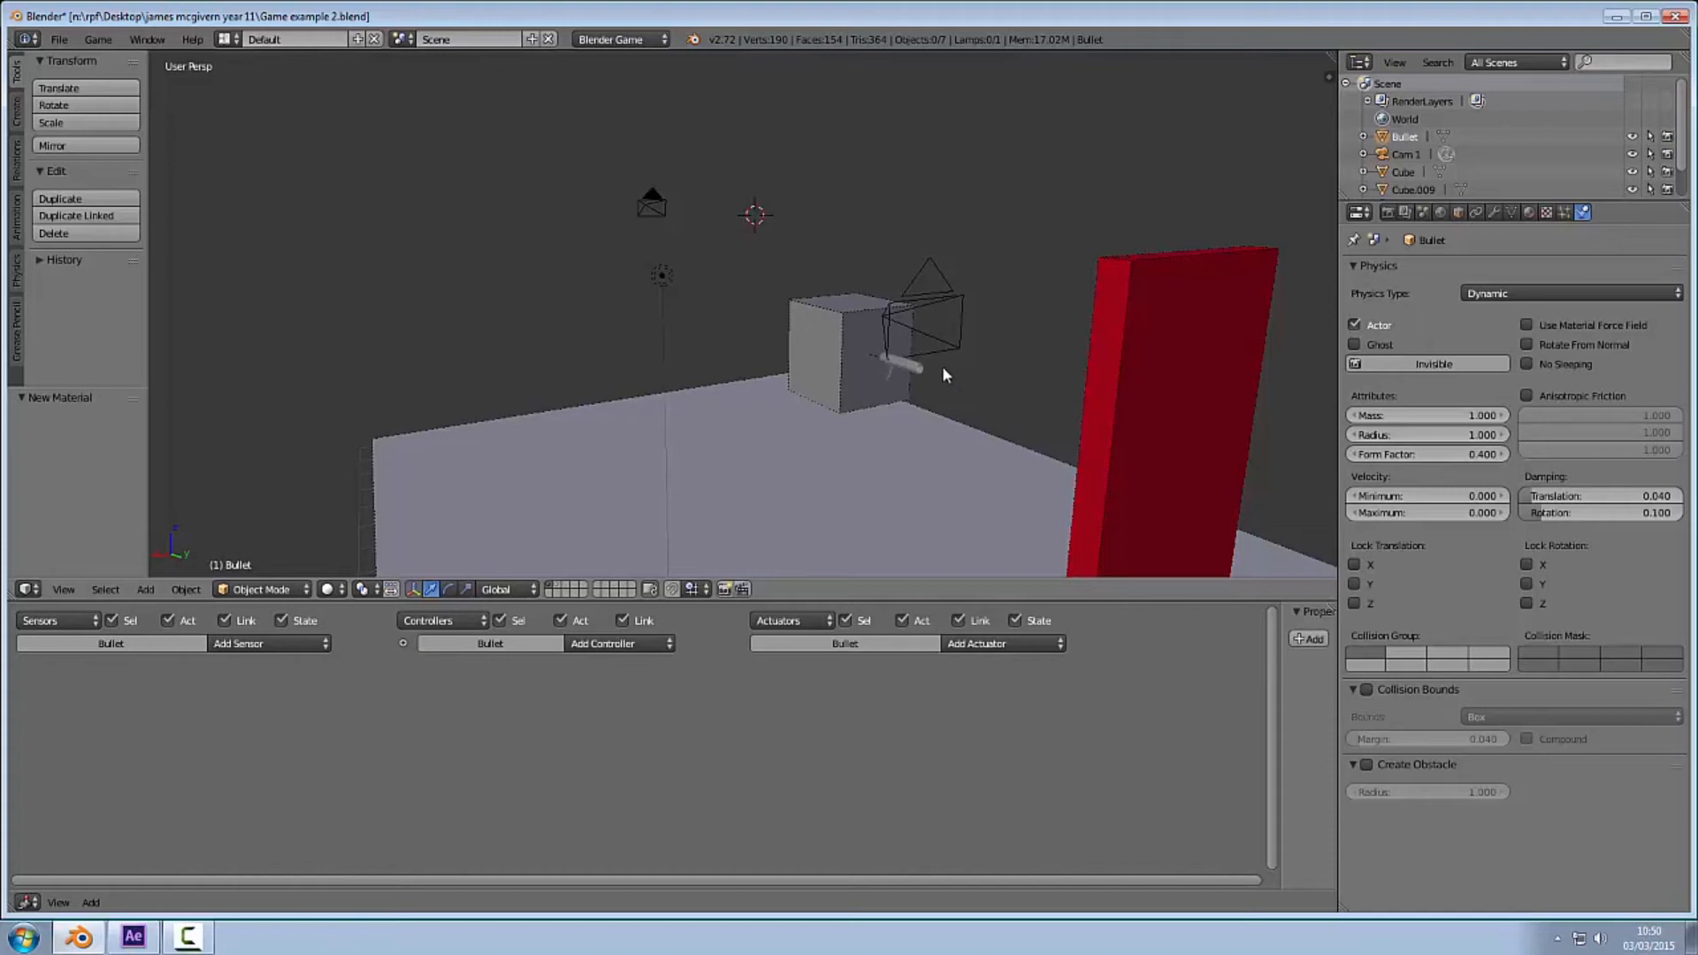
Step: Add an Empty and move it out to the tip of the Canon barrel
left_click(14, 96)
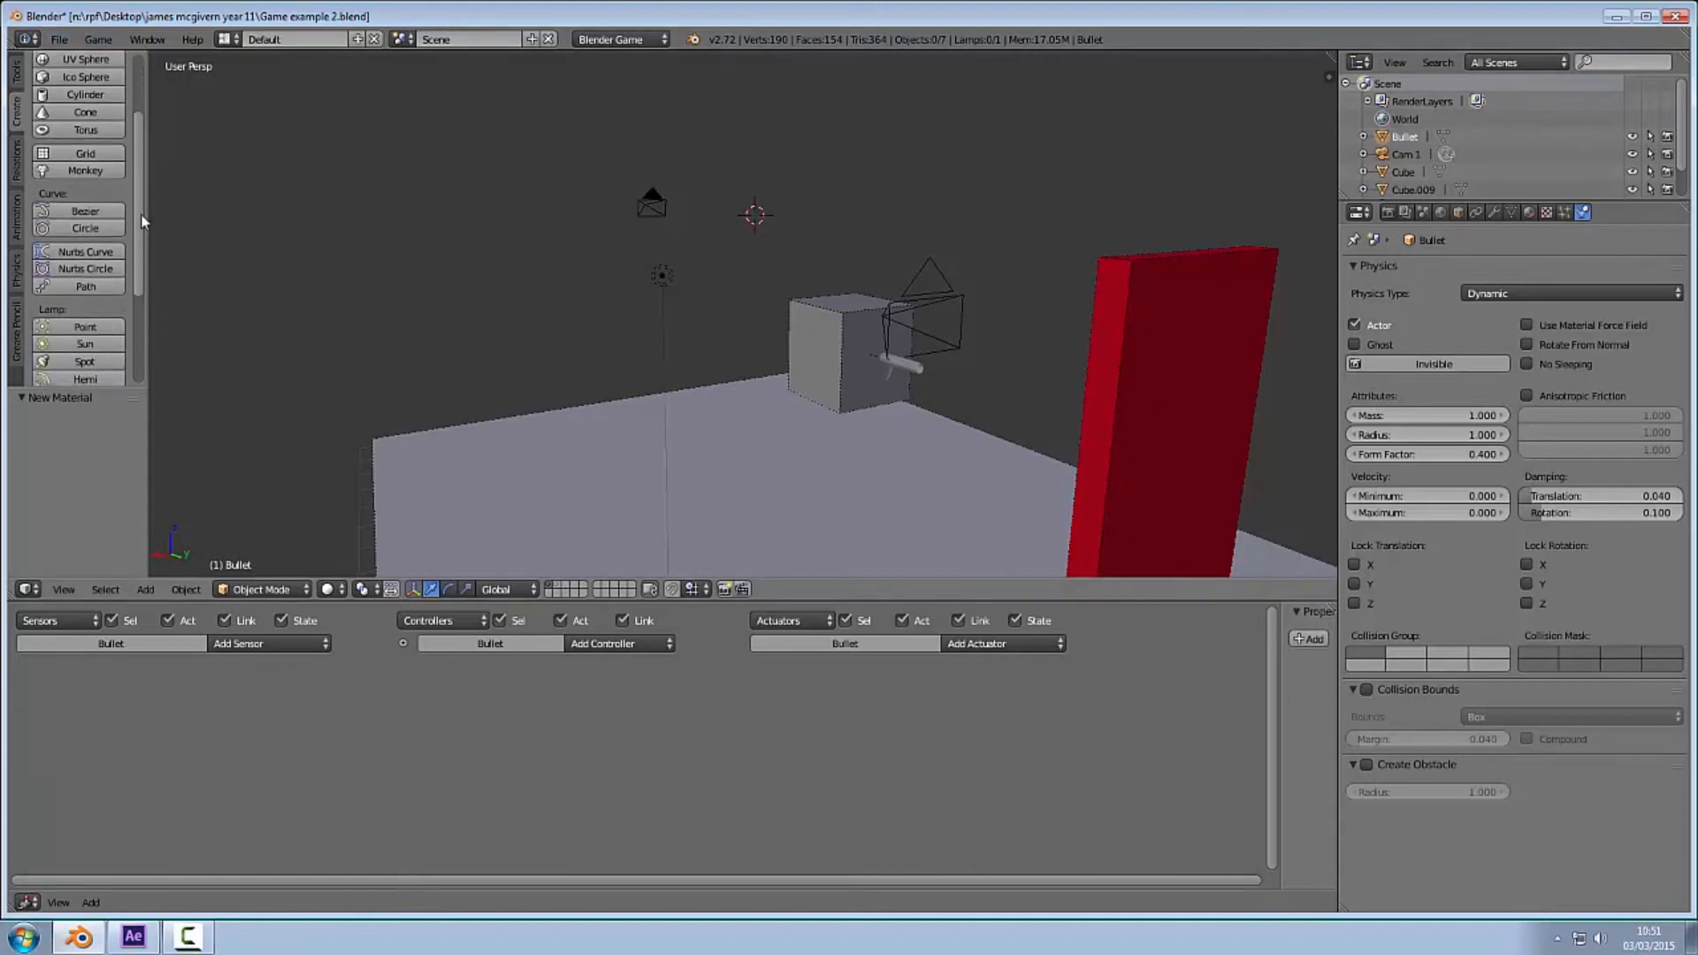
scroll("down", 3)
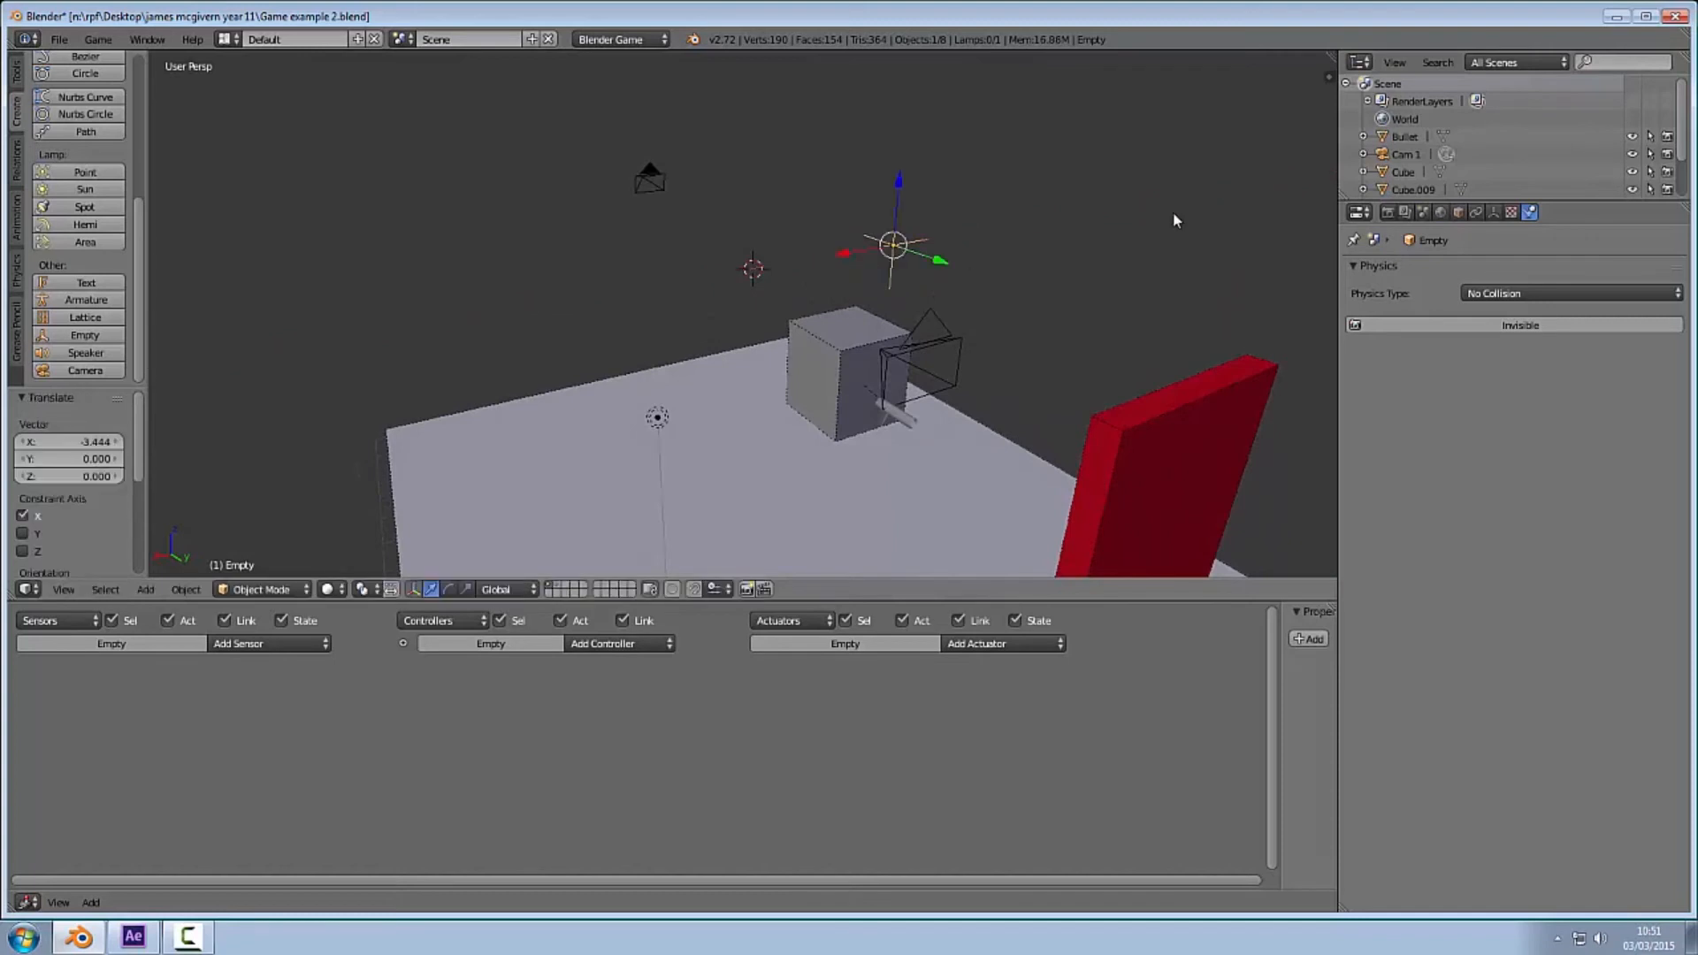
key("s")
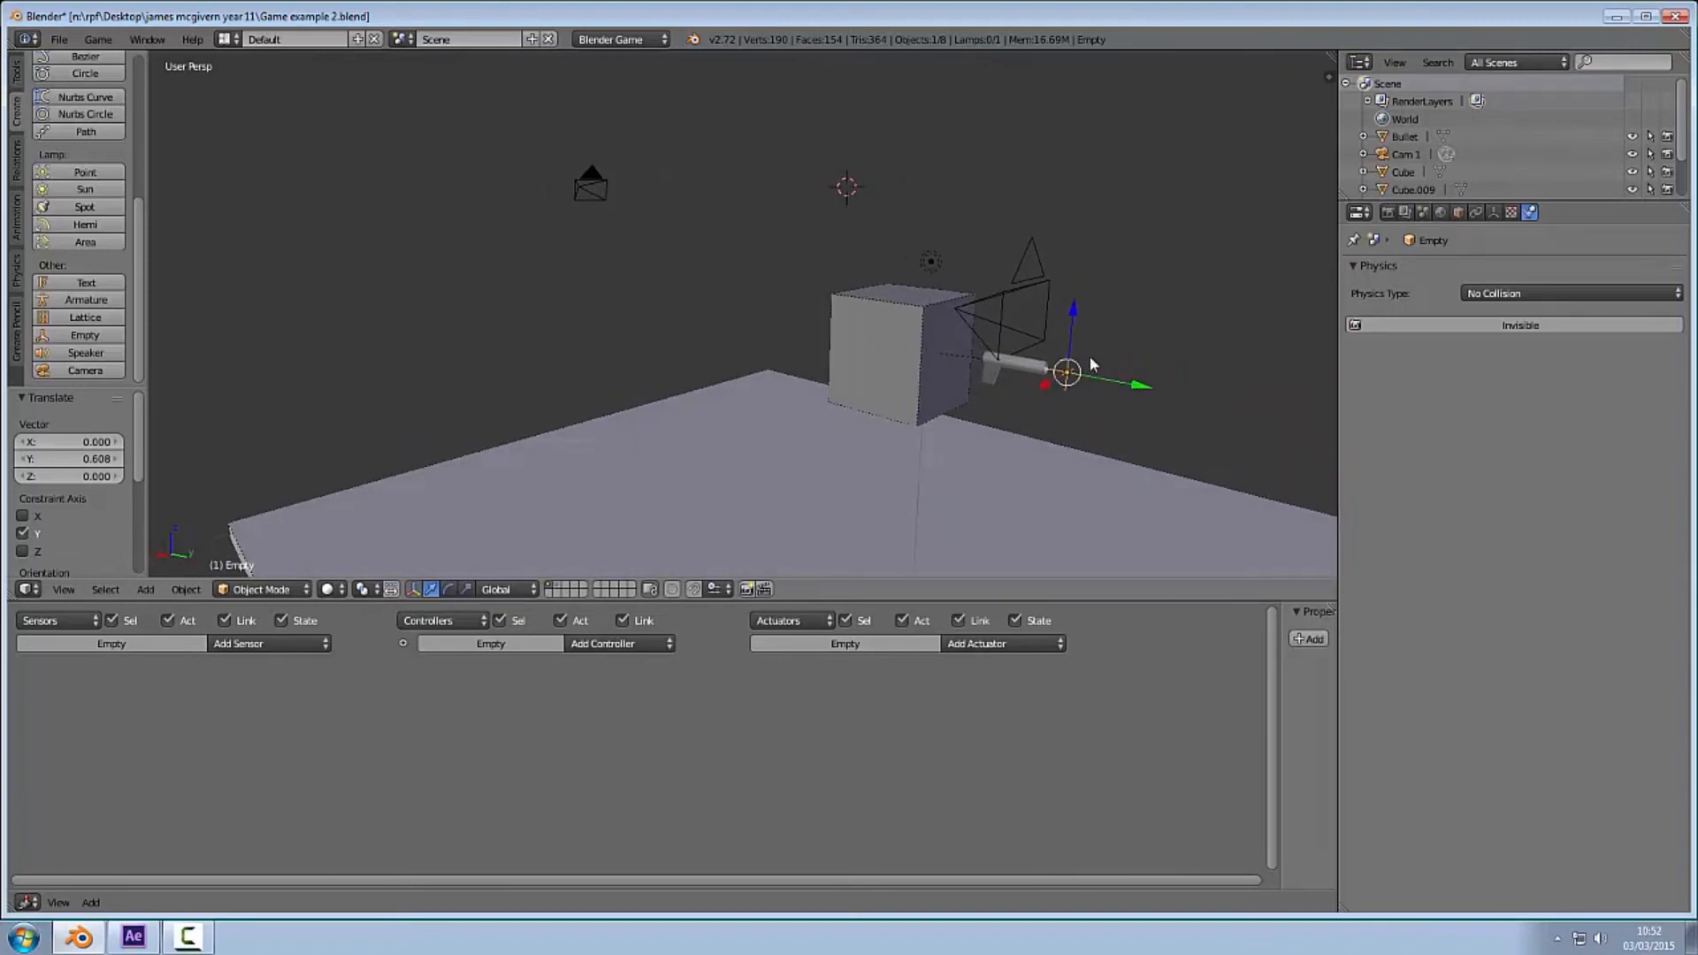
mouse_move(1046, 393)
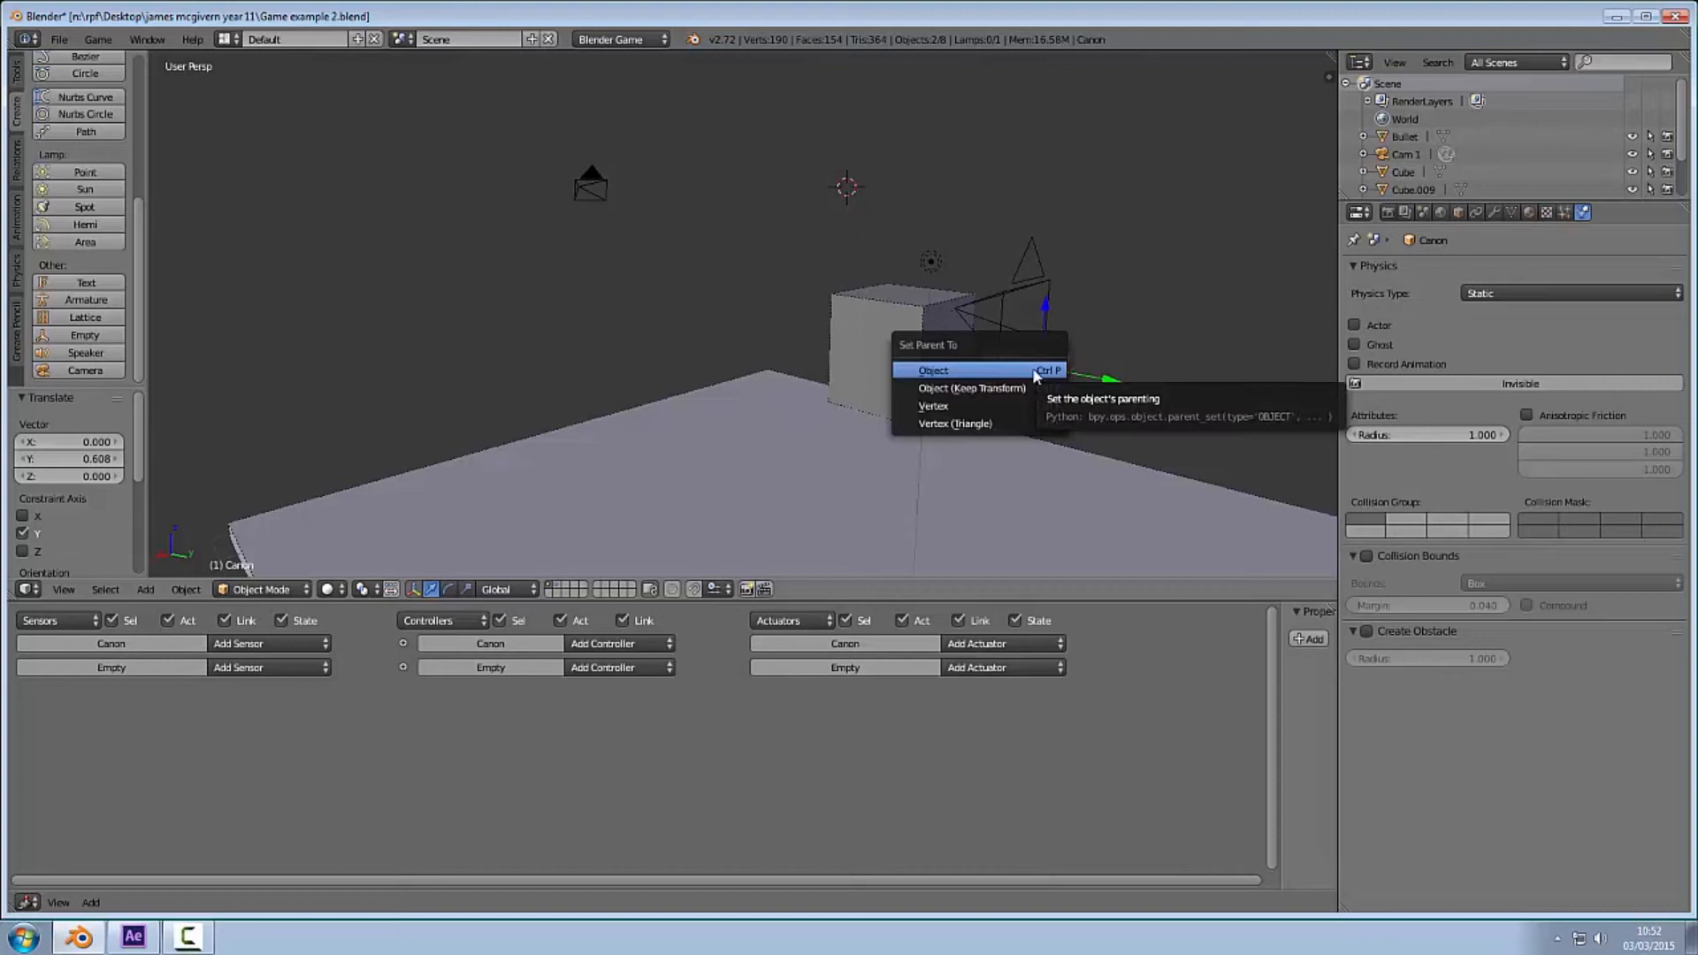
Step: Parent the empty to the Canon and rename it Gun
left_click(933, 370)
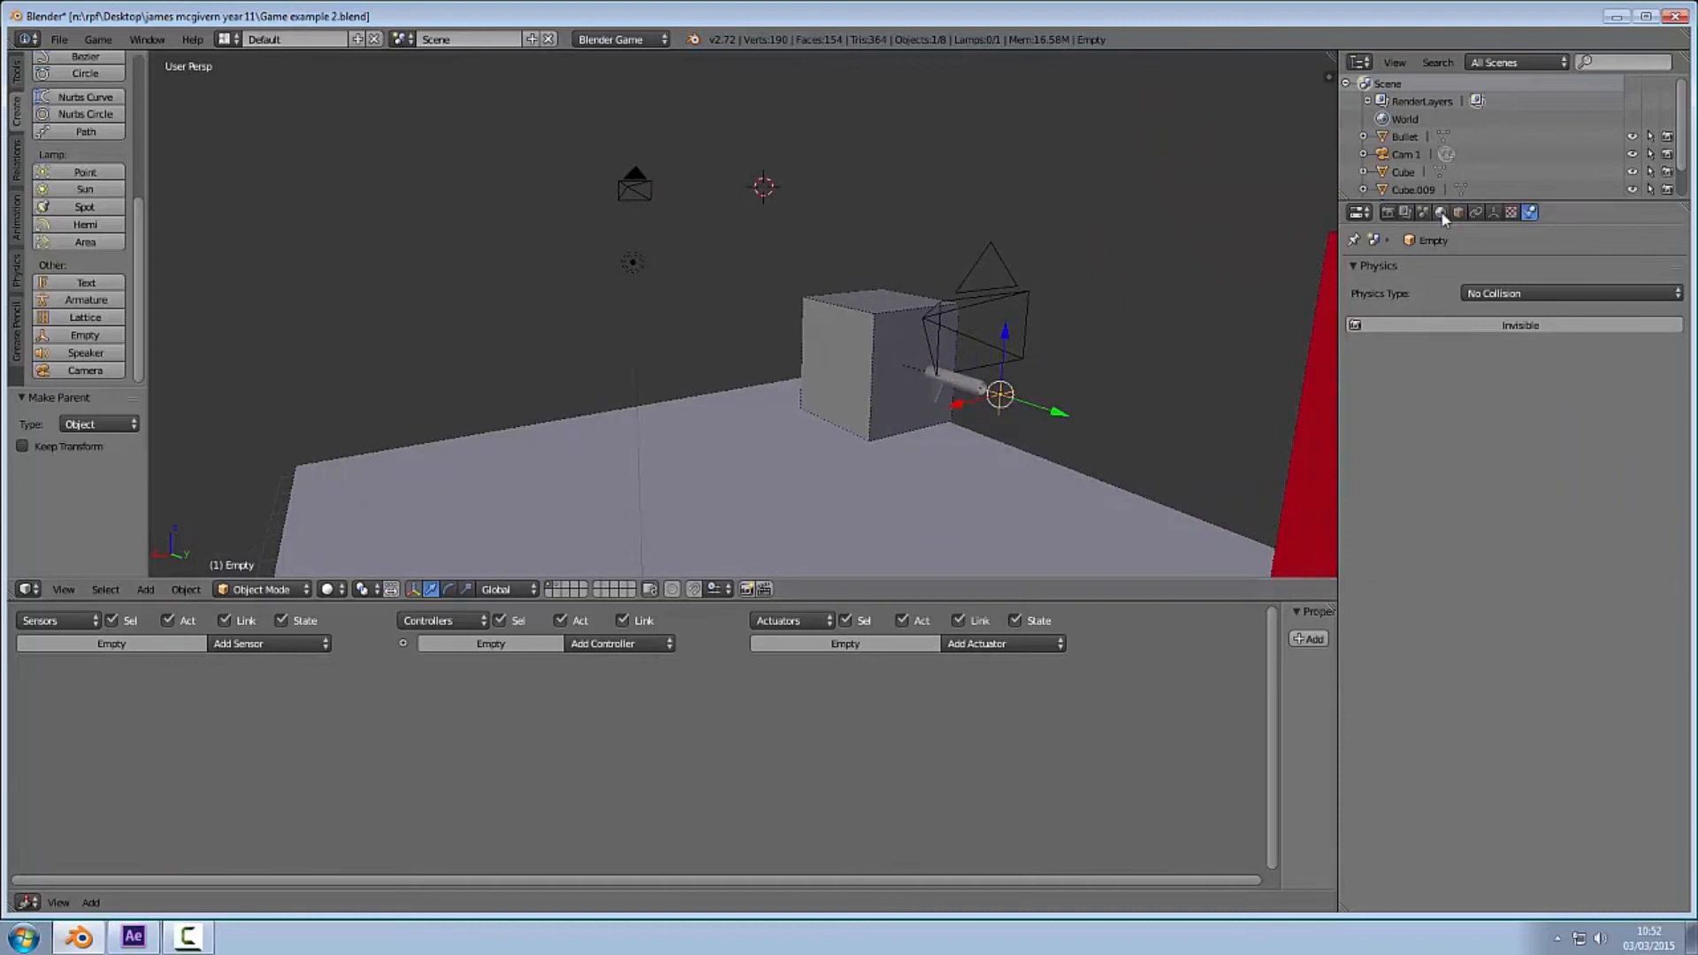
left_click(1442, 212)
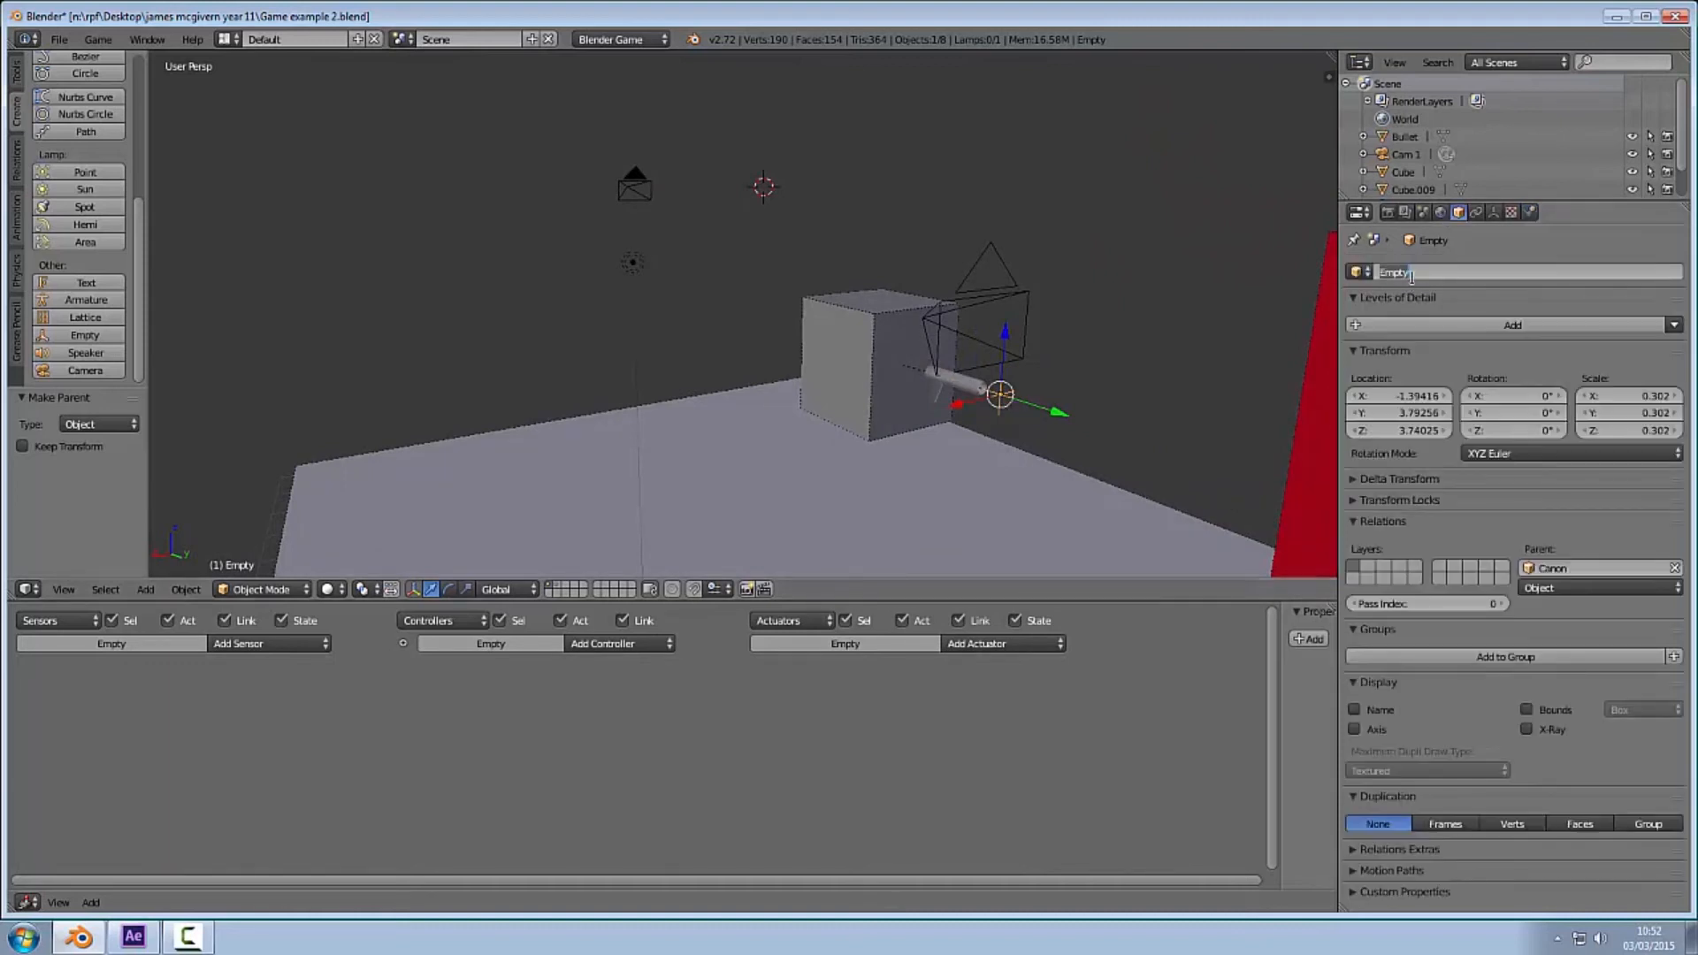
type("Gun")
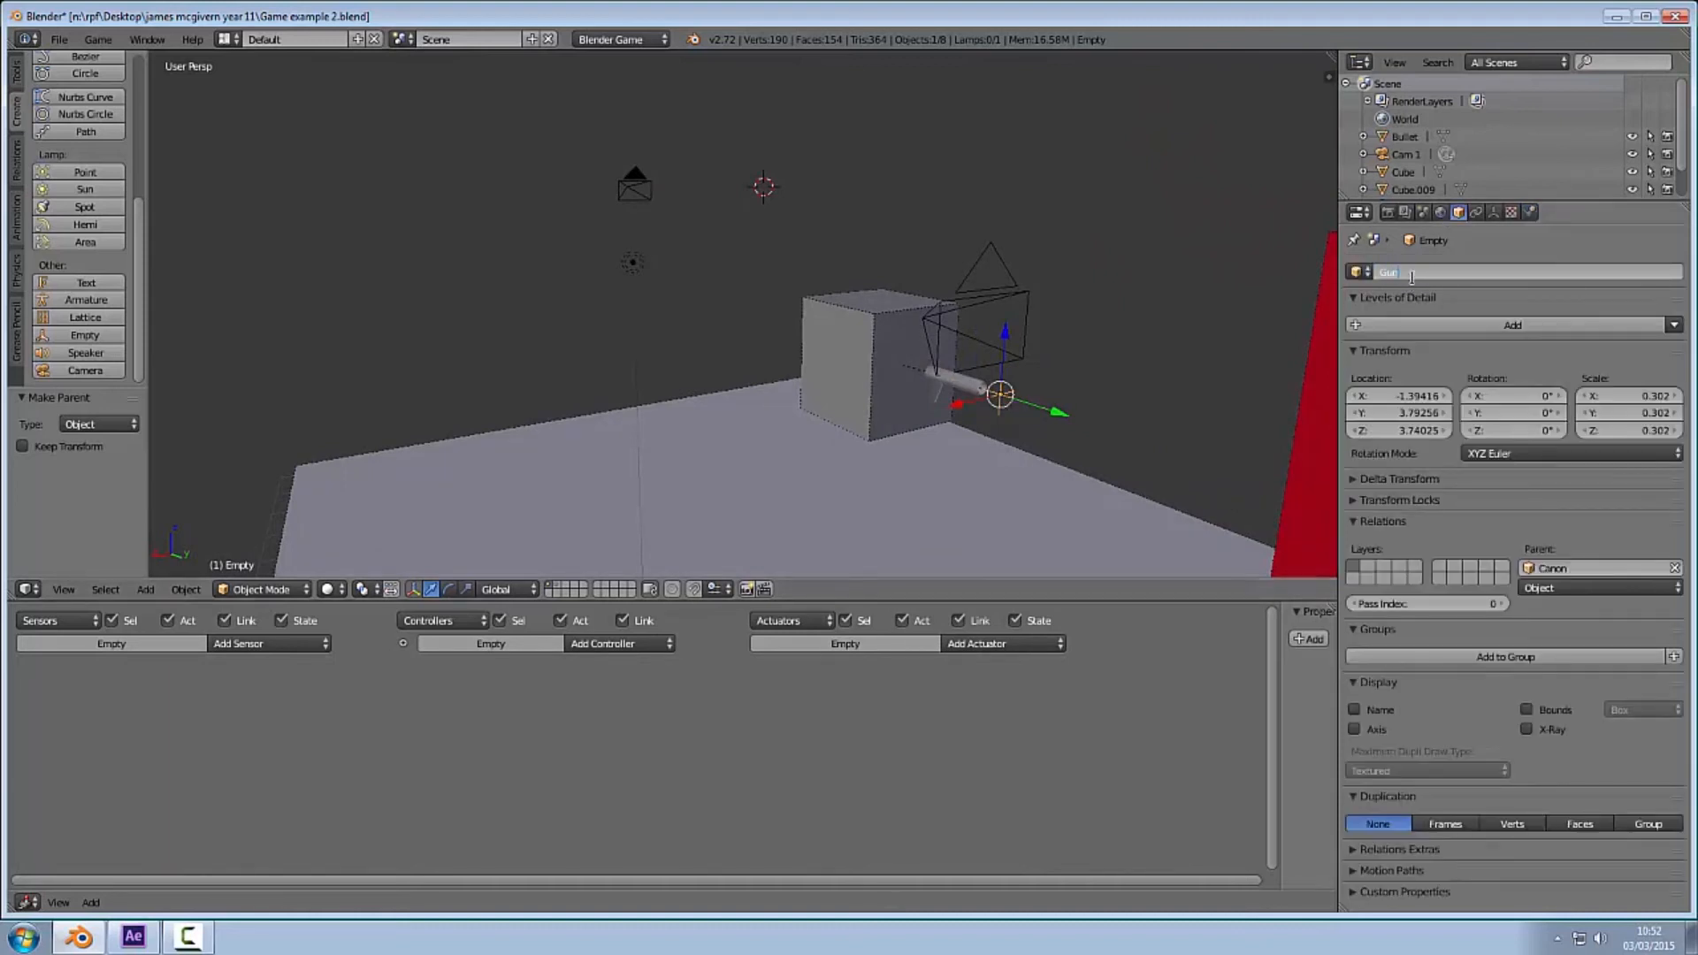
type("Gun")
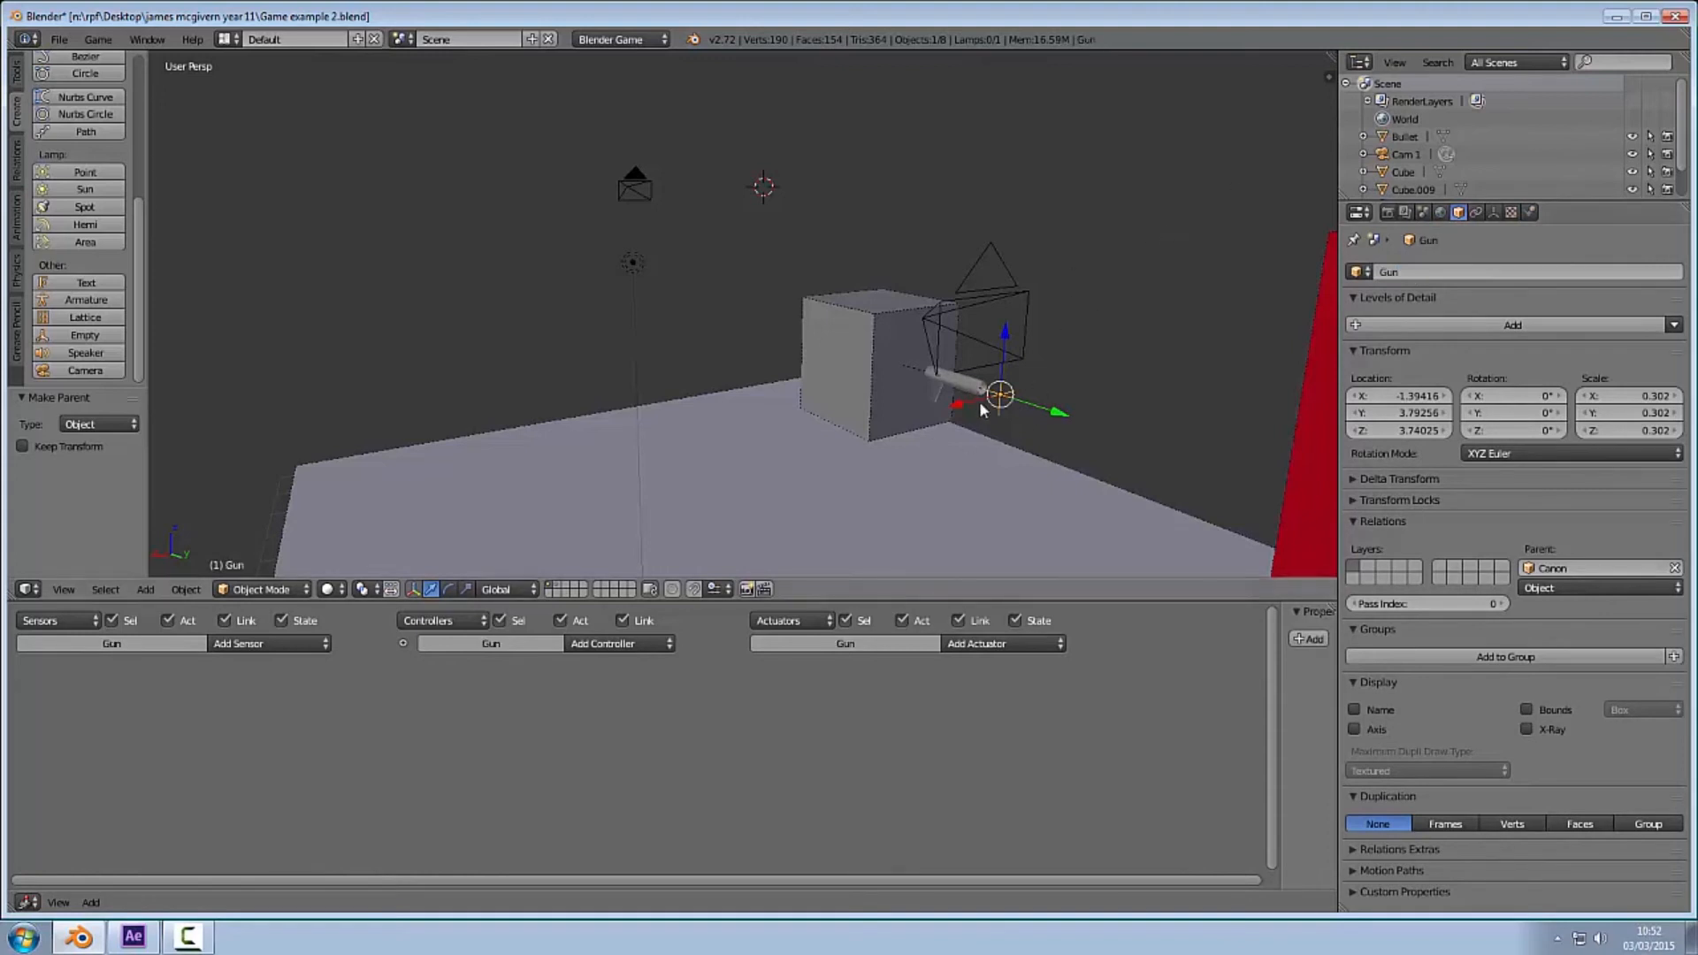
Step: Give Gun a Keyboard sensor named shoot
left_click(235, 644)
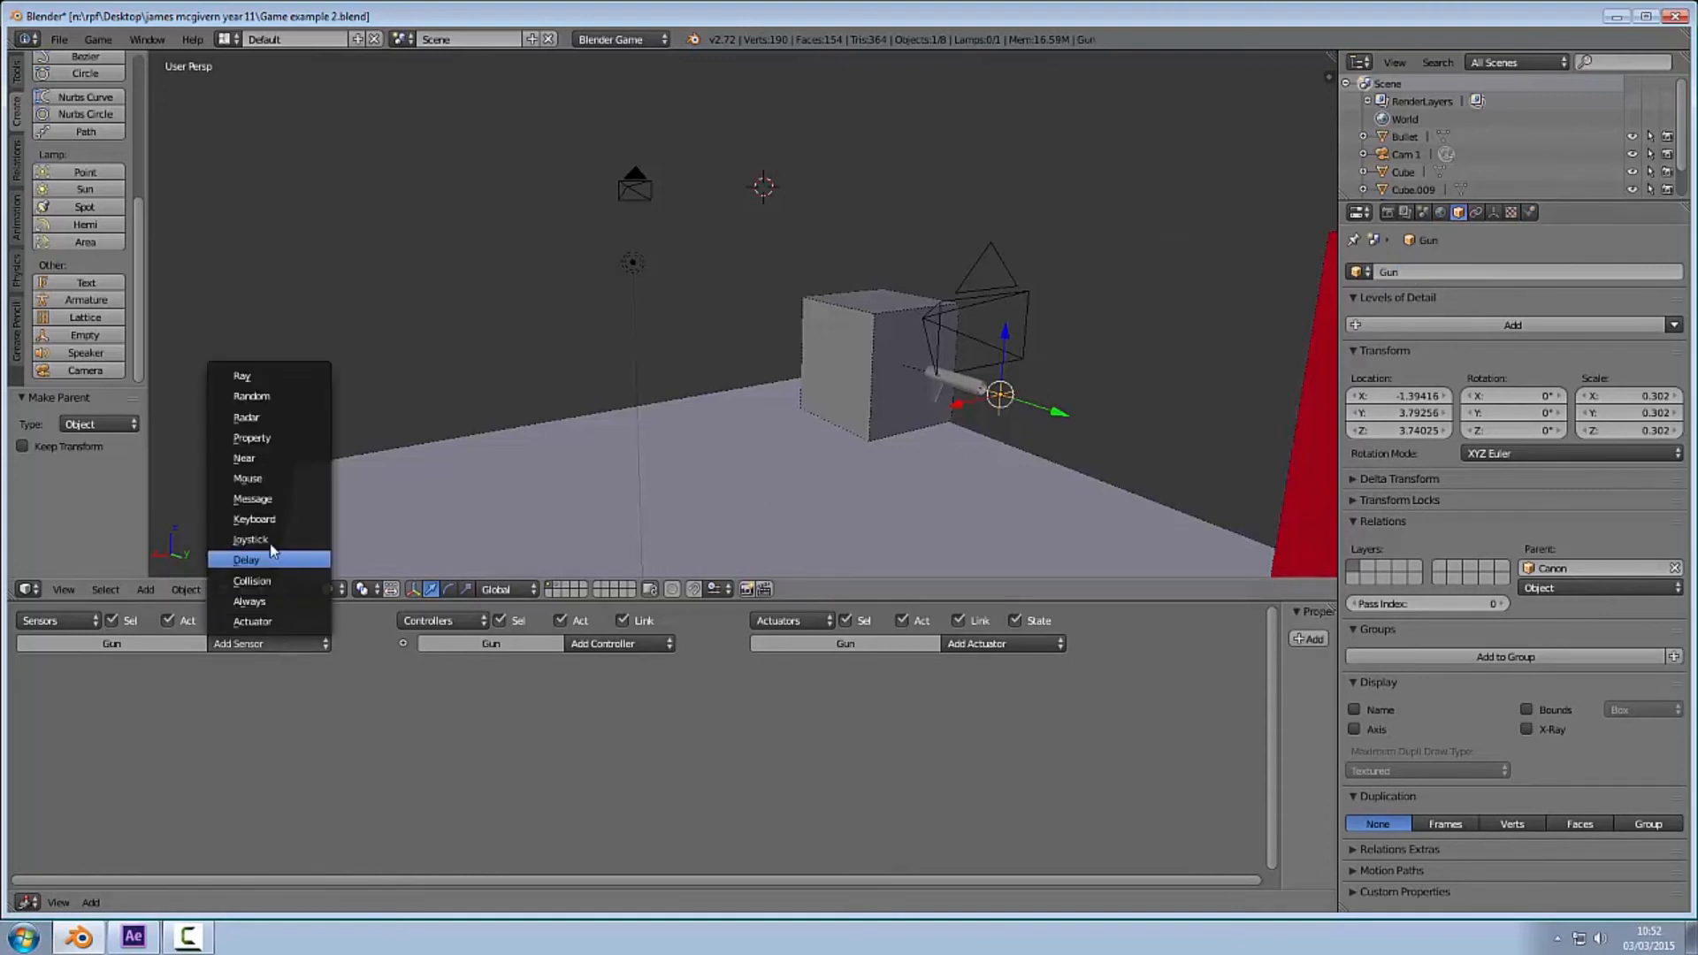
left_click(253, 518)
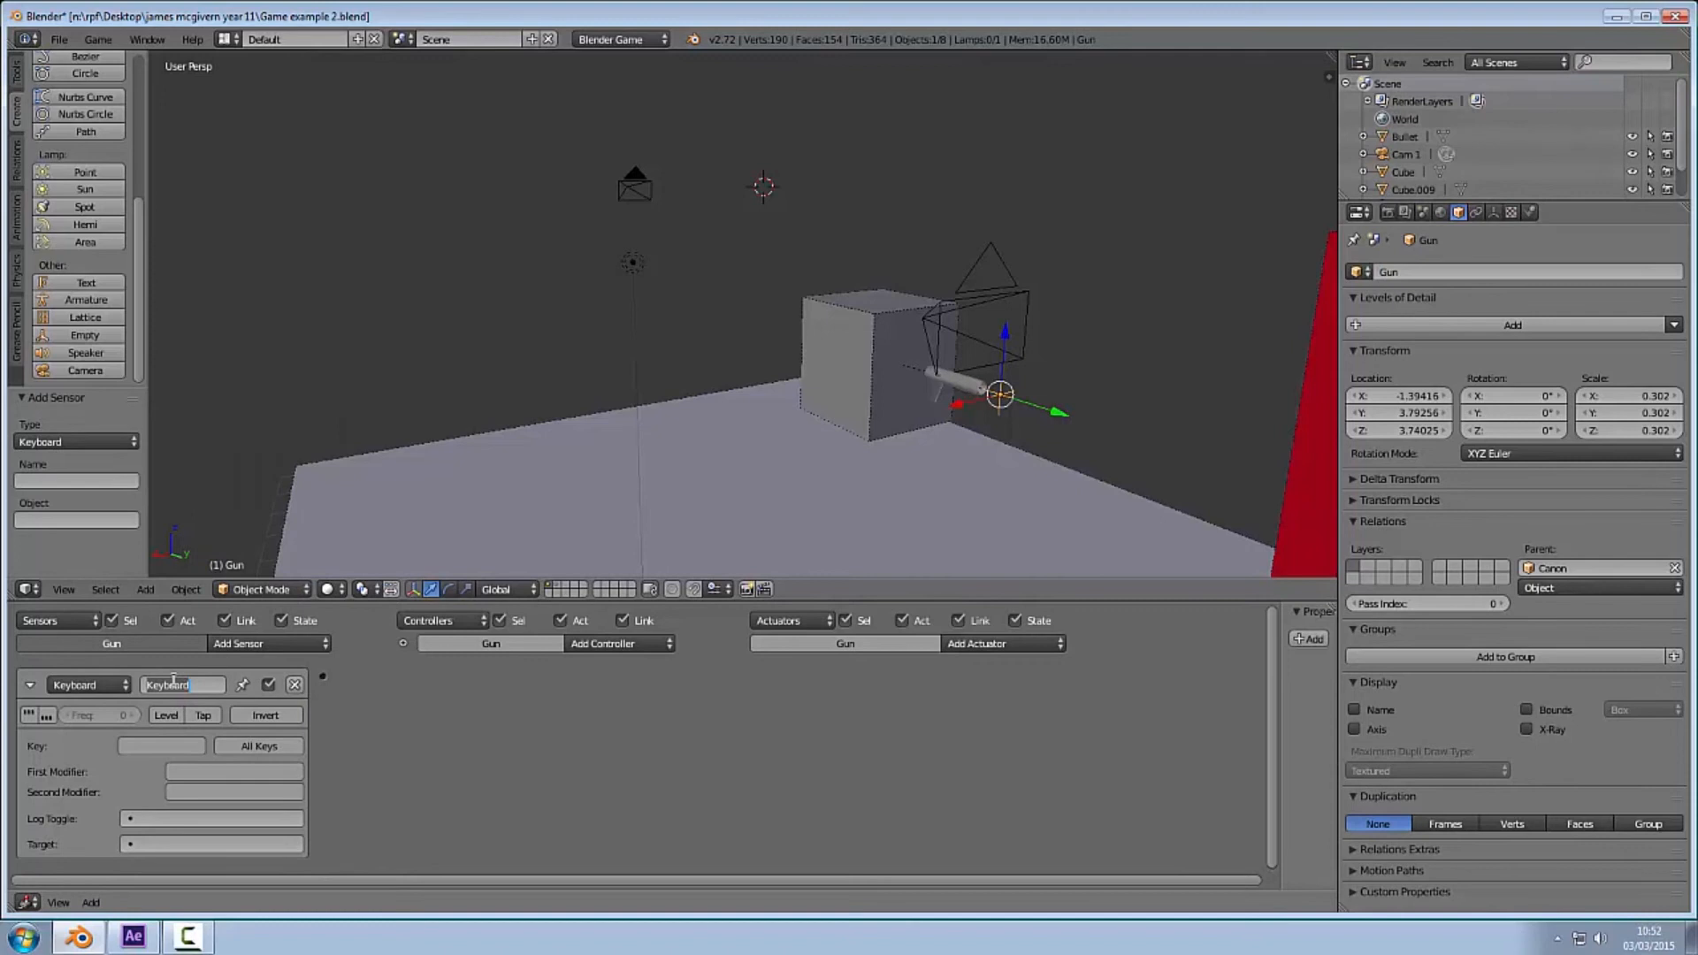
type("shoot")
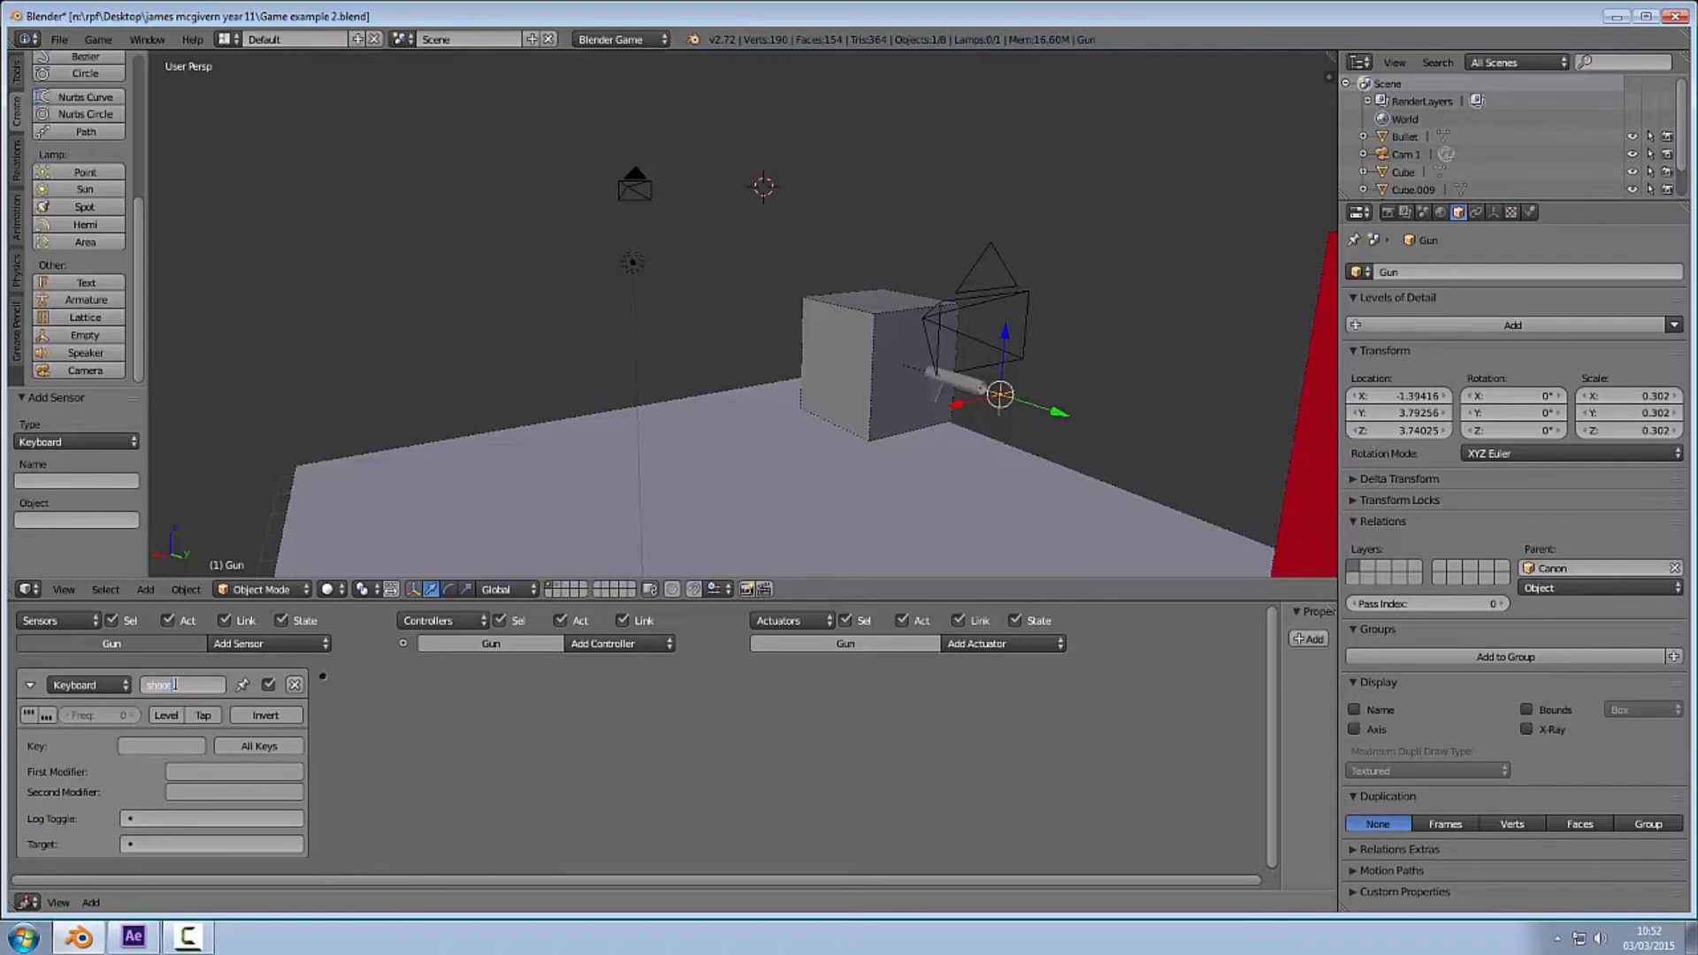
left_click(30, 685)
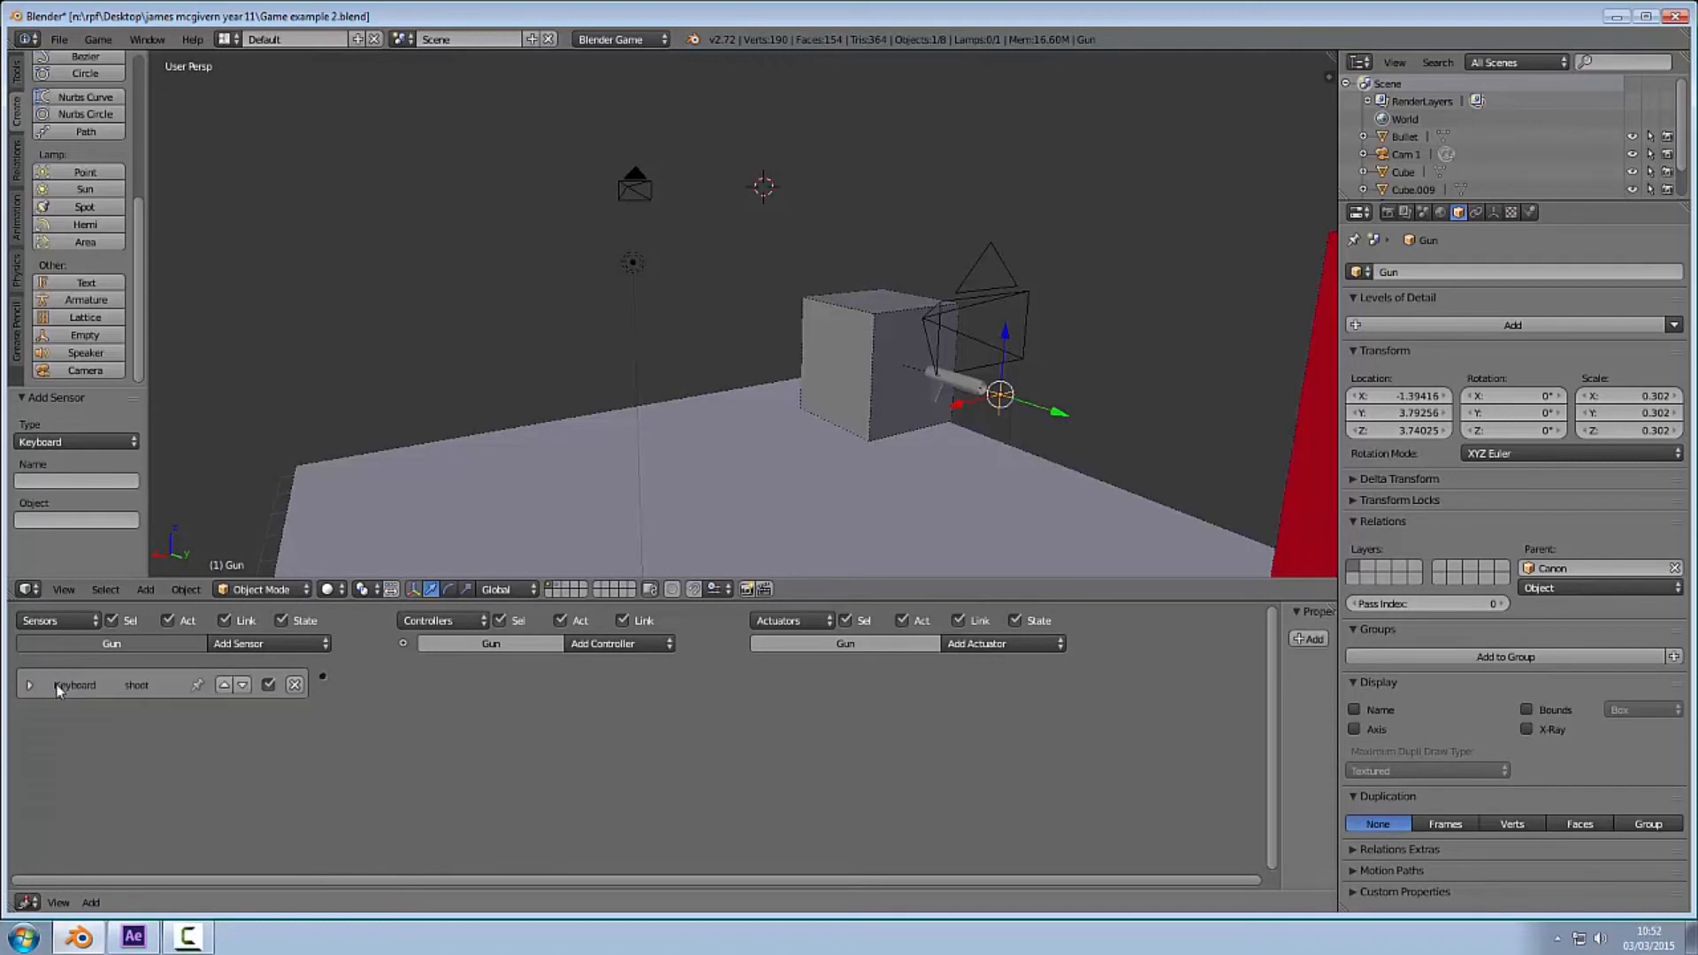
Step: Add an Edit Object actuator set to add Bullet, wired through an And controller
left_click(975, 643)
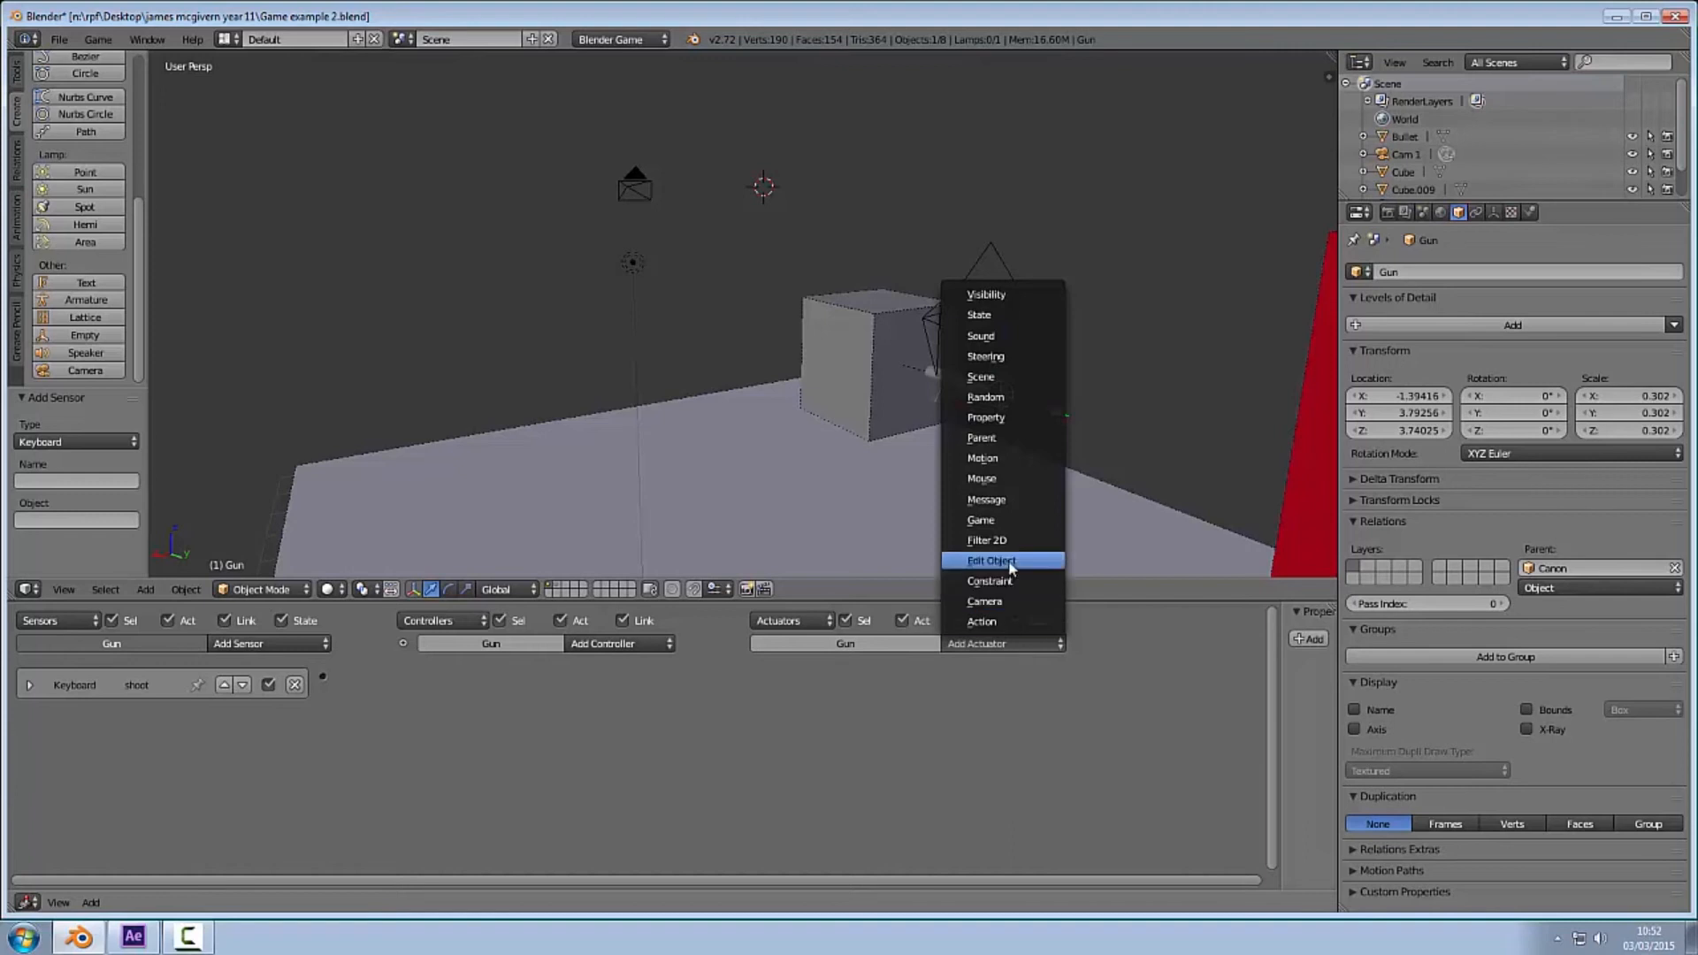
left_click(991, 561)
type("Shoot")
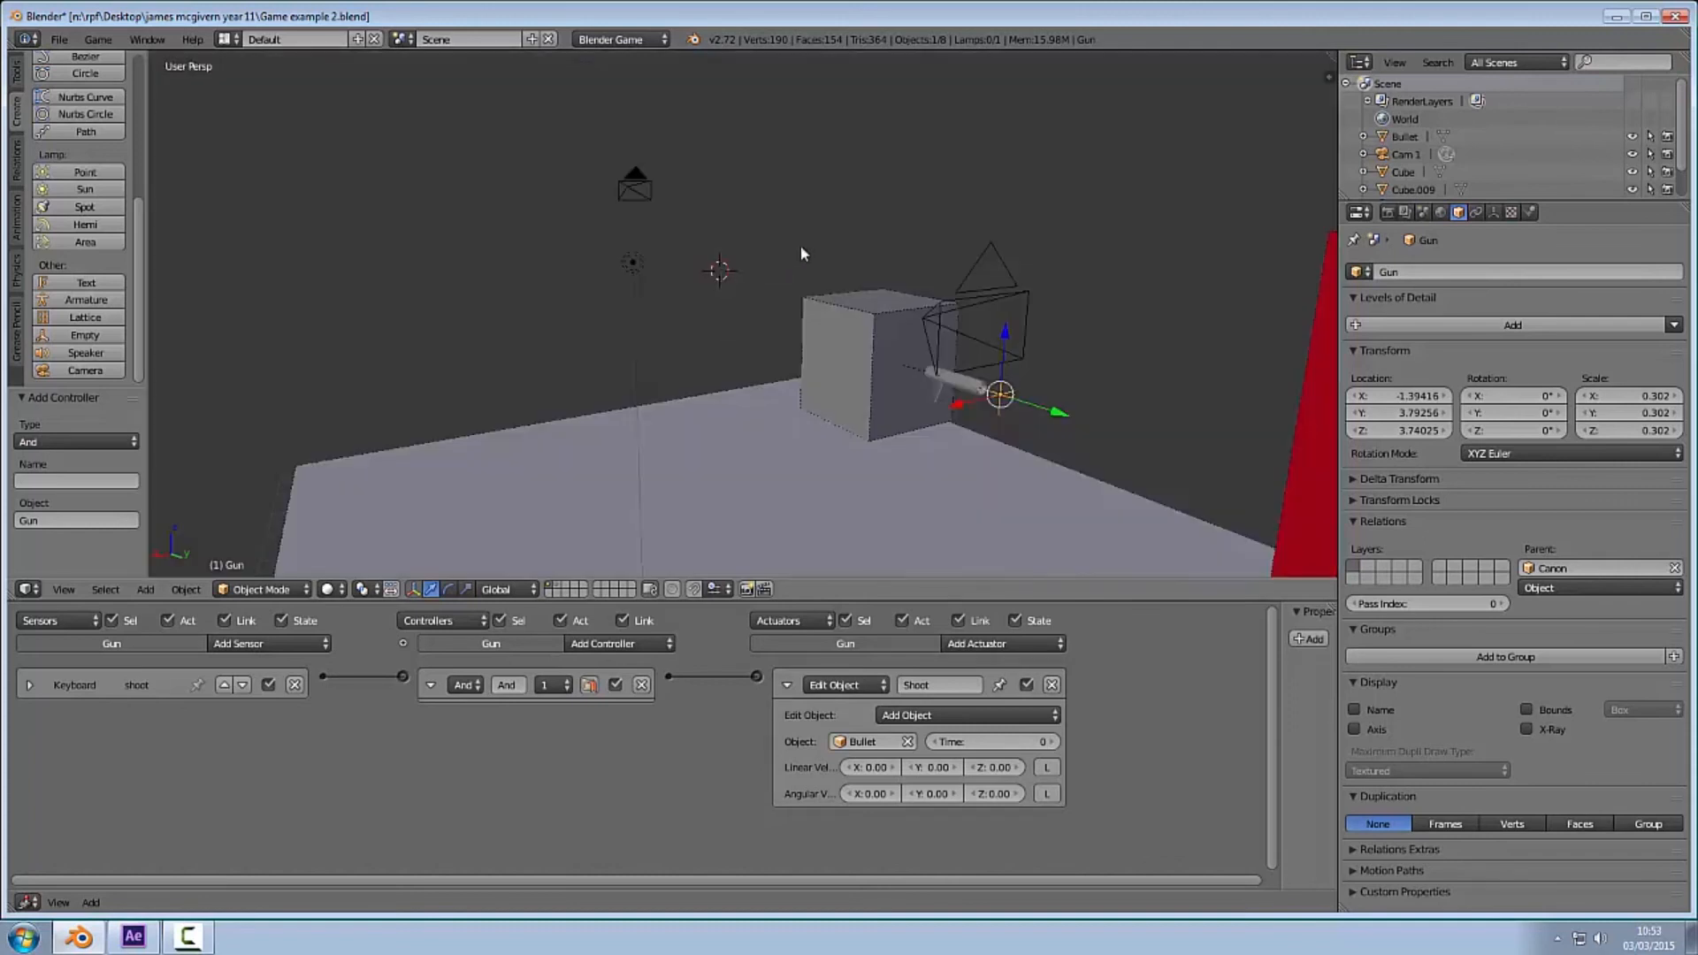
mouse_move(644, 577)
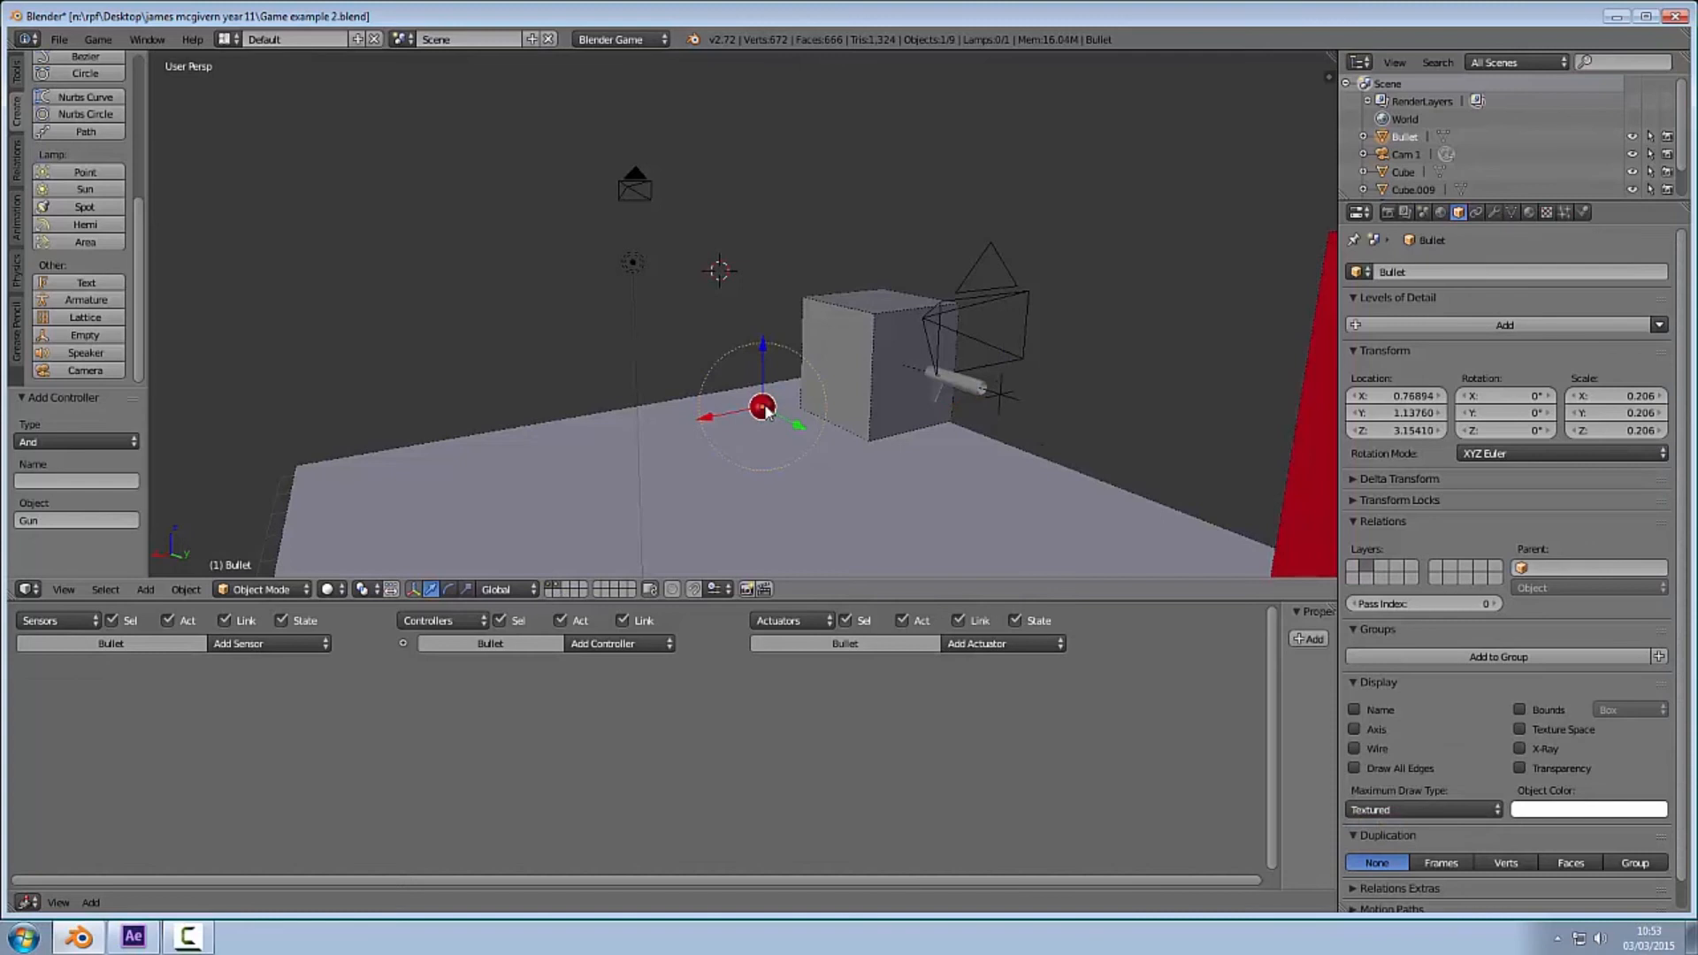
Step: Move the Bullet along X and Y to sit at the cannon barrel's tip
left_click_drag(764, 407, 929, 373)
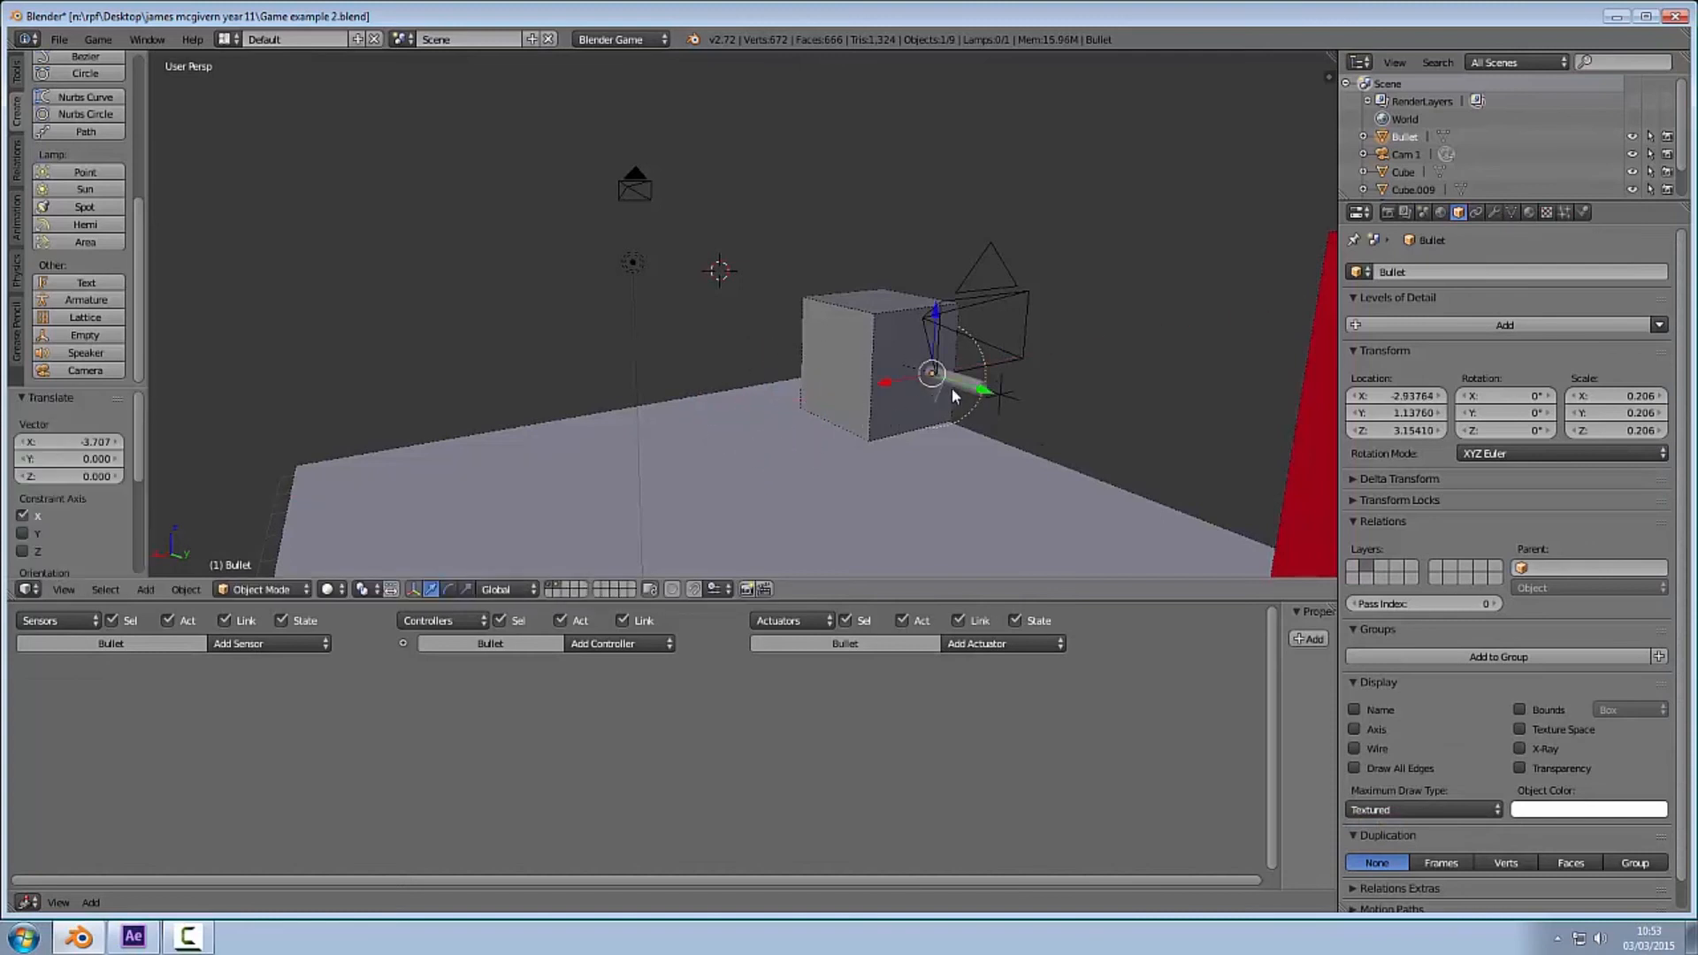
left_click_drag(932, 374, 1007, 399)
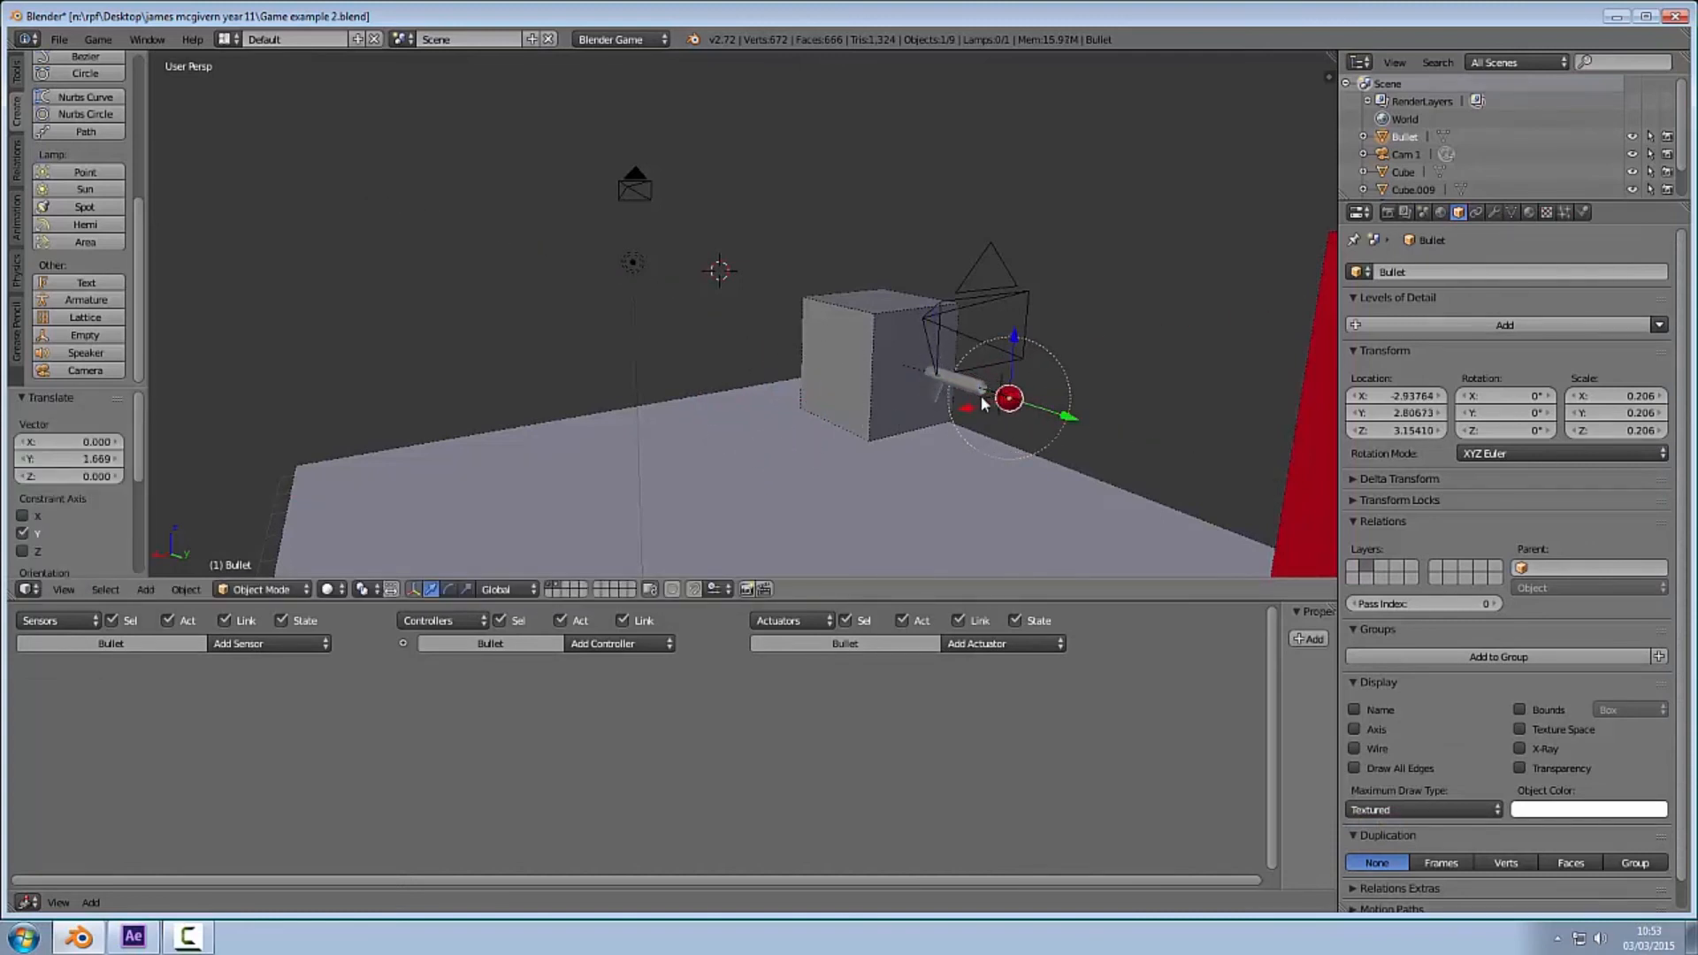
left_click_drag(1006, 398, 991, 387)
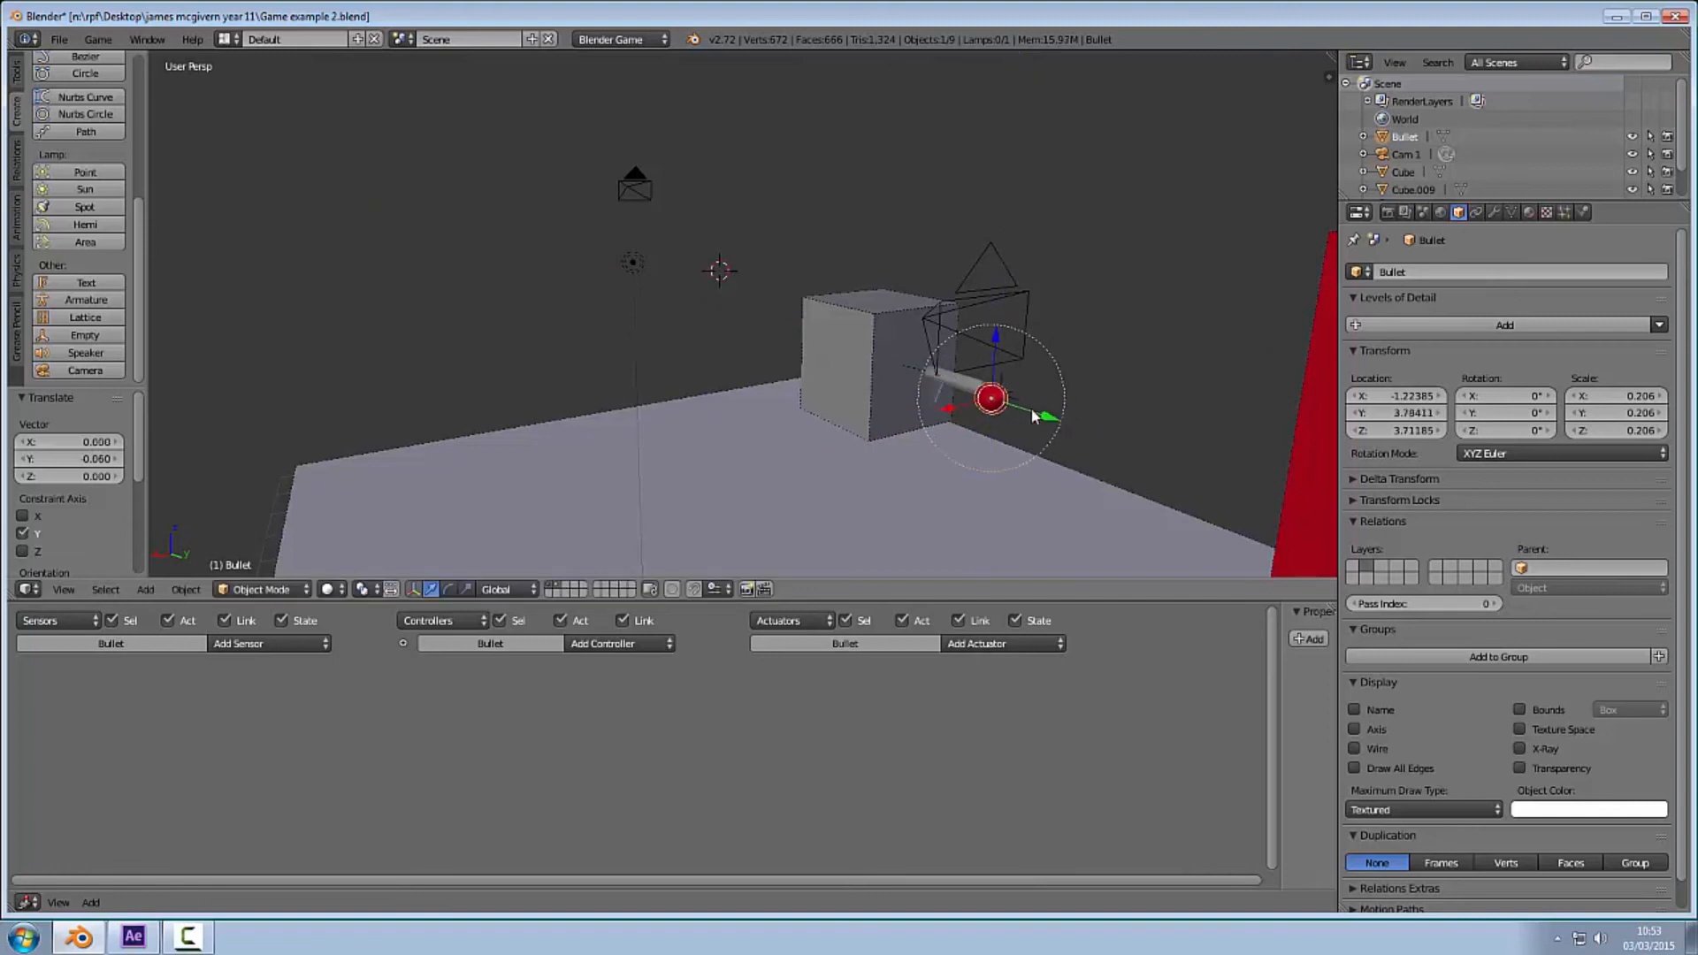
left_click_drag(989, 398, 1001, 394)
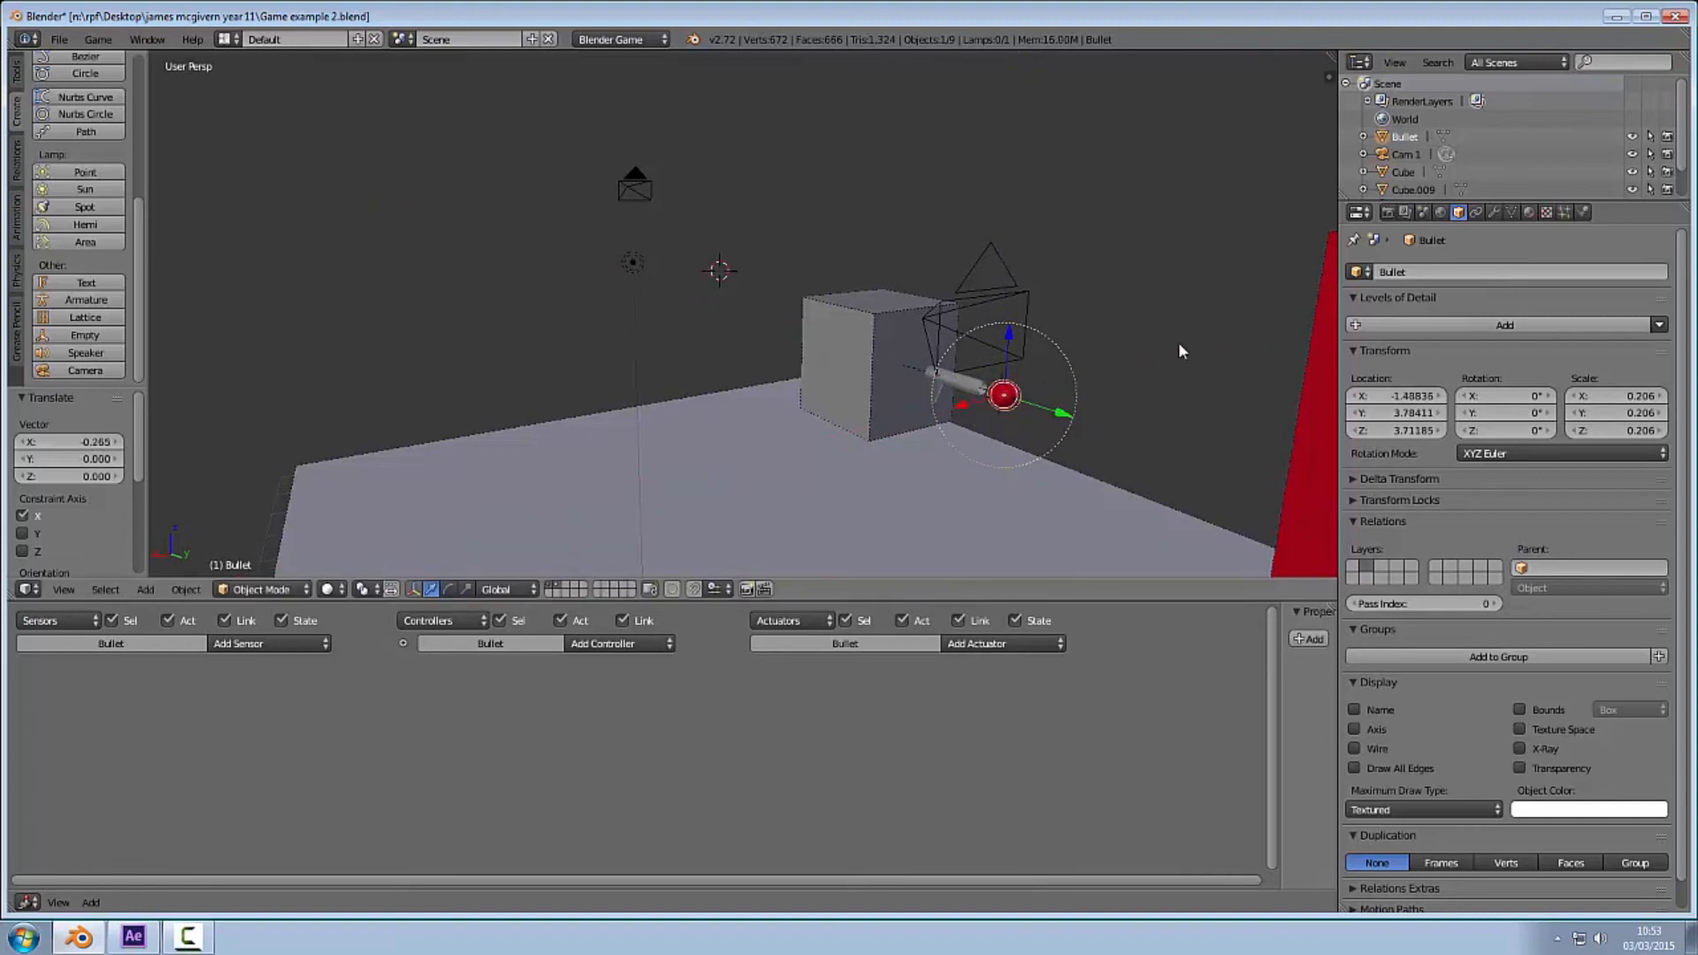
left_click_drag(1001, 394, 1111, 366)
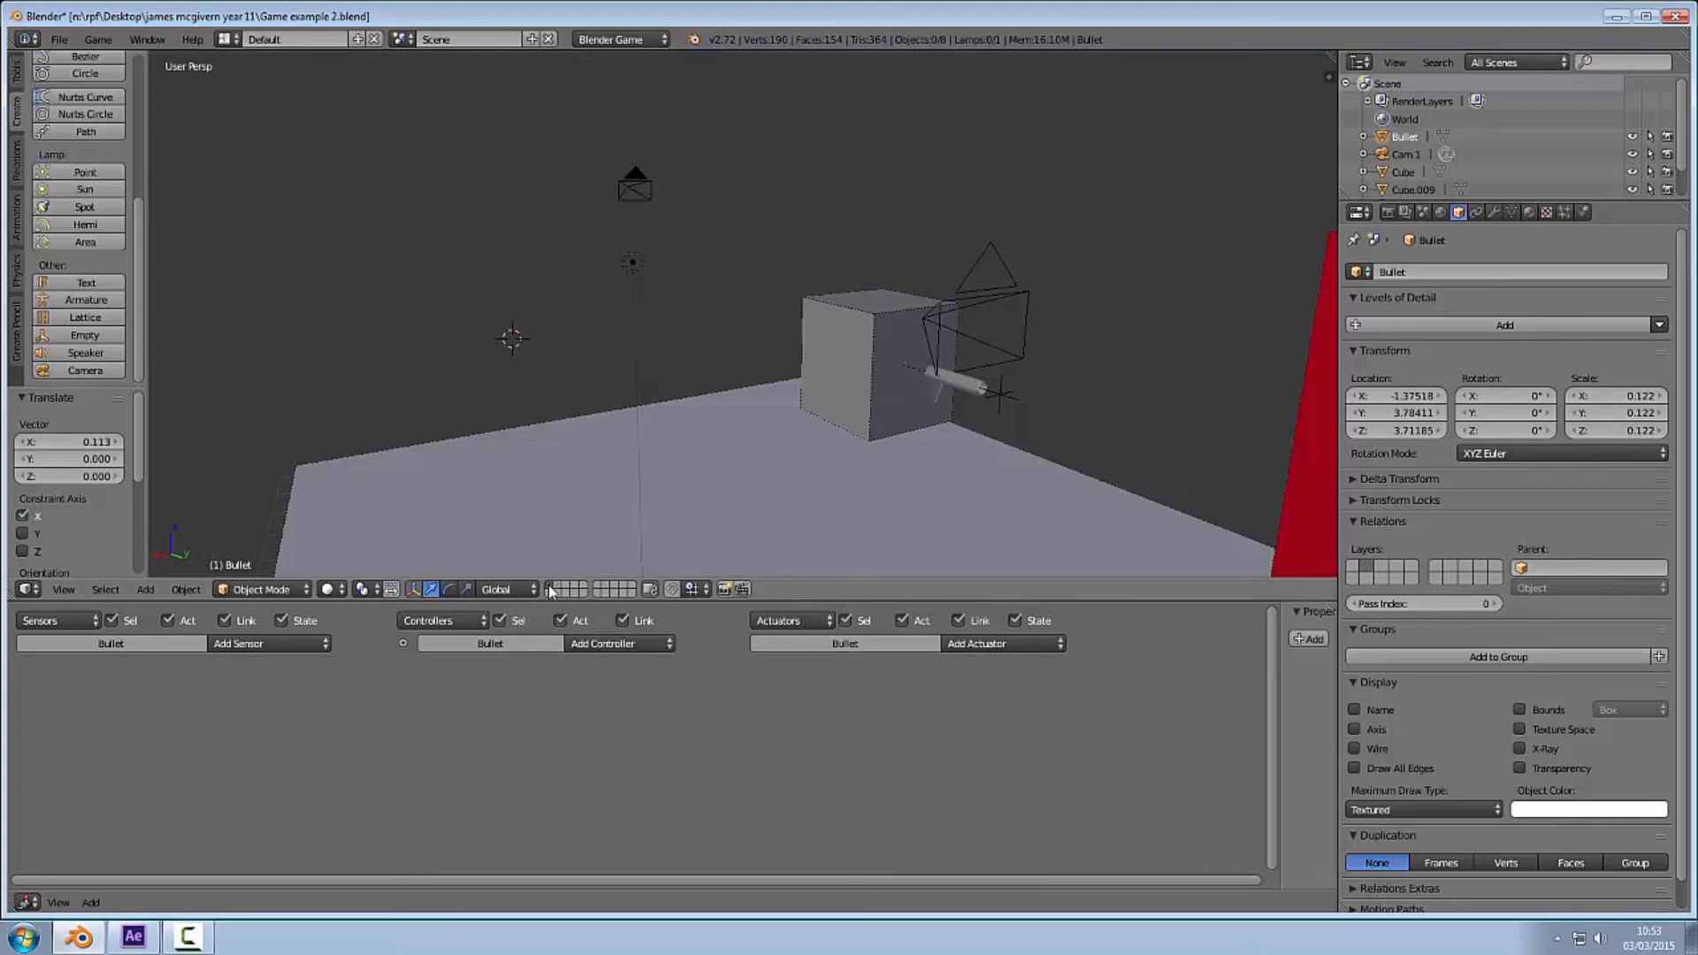
Step: Wire an Always sensor through an And controller to a Motion actuator moving the Bullet 0.10 along Y
left_click(237, 644)
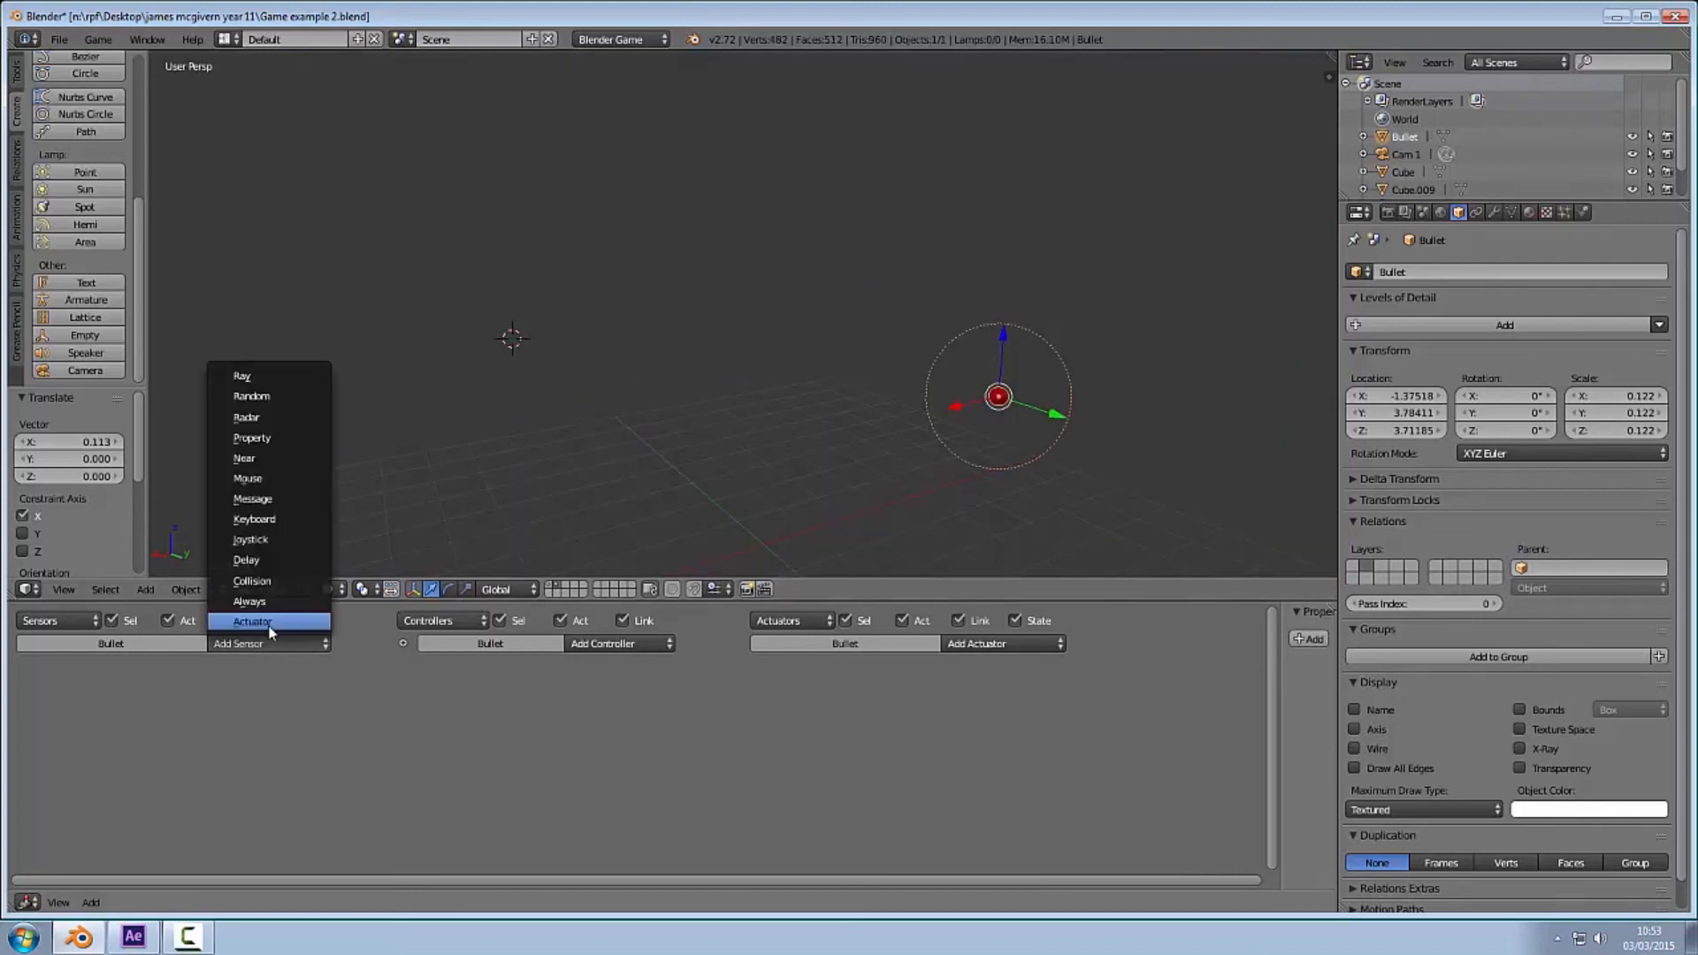
left_click(250, 601)
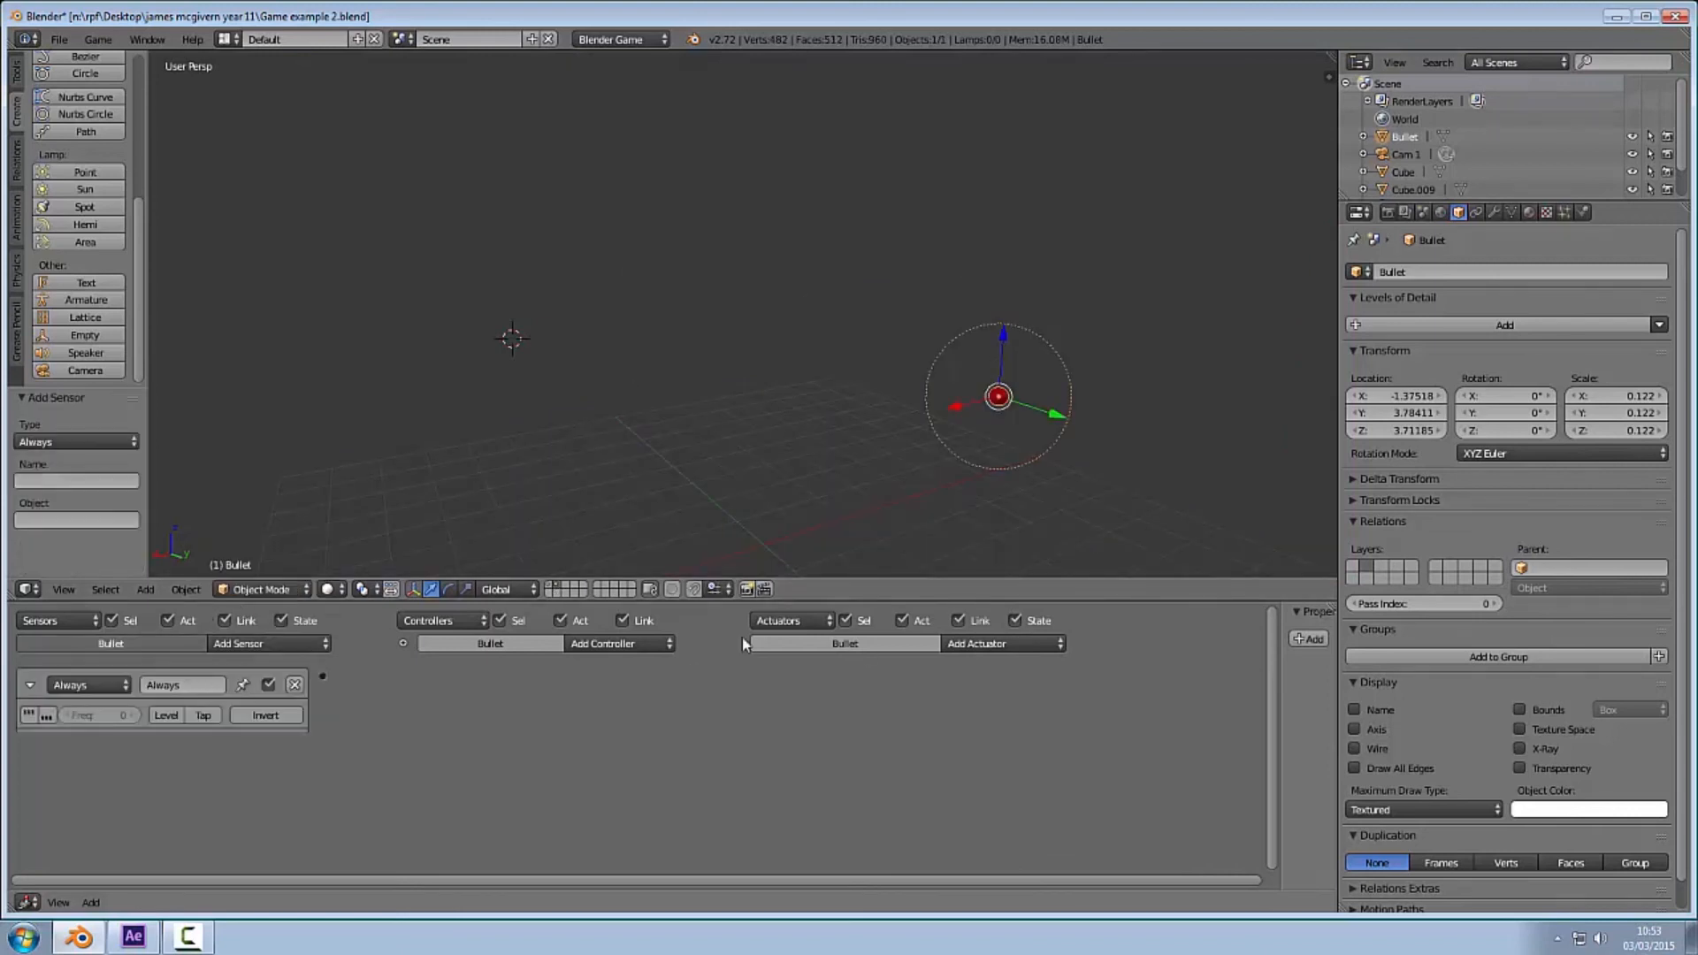
left_click(1000, 644)
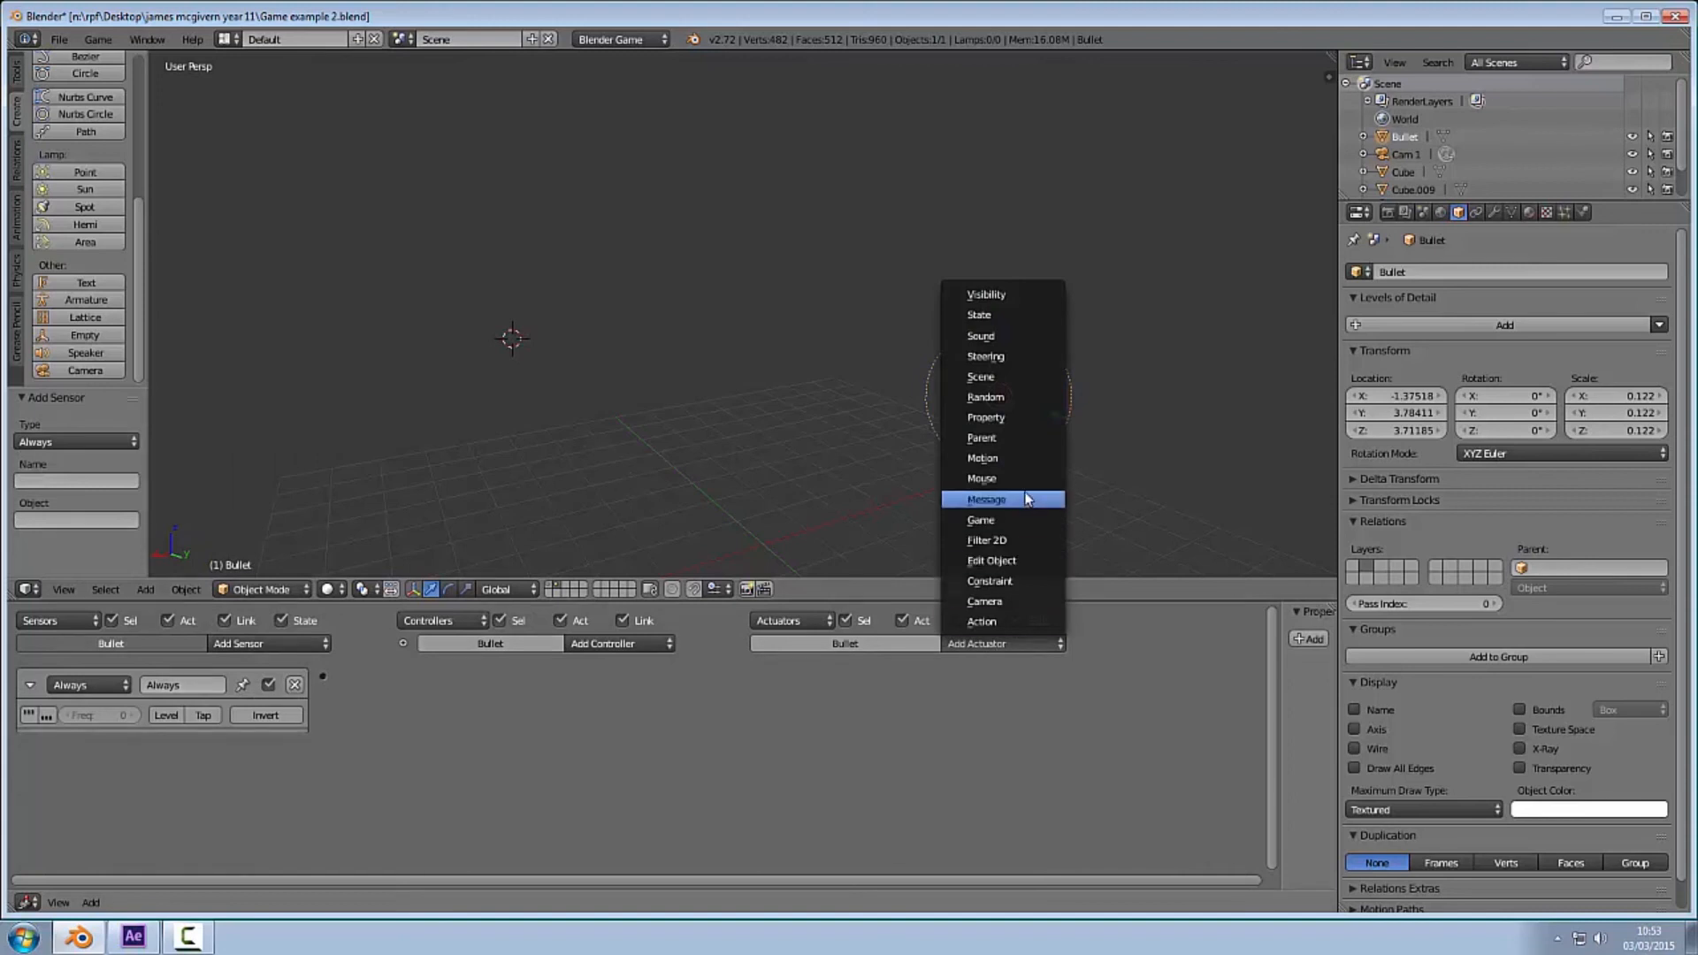
left_click(981, 457)
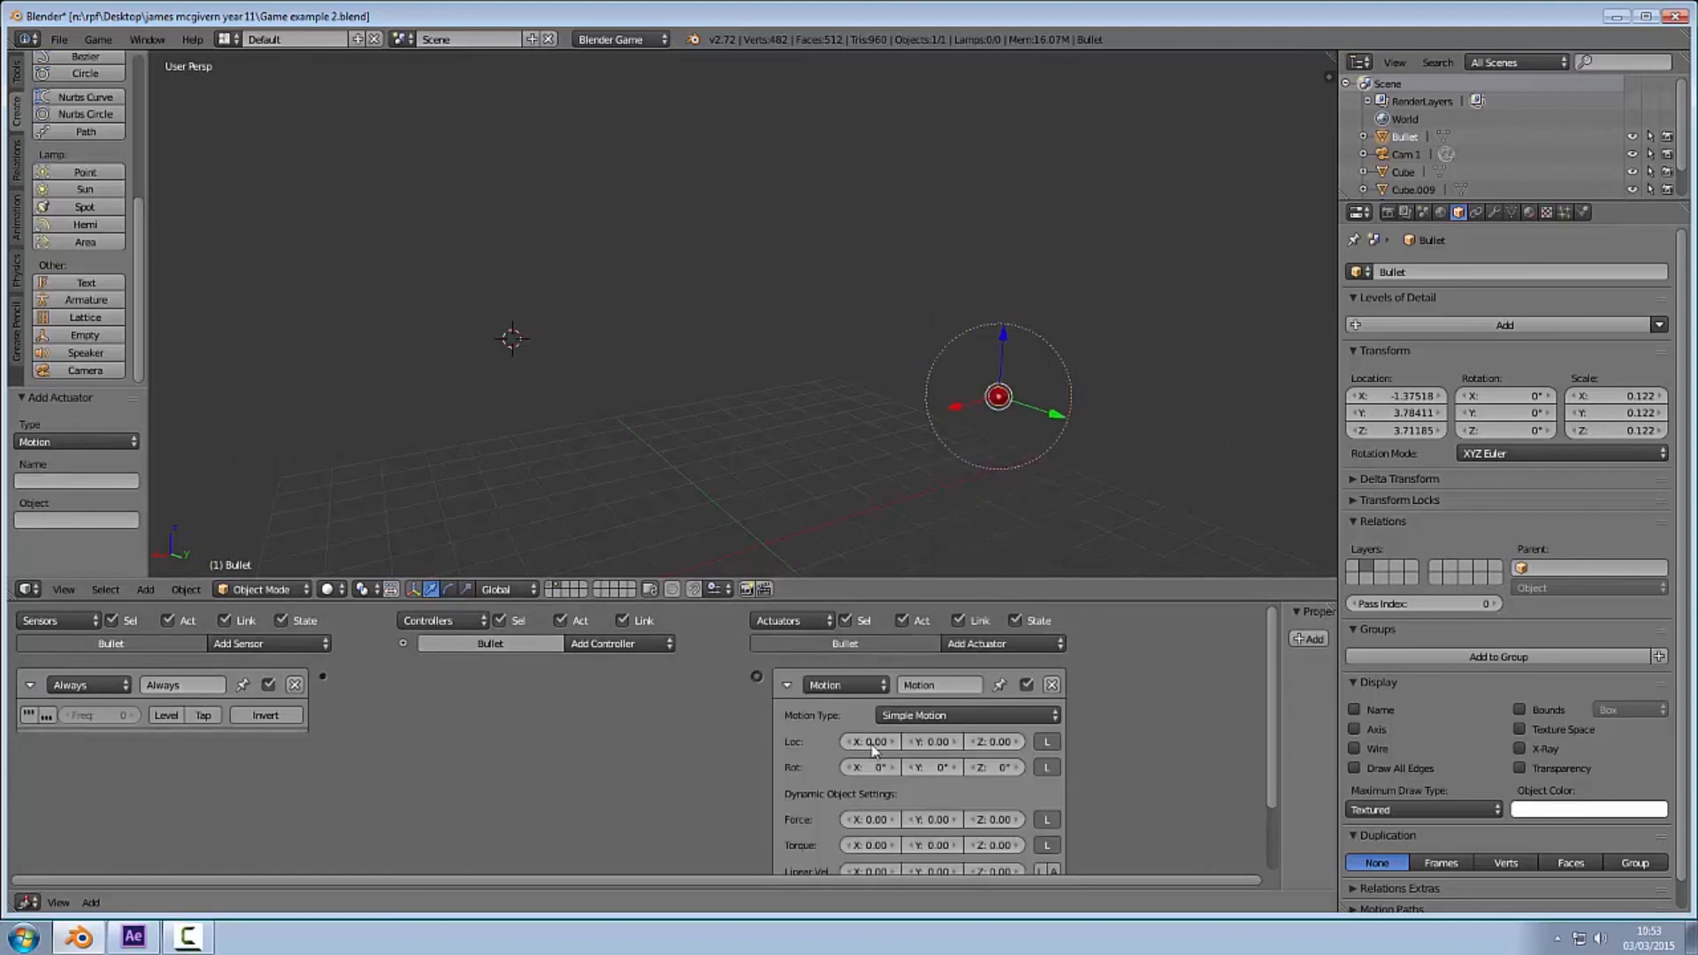
left_click(934, 741)
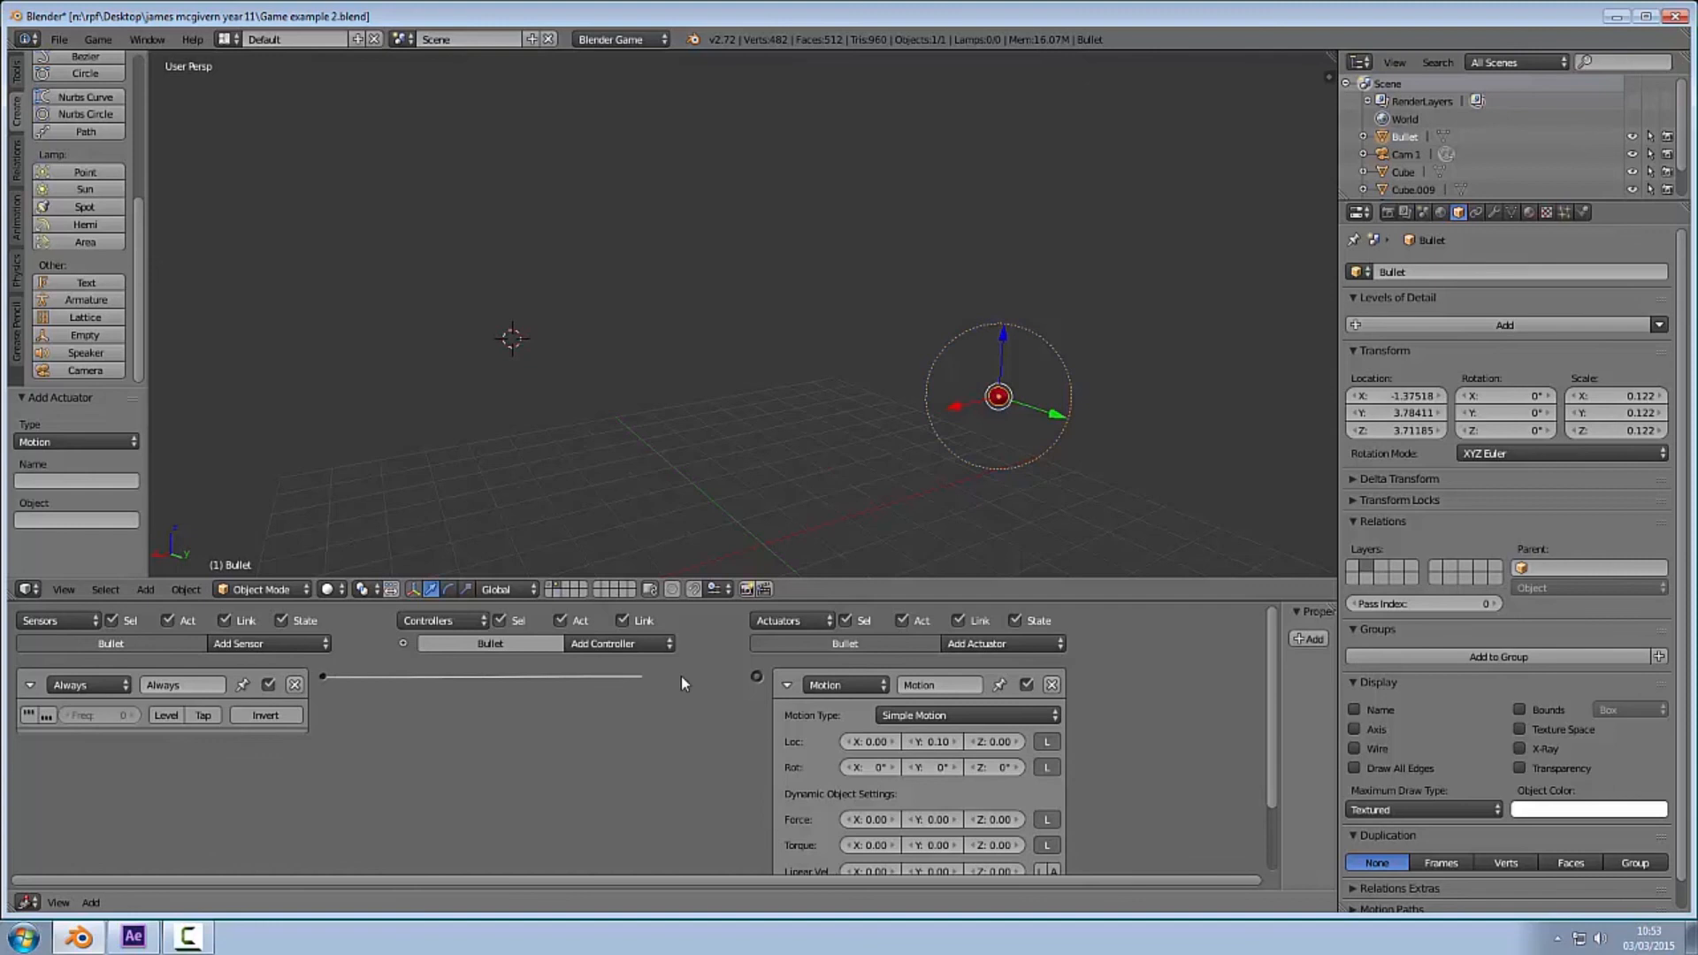
left_click(604, 644)
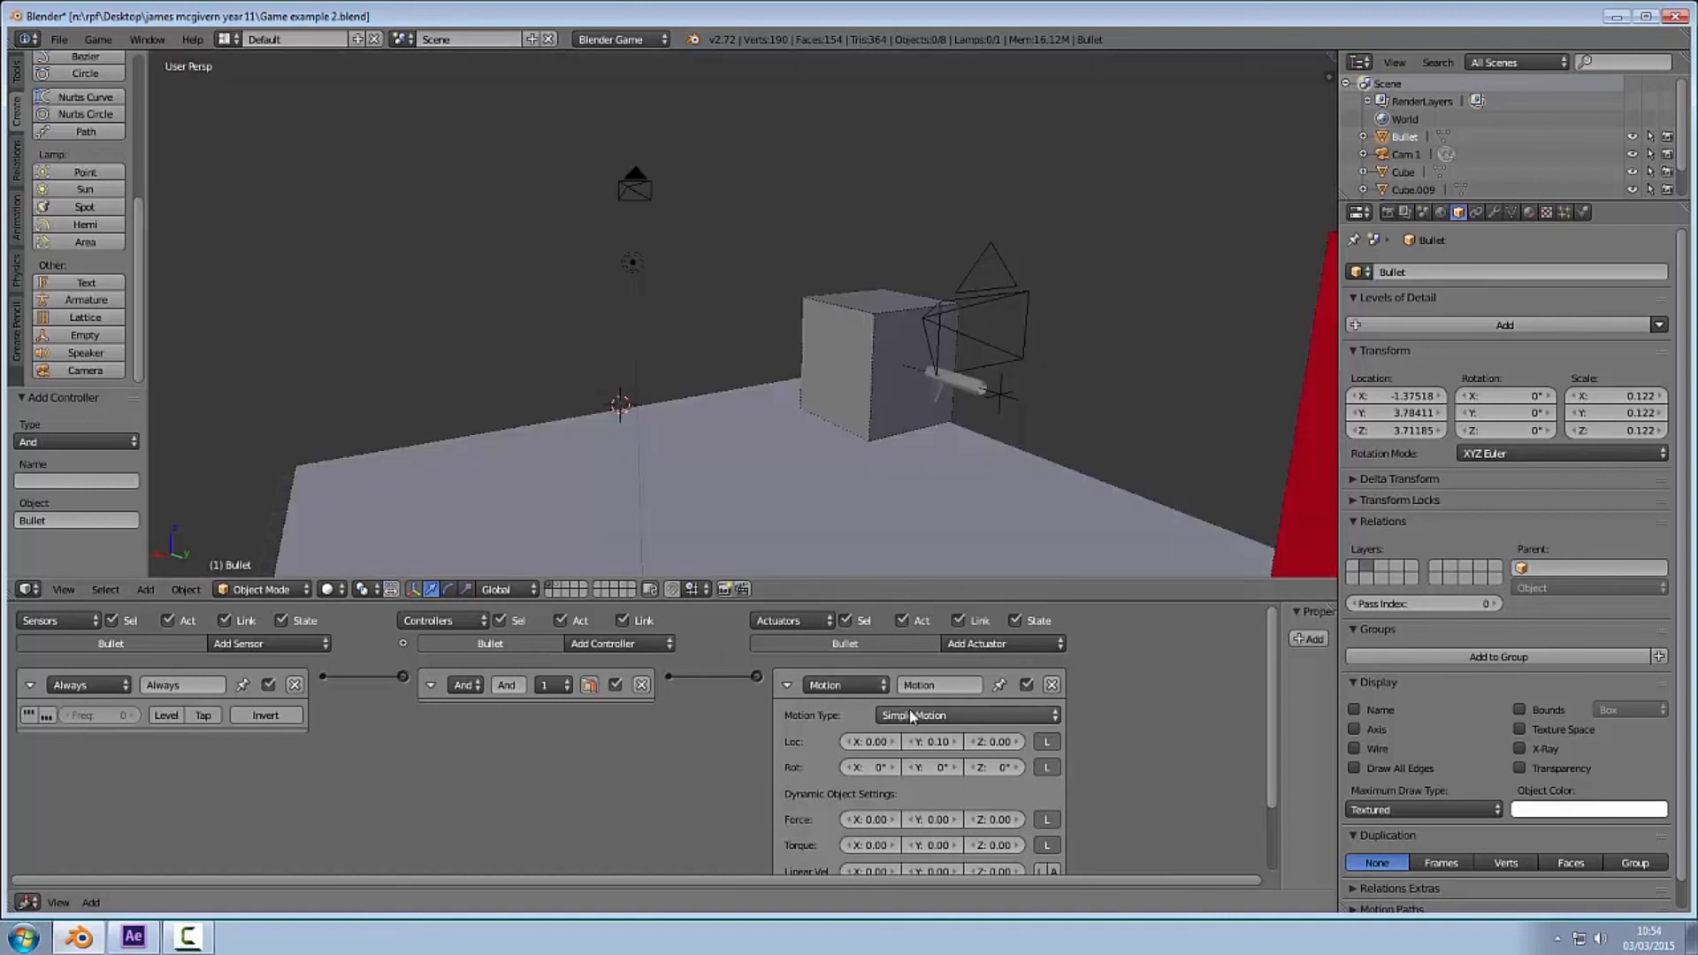
Step: Change the Bullet's Motion actuator Loc Y from 0.10 to 2.00
left_click(934, 742)
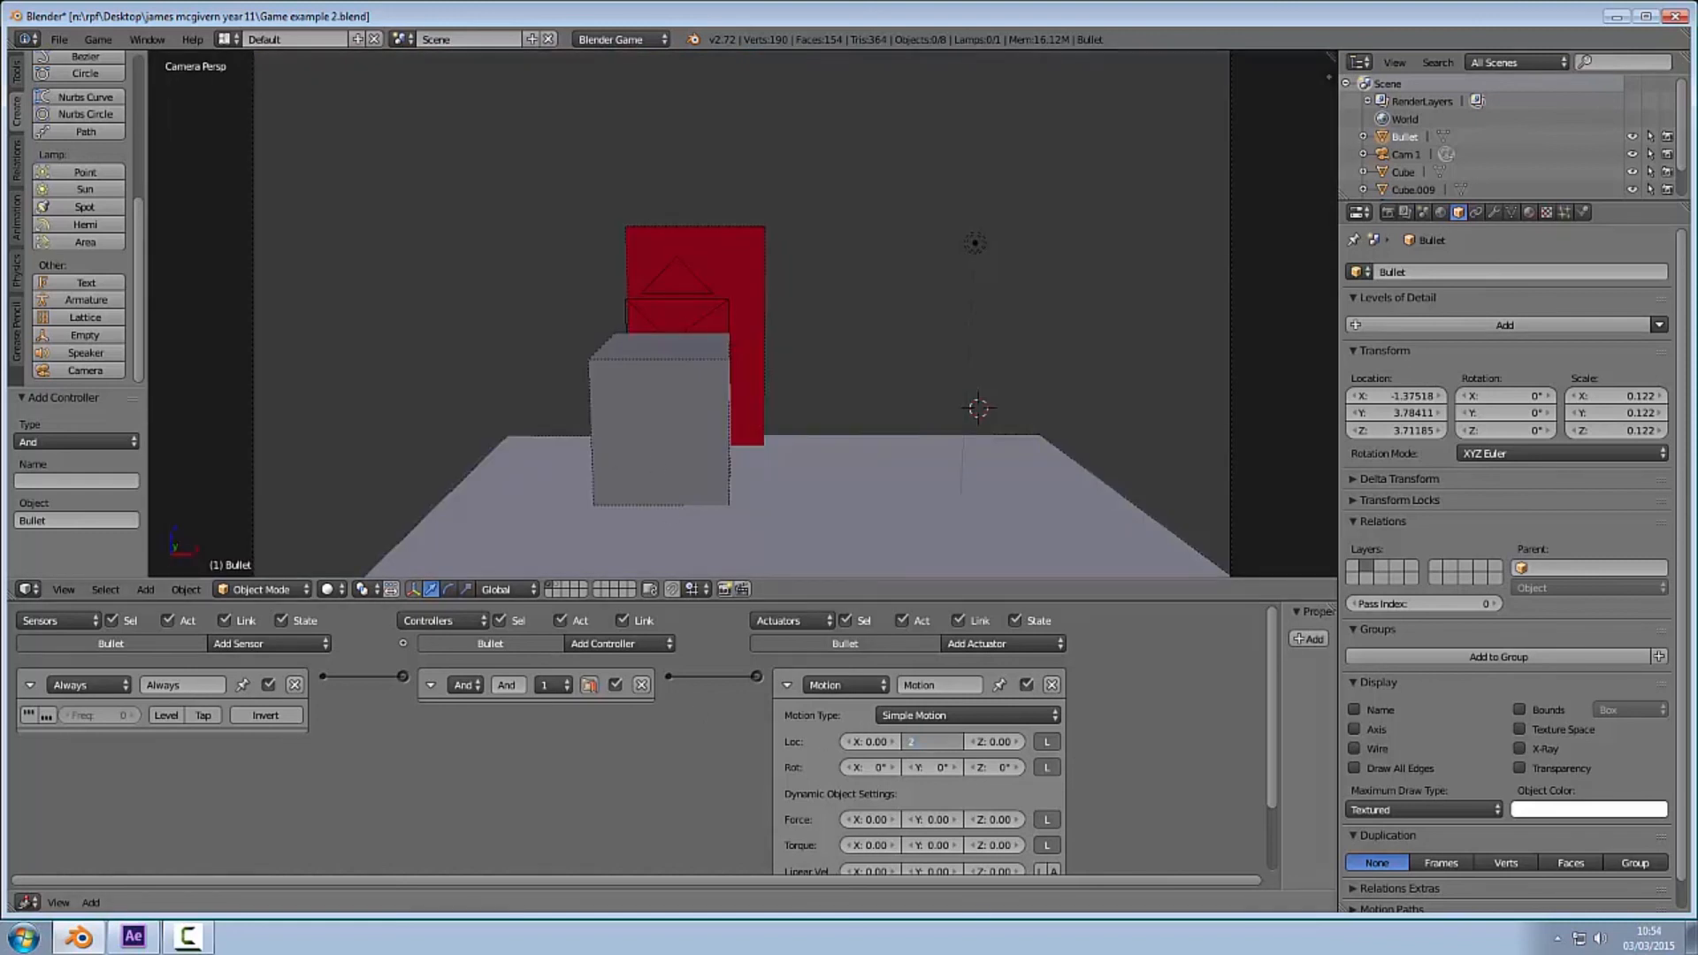
type("2.00")
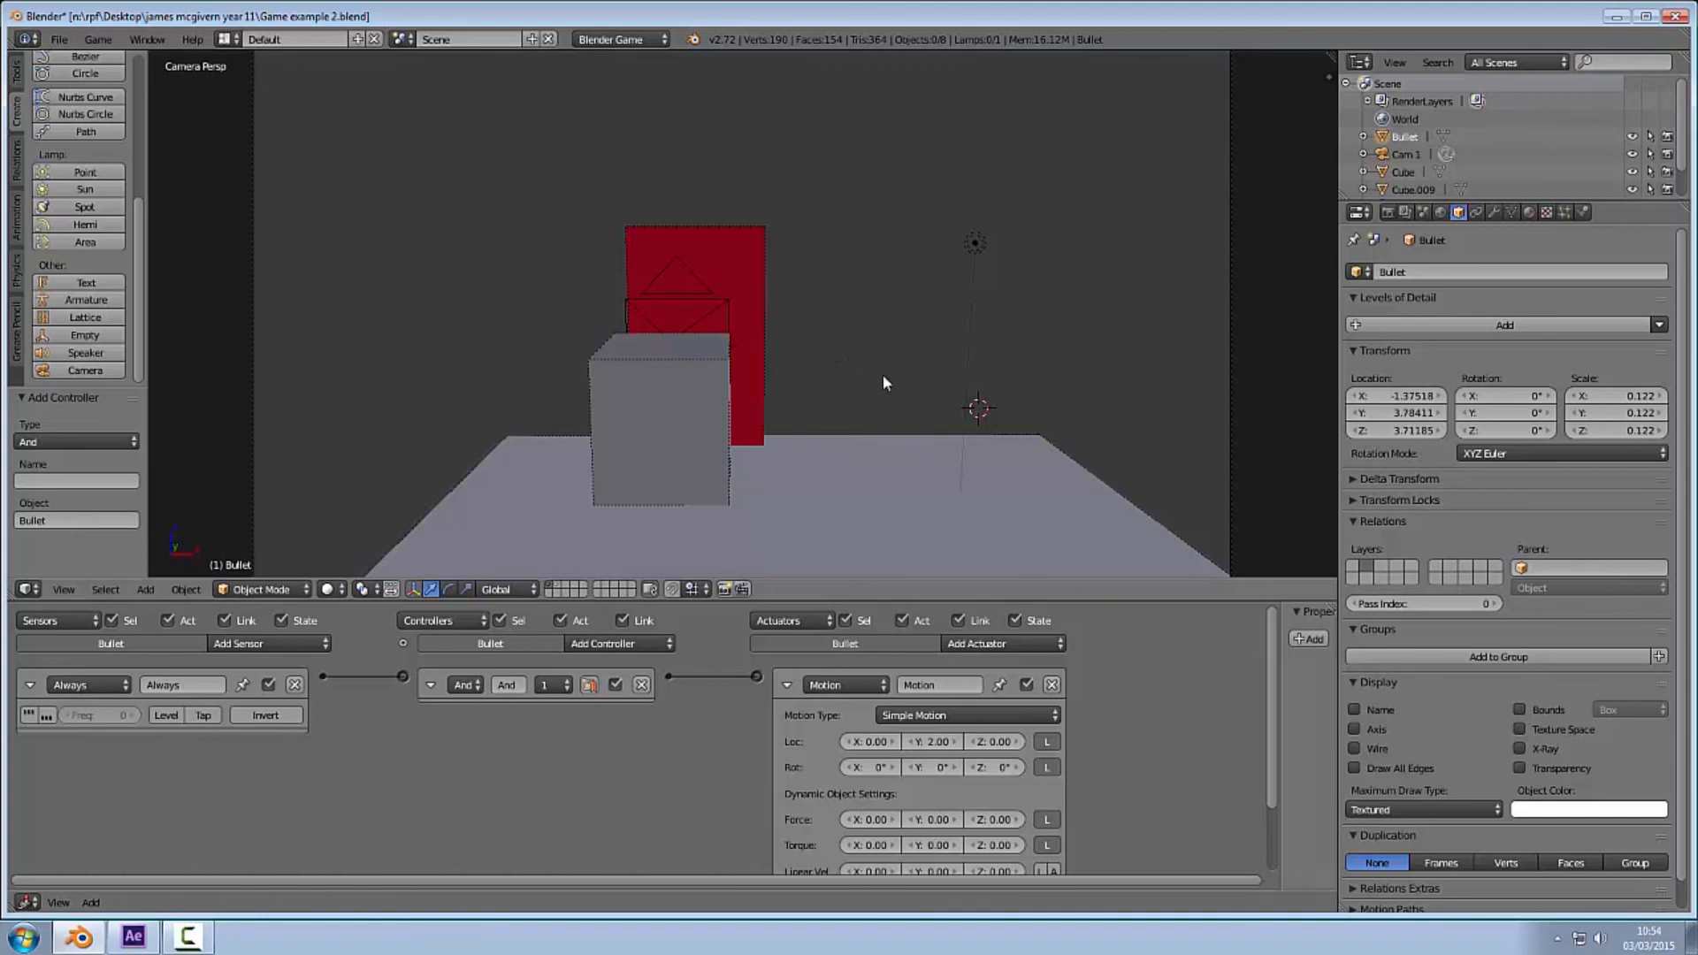